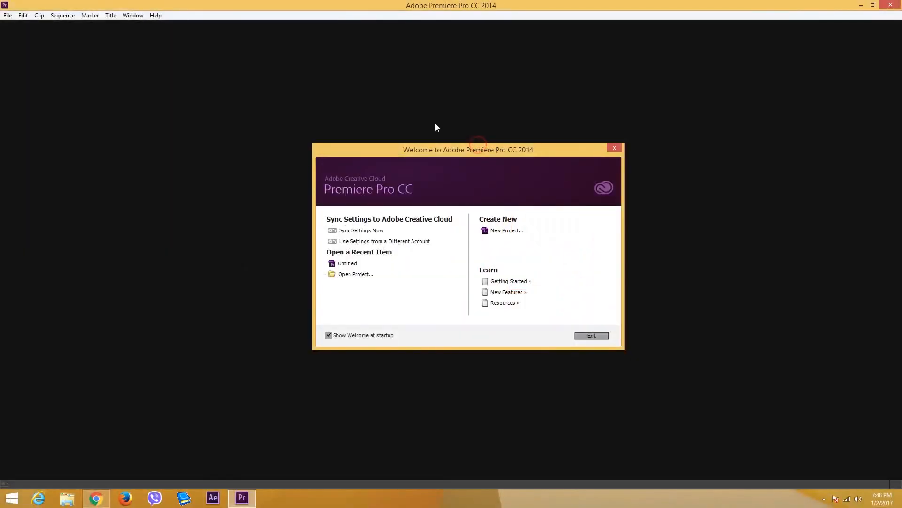
pyautogui.moveTo(497, 175)
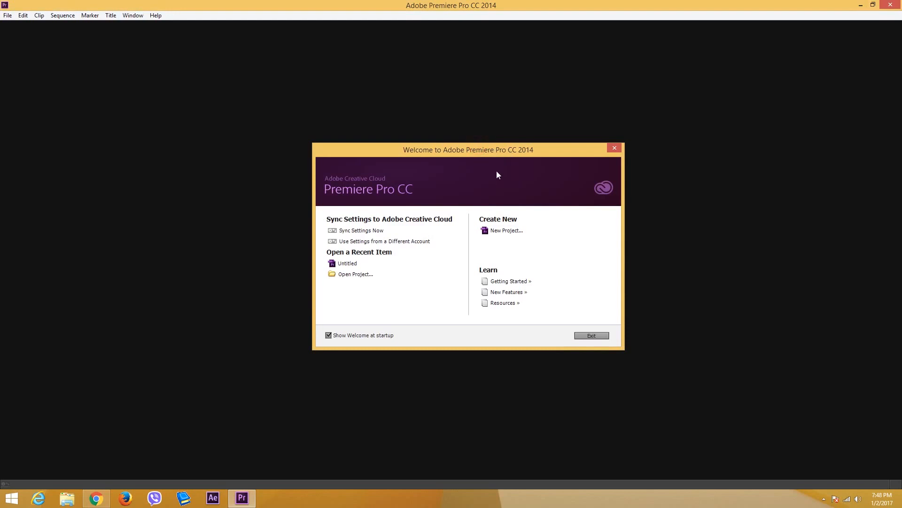
pyautogui.moveTo(481, 151)
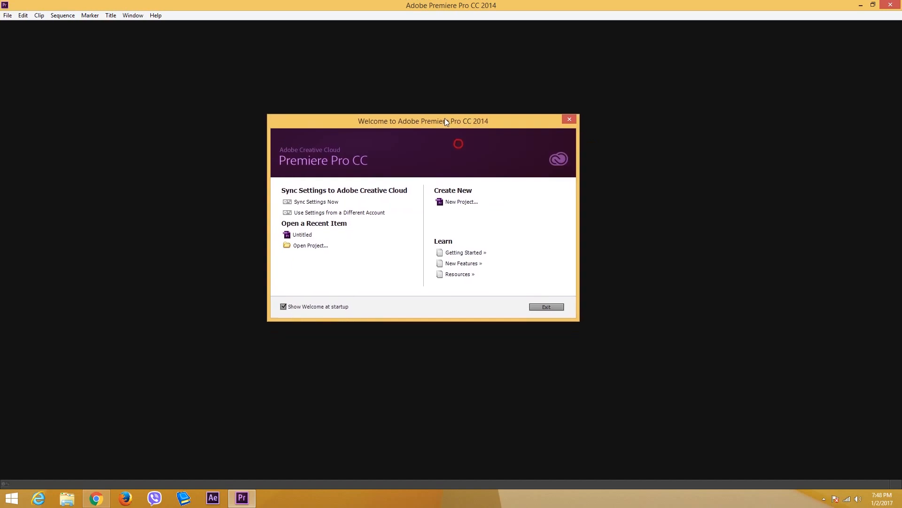
pyautogui.moveTo(533, 175)
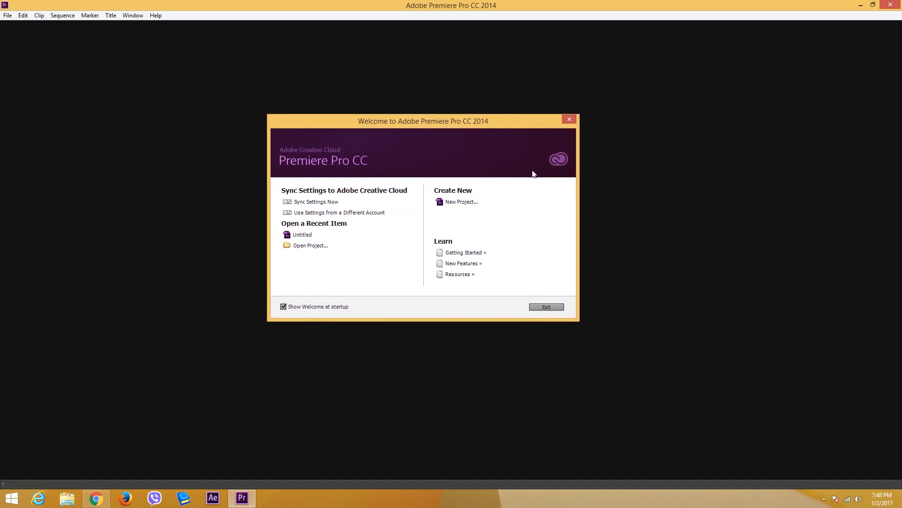
pyautogui.moveTo(470, 147)
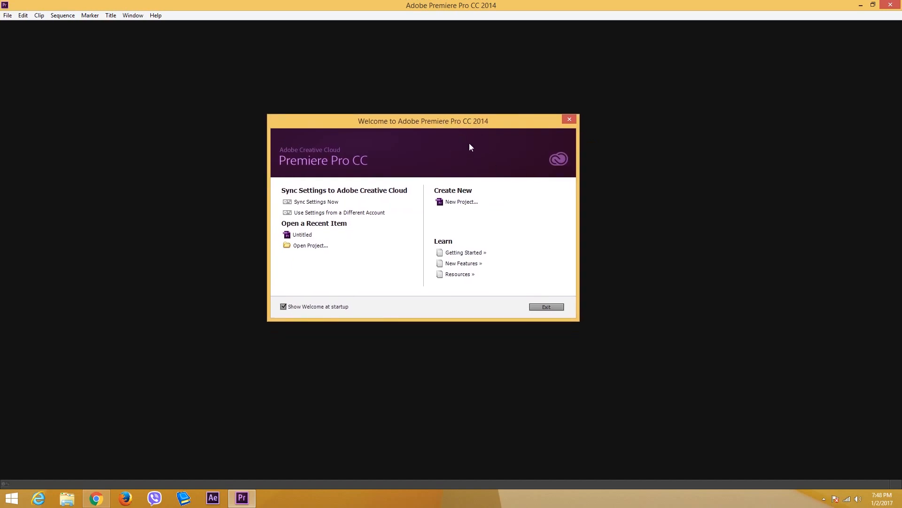
pyautogui.moveTo(469, 130)
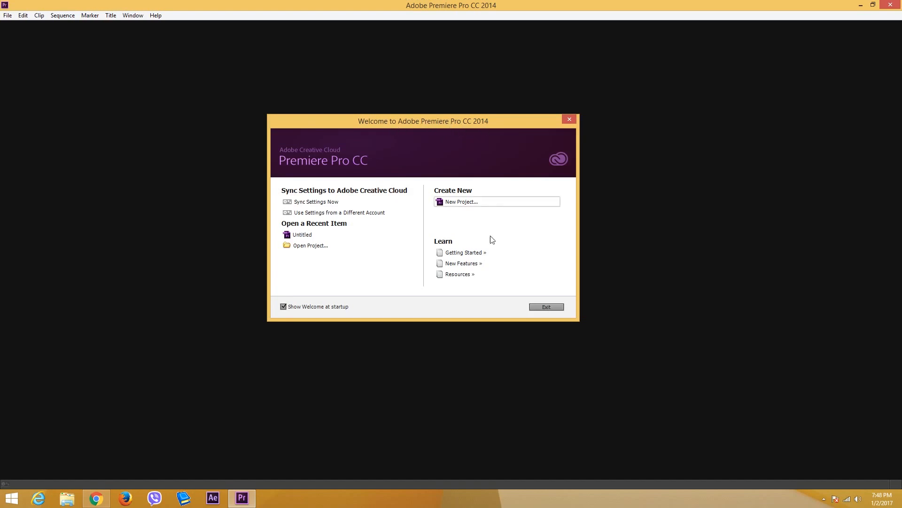
pyautogui.moveTo(485, 212)
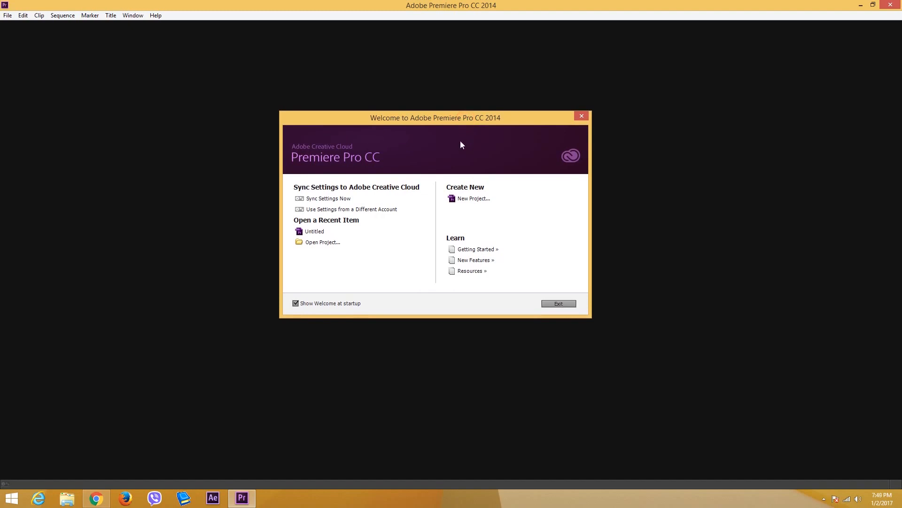
pyautogui.moveTo(491, 264)
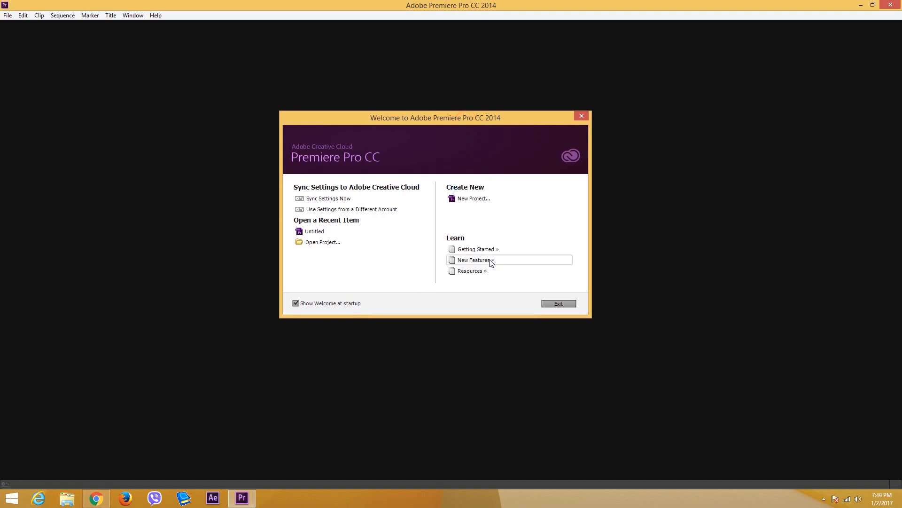
pyautogui.moveTo(477, 266)
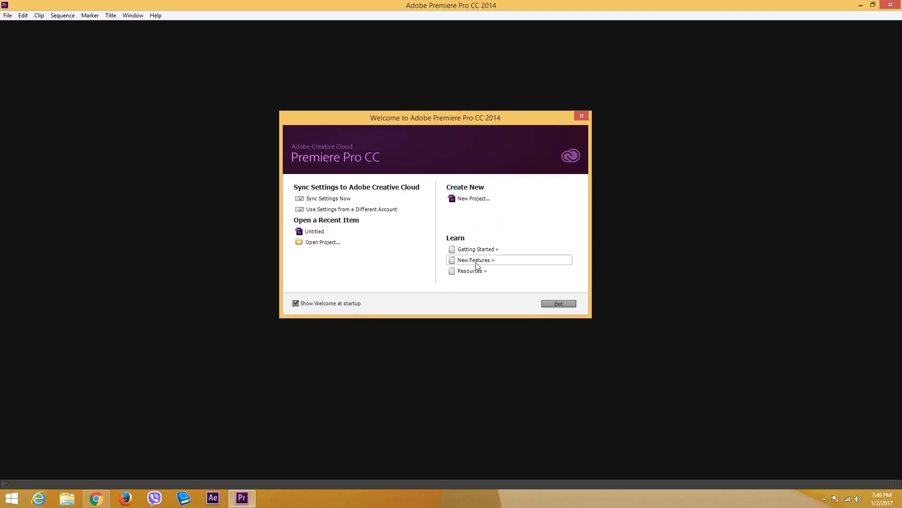
pyautogui.moveTo(497, 215)
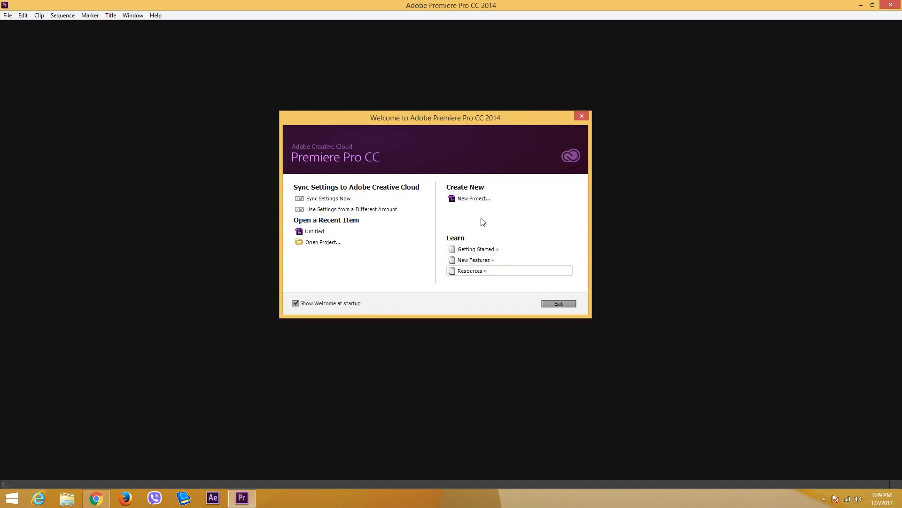
pyautogui.moveTo(485, 238)
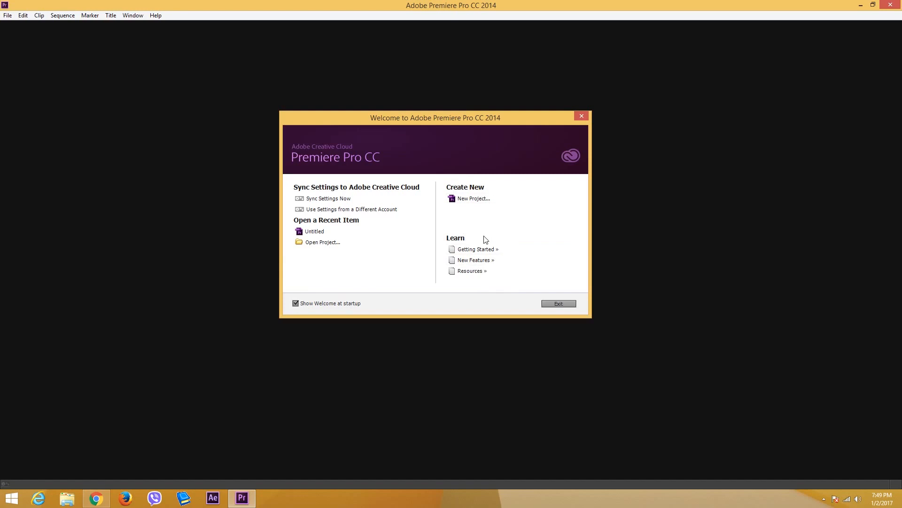
pyautogui.moveTo(479, 217)
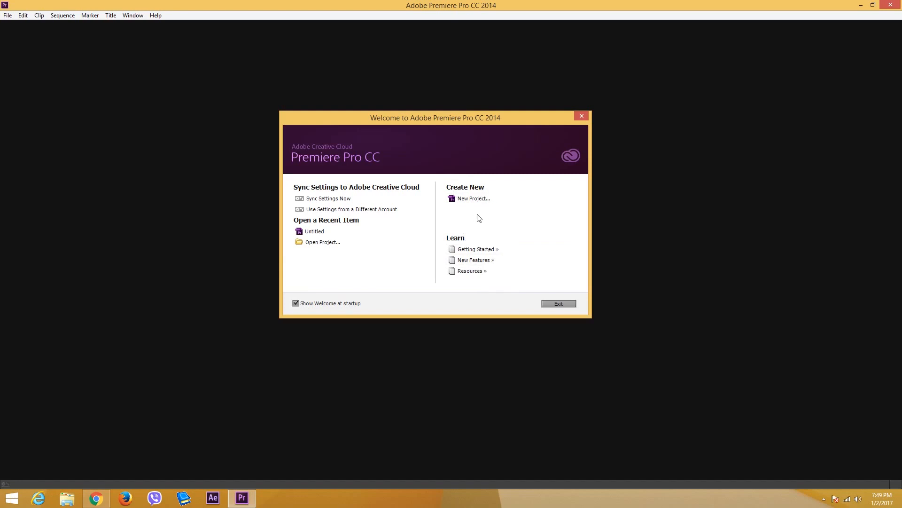
pyautogui.moveTo(470, 190)
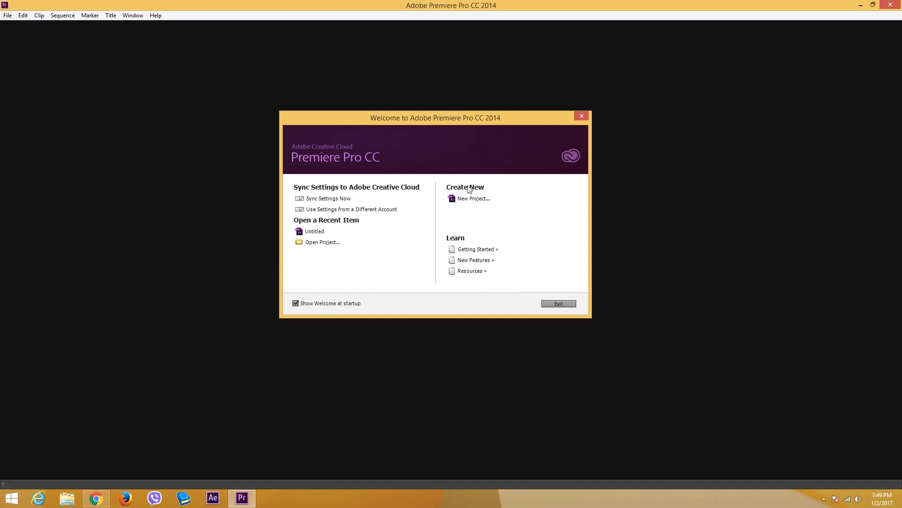
# - Begin a new project and keep Mercury Playback Engine GPU Acceleration (CUDA) as the renderer
pyautogui.click(473, 198)
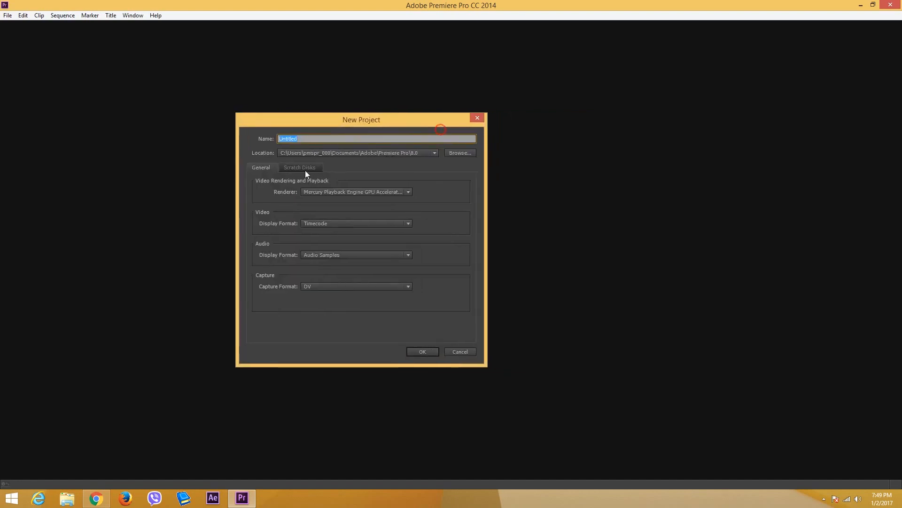
pyautogui.moveTo(328, 240)
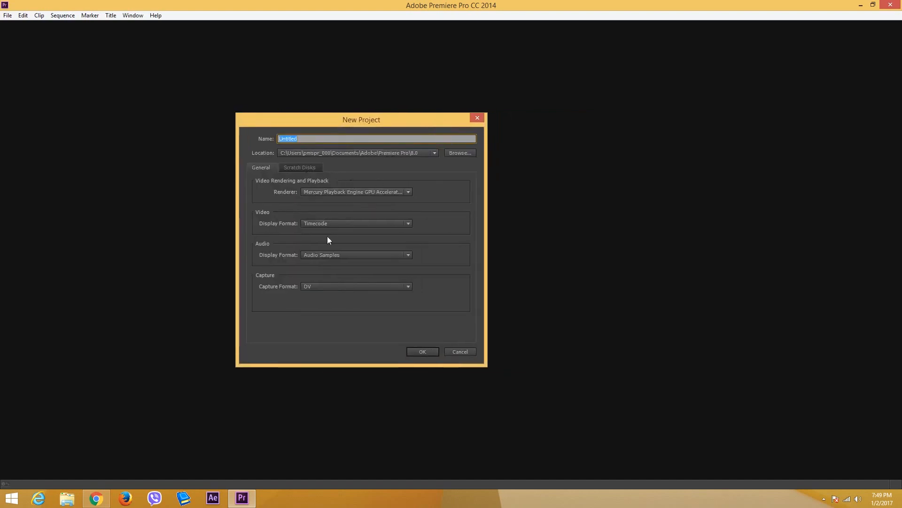
pyautogui.moveTo(368, 272)
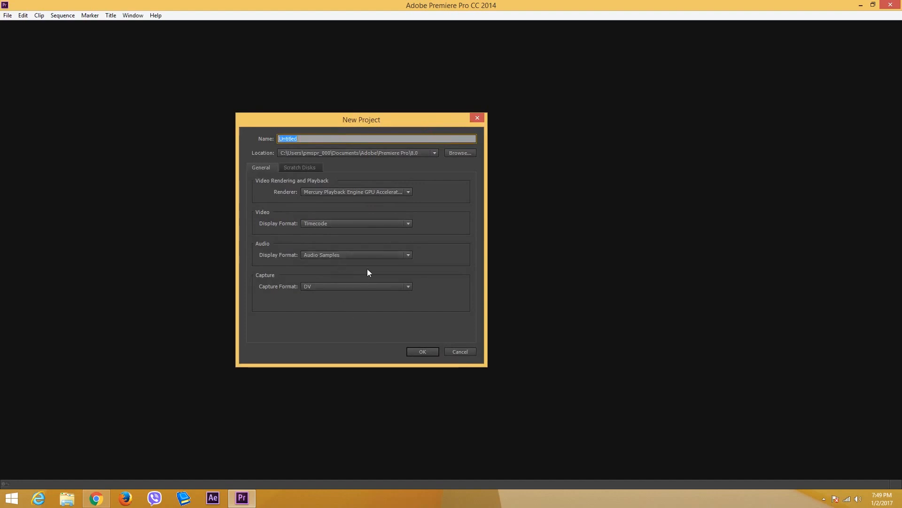
pyautogui.moveTo(281, 192)
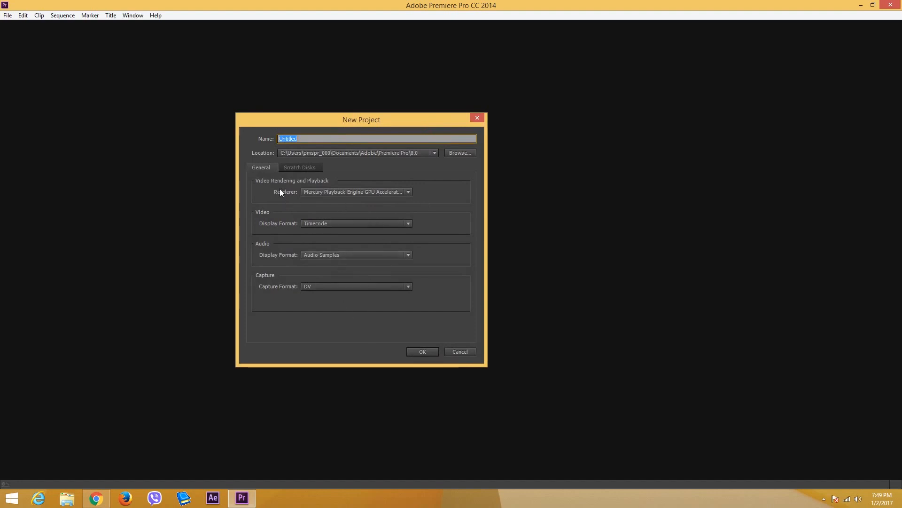
pyautogui.moveTo(356, 212)
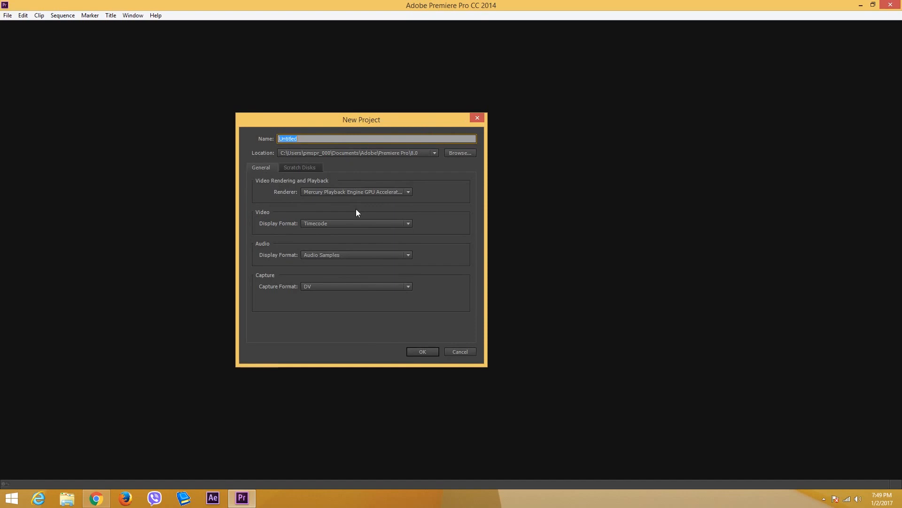
pyautogui.click(407, 192)
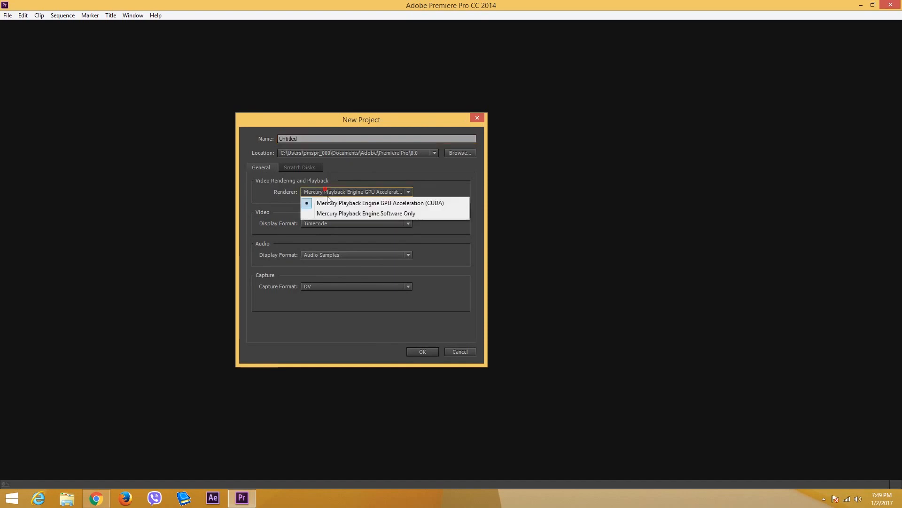
pyautogui.moveTo(362, 207)
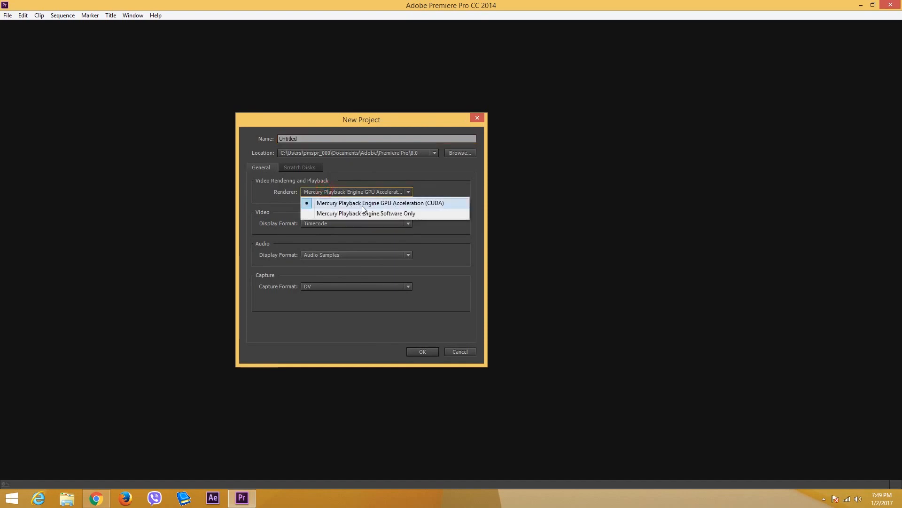
pyautogui.moveTo(368, 189)
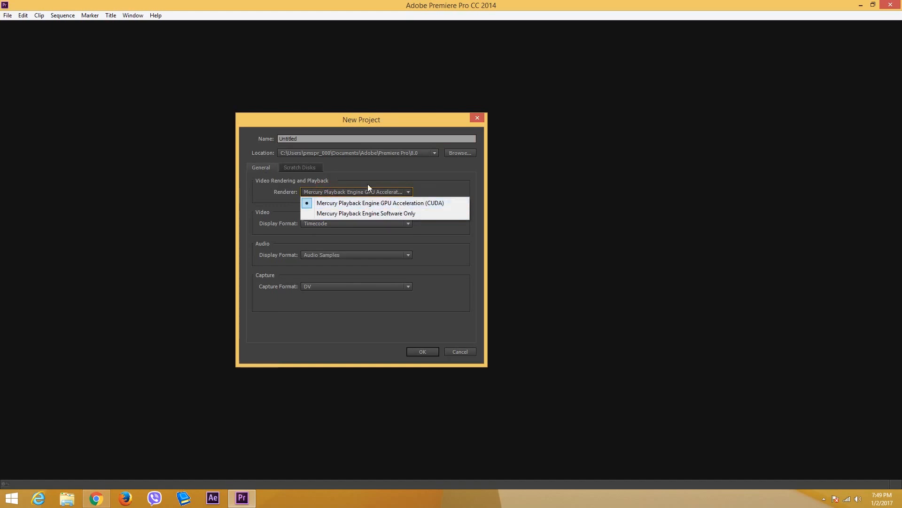
pyautogui.moveTo(388, 200)
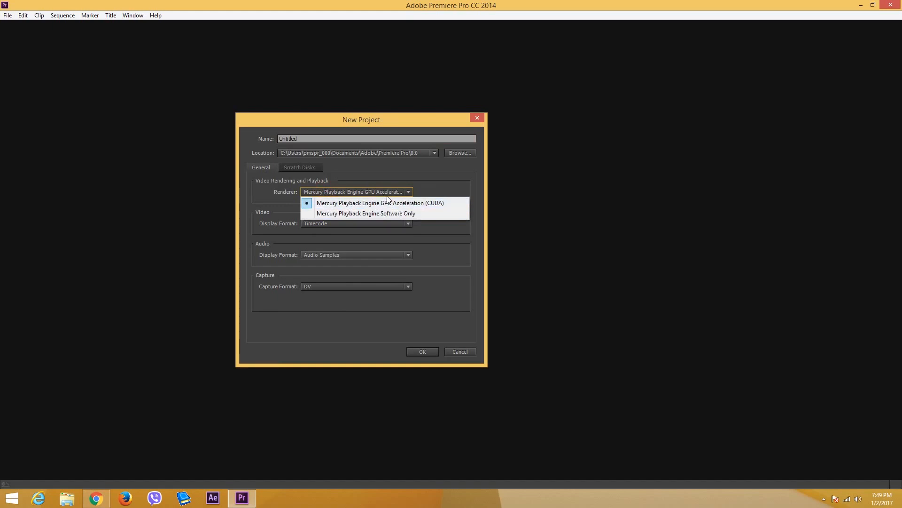
pyautogui.moveTo(406, 206)
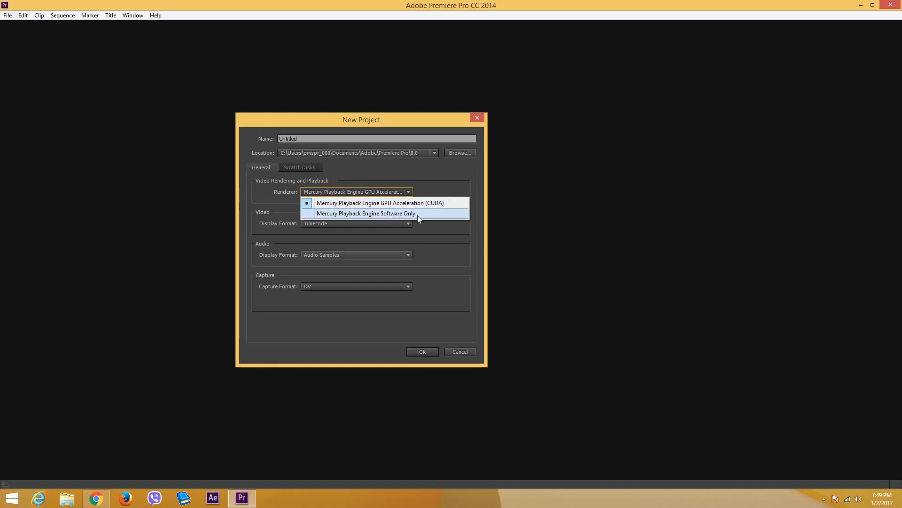
pyautogui.moveTo(404, 203)
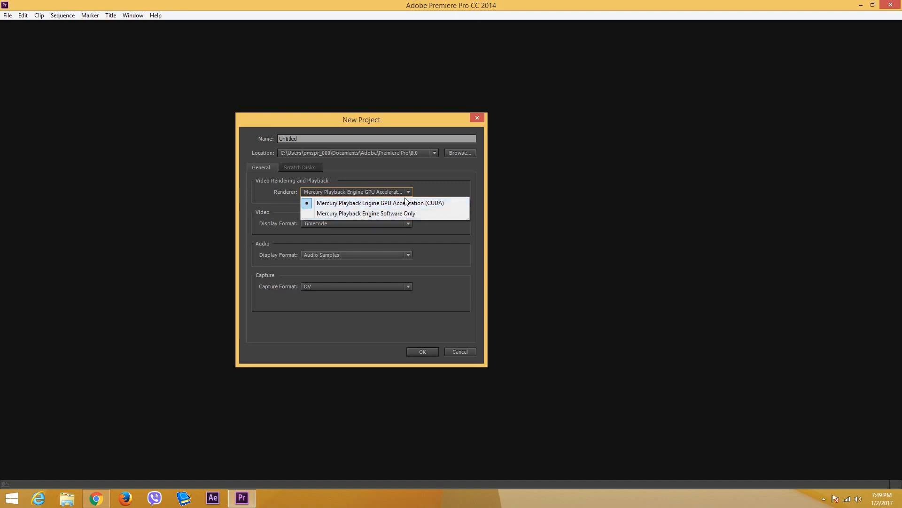
pyautogui.moveTo(415, 206)
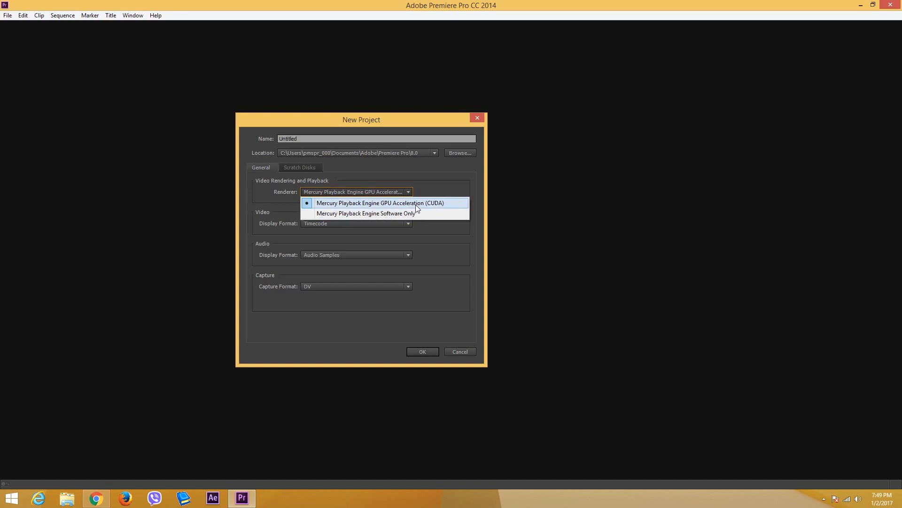
pyautogui.click(380, 202)
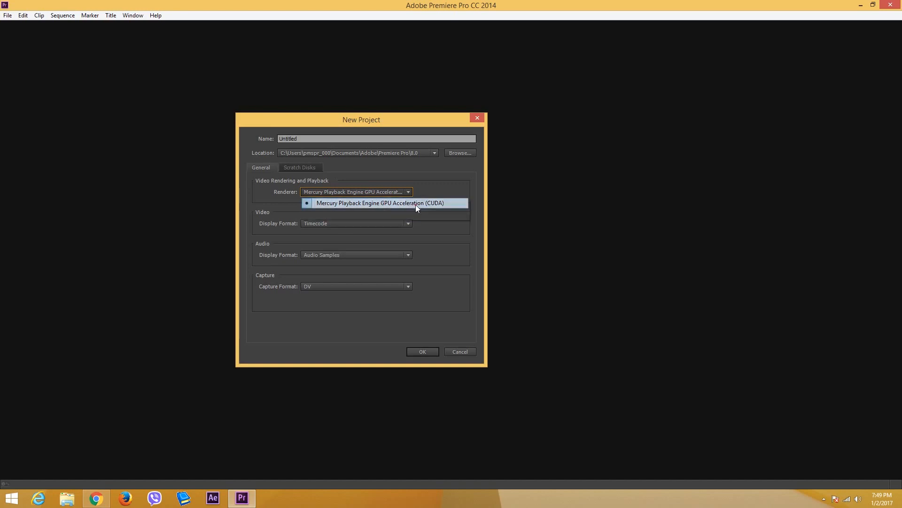
pyautogui.click(380, 202)
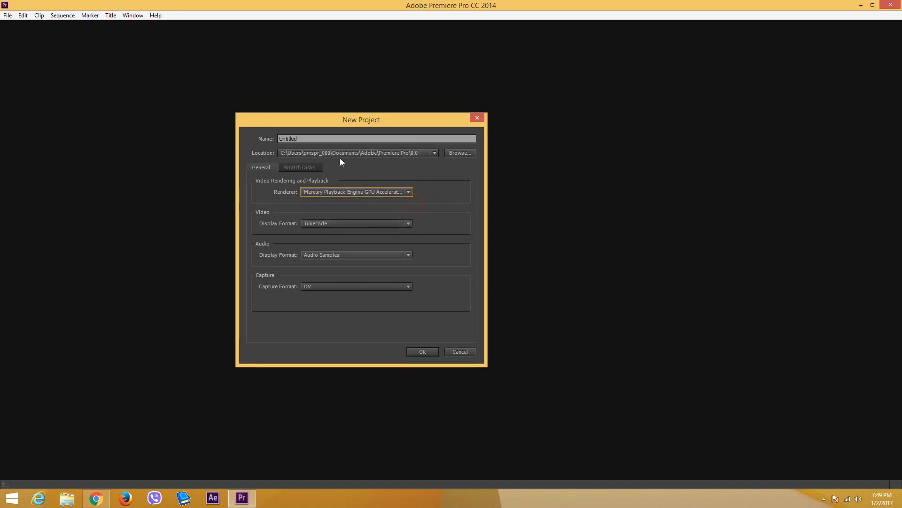
pyautogui.moveTo(304, 168)
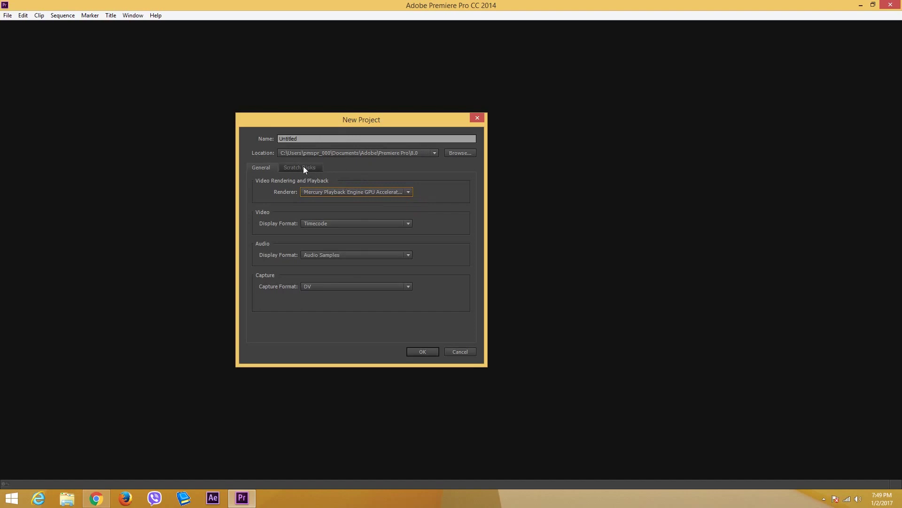
pyautogui.moveTo(294, 193)
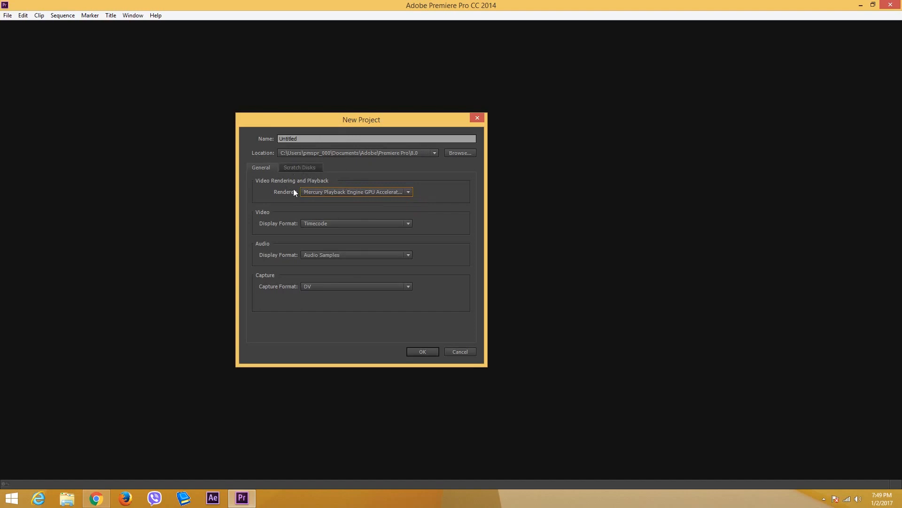
# - Review the Scratch Disks settings, all left at Same as Project
pyautogui.click(300, 167)
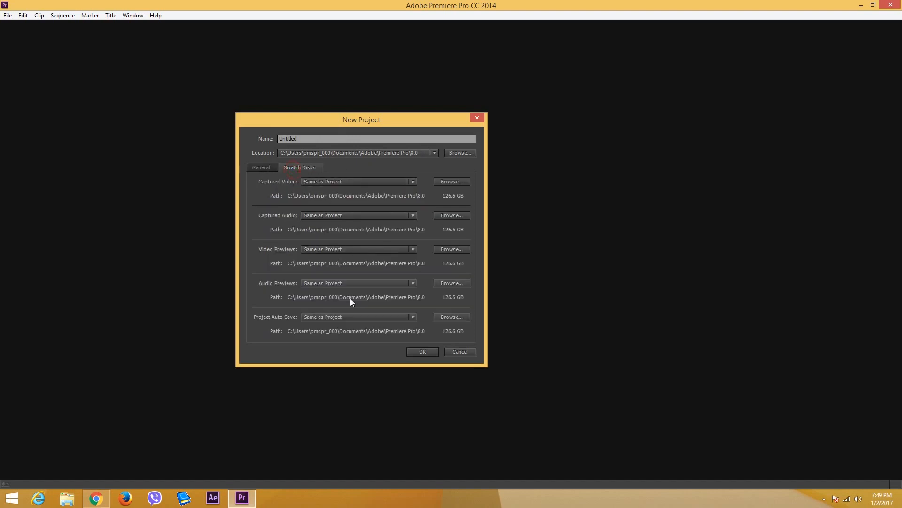
pyautogui.moveTo(395, 316)
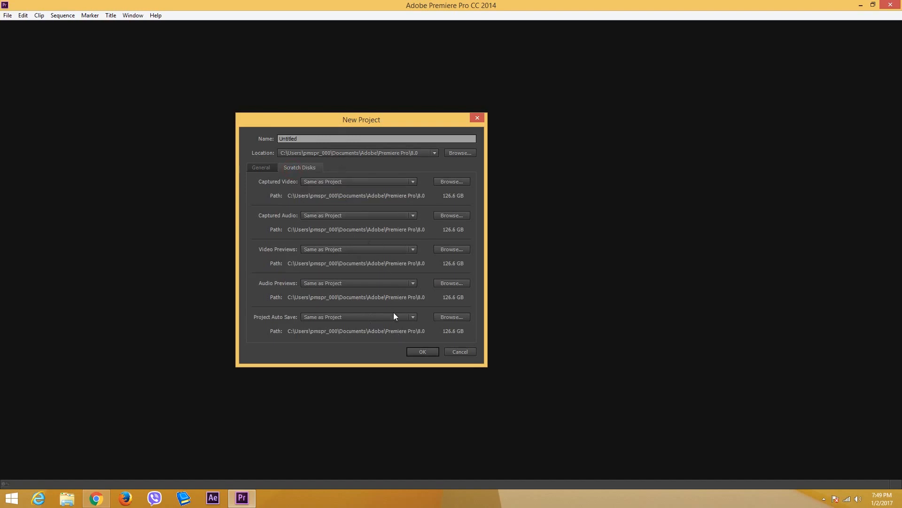
pyautogui.moveTo(392, 310)
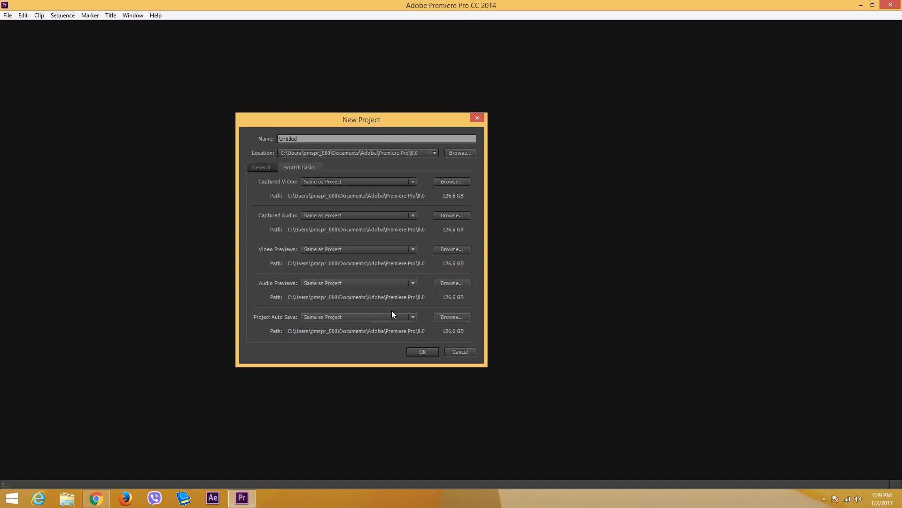
pyautogui.moveTo(388, 307)
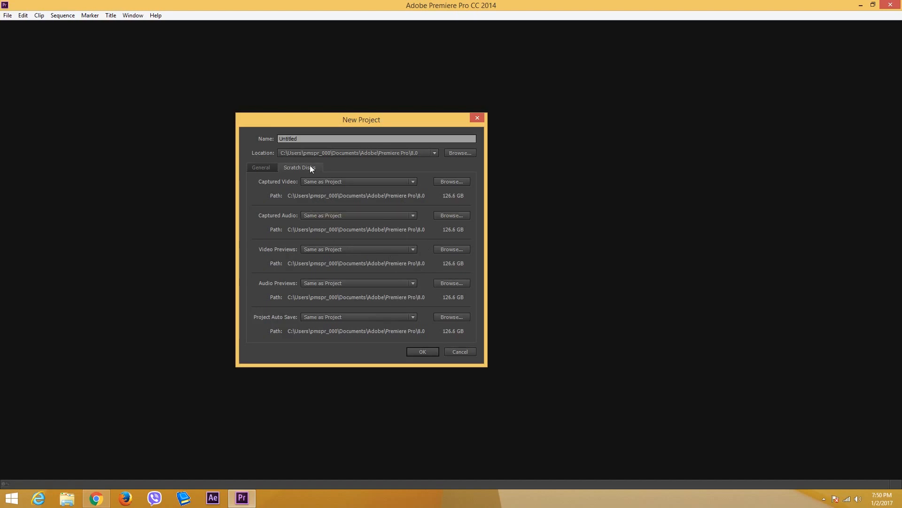
pyautogui.moveTo(358, 187)
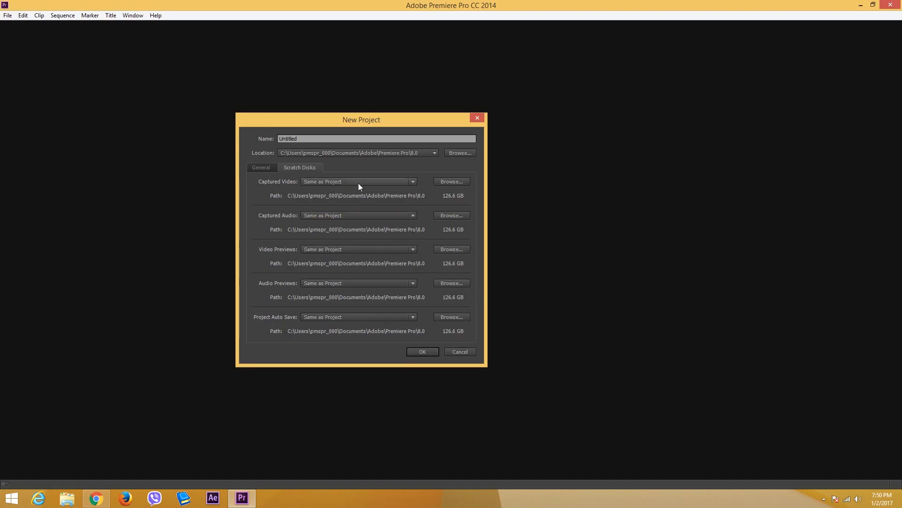
pyautogui.moveTo(288, 208)
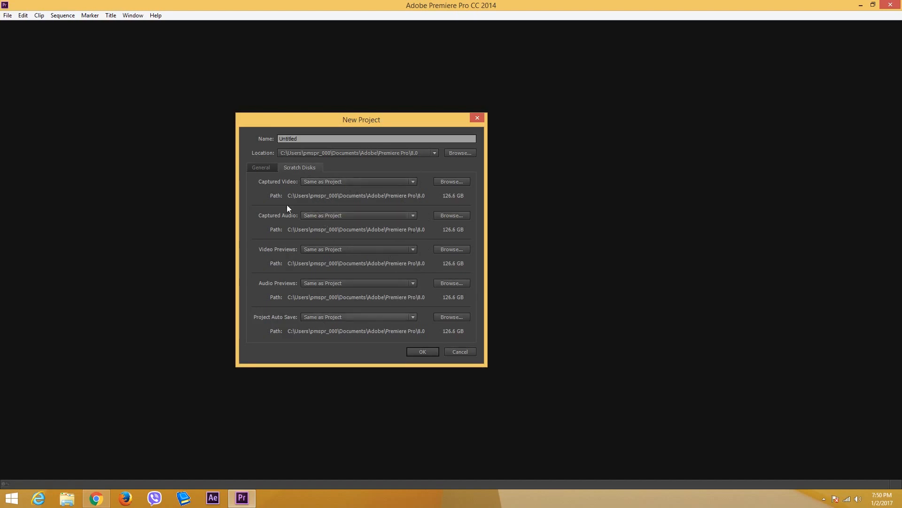
# - Name the project My_FirstEdit in the General settings and start browsing for a save location
pyautogui.click(261, 168)
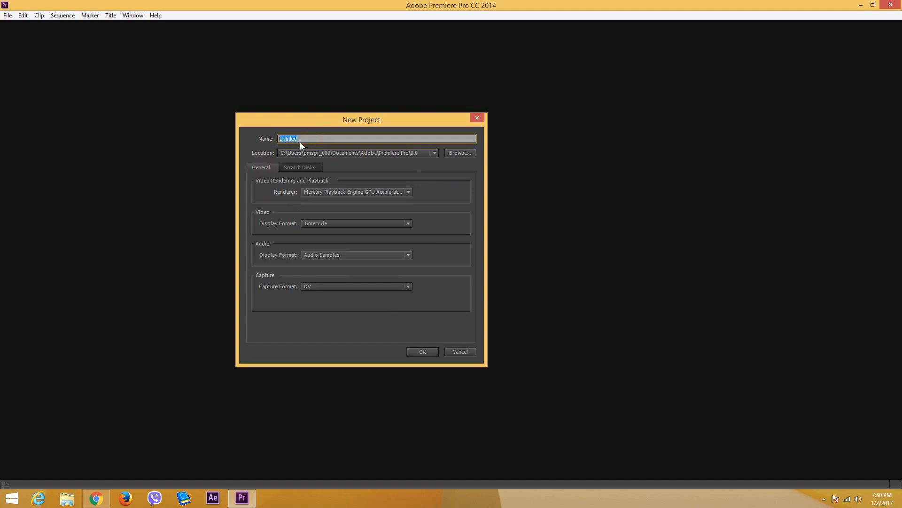
pyautogui.write('My')
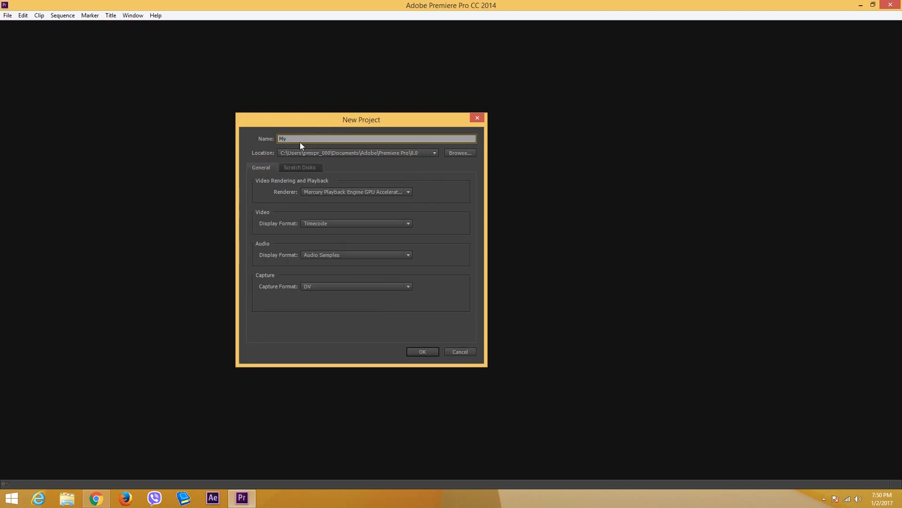
pyautogui.write('_FirstEdit')
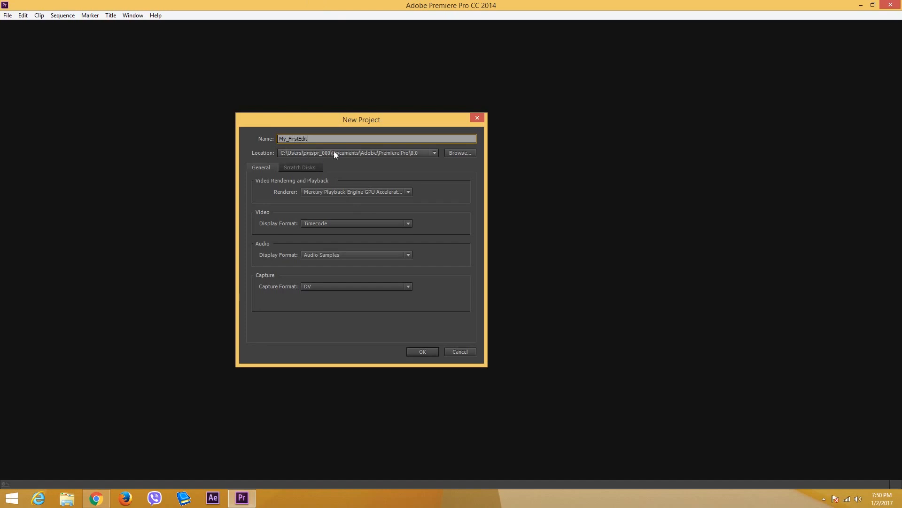
pyautogui.click(459, 152)
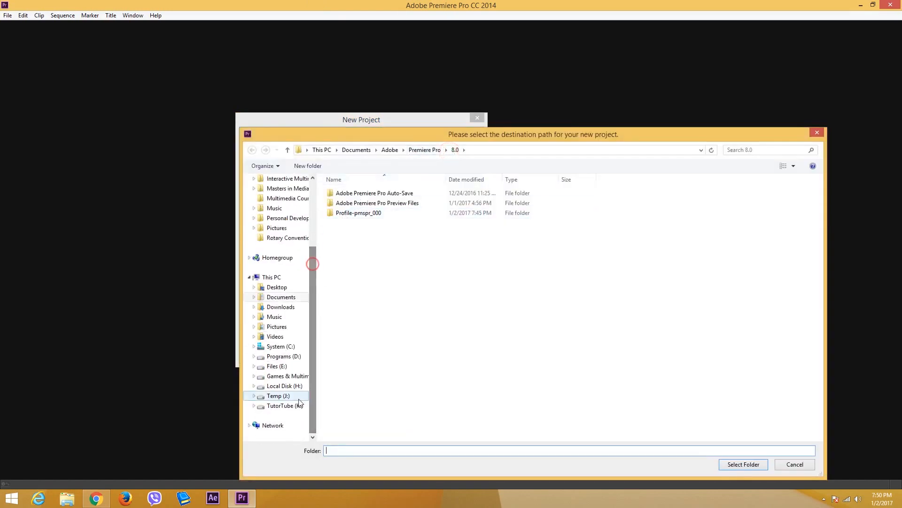
# - Create a My First Edit folder on TutorTube (K:) and select it as the project location
pyautogui.click(282, 405)
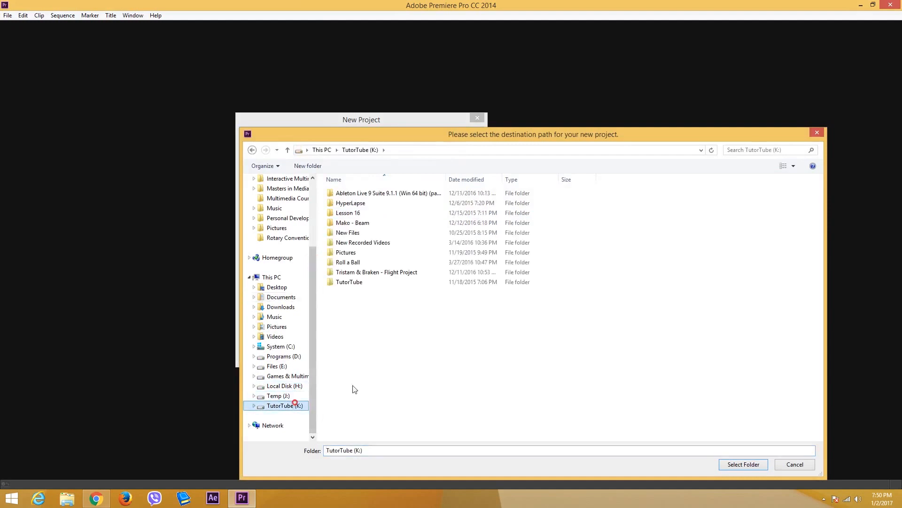
pyautogui.moveTo(404, 326)
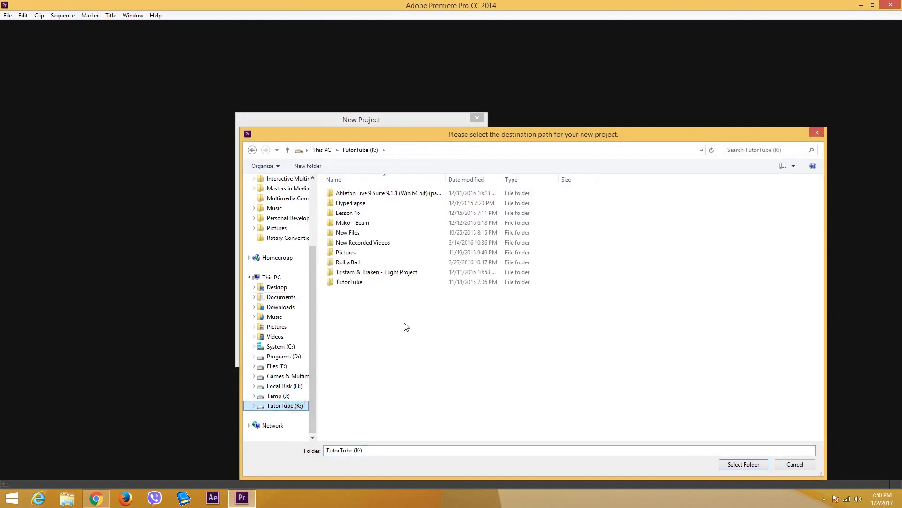
pyautogui.moveTo(401, 309)
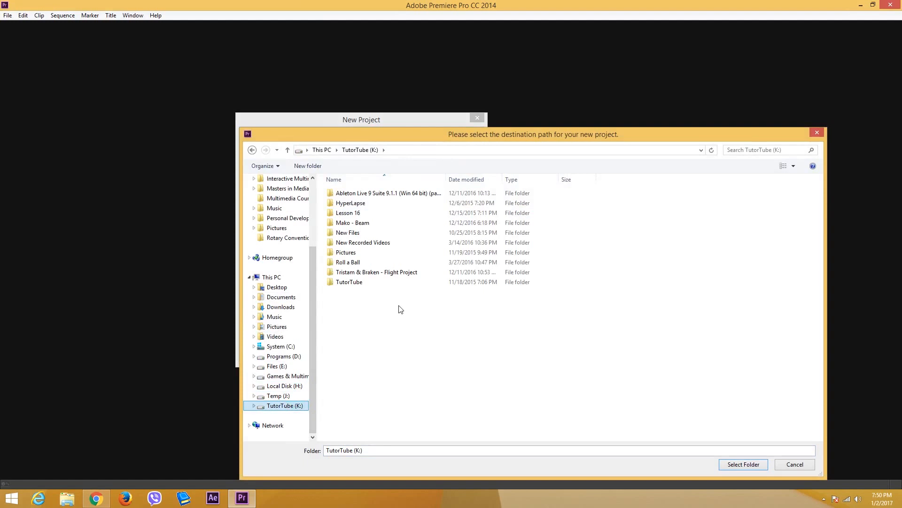
pyautogui.rightClick(399, 309)
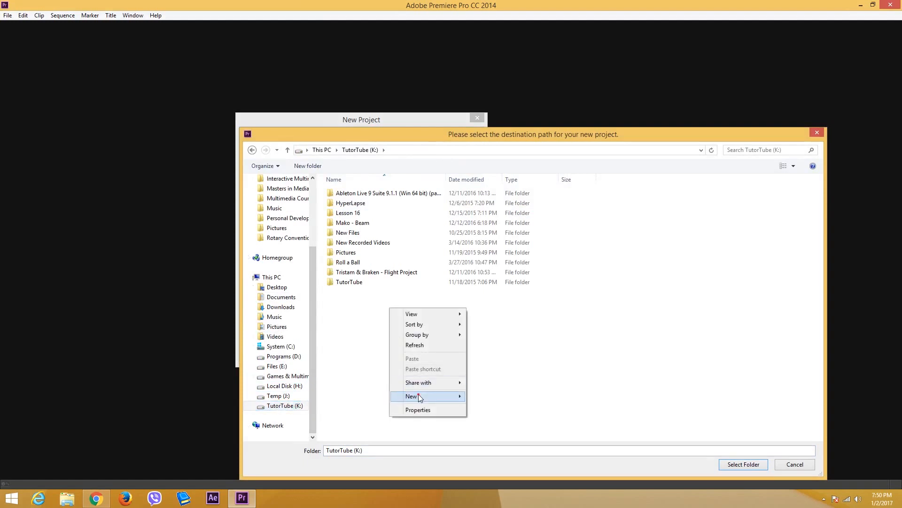
pyautogui.click(412, 395)
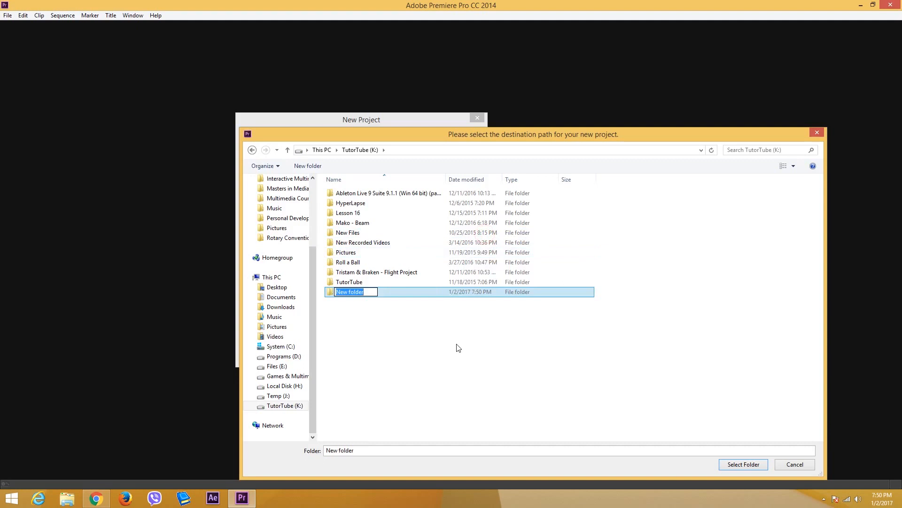
pyautogui.moveTo(449, 352)
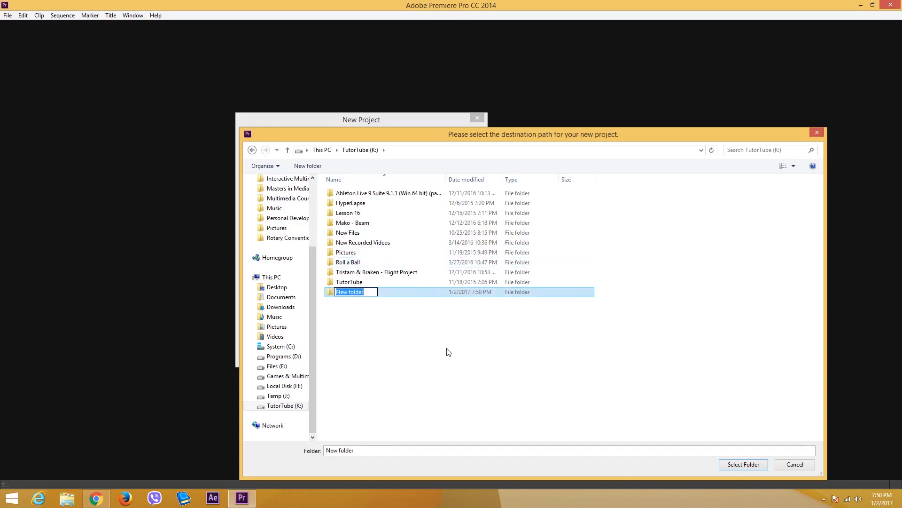
pyautogui.moveTo(400, 316)
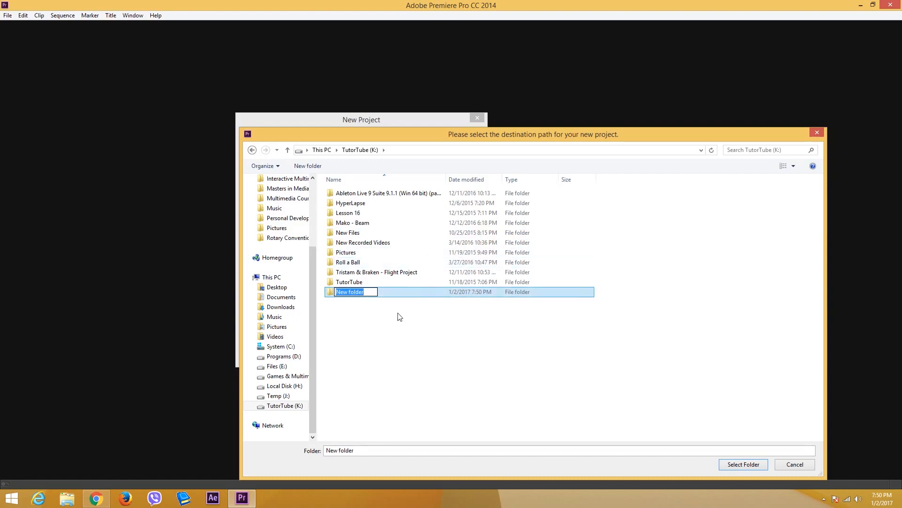
pyautogui.moveTo(339, 341)
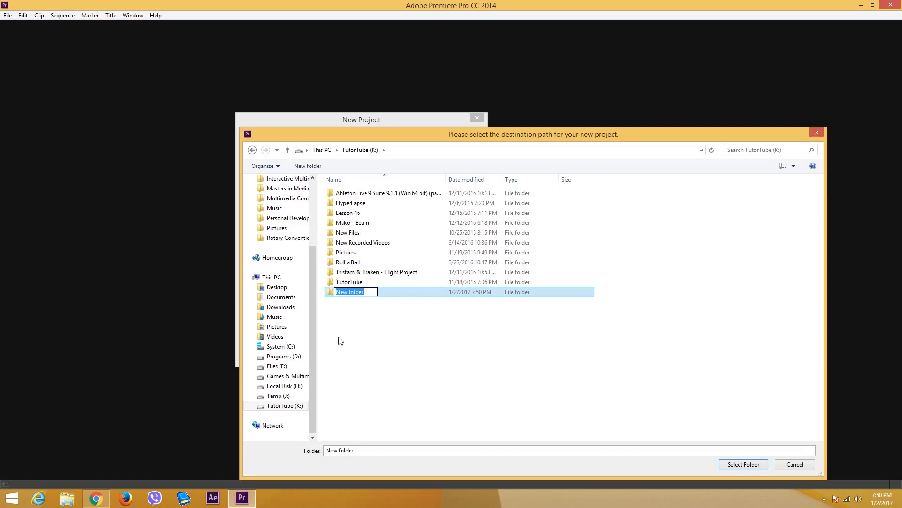
pyautogui.moveTo(282, 376)
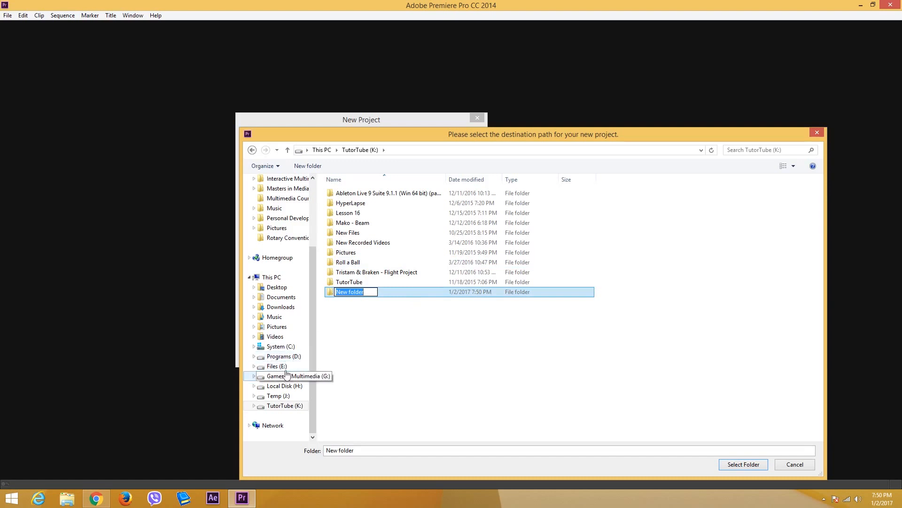
pyautogui.moveTo(285, 356)
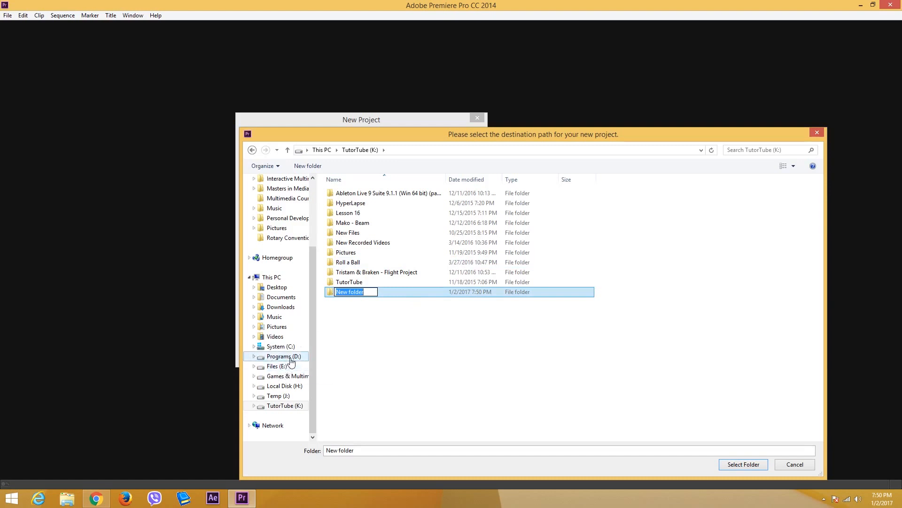
pyautogui.moveTo(376, 305)
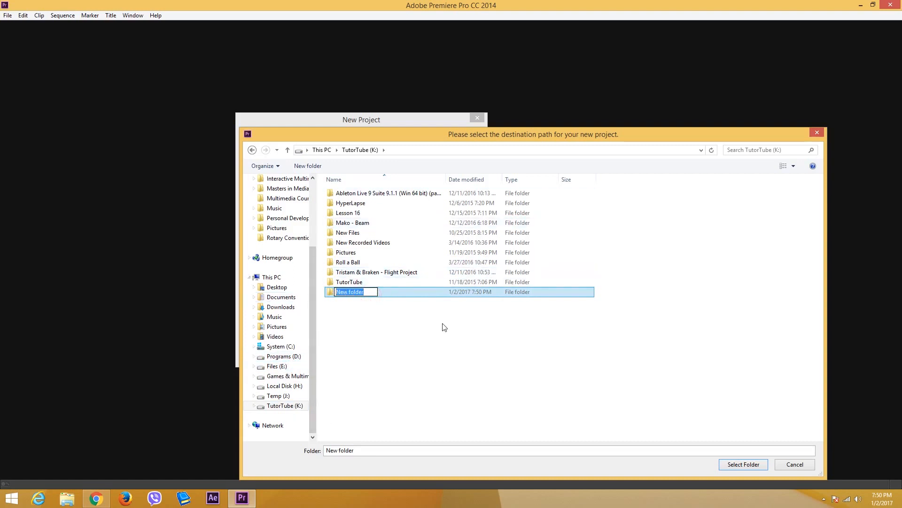
pyautogui.write('My First Edit')
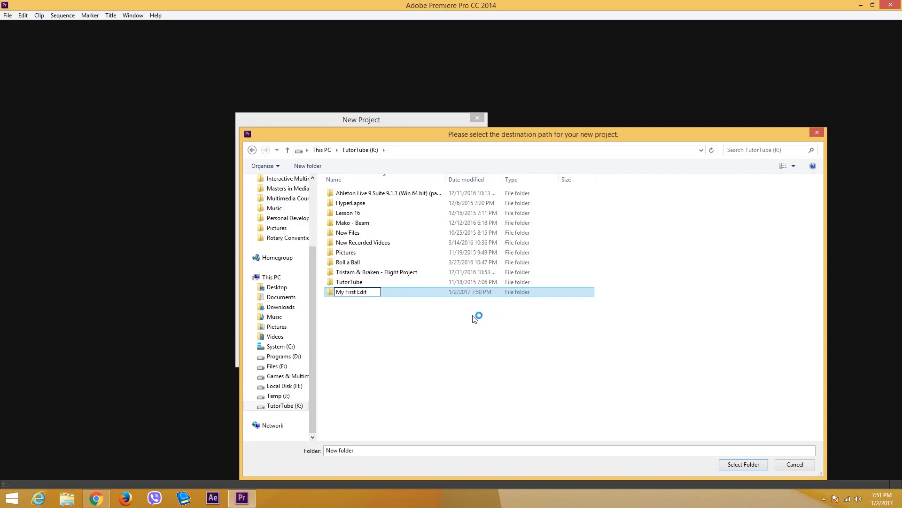
pyautogui.doubleClick(352, 291)
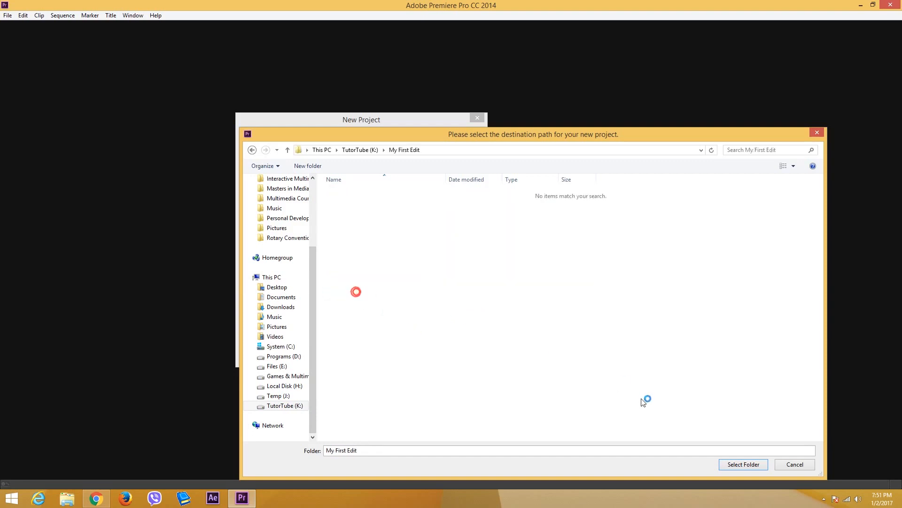
pyautogui.click(742, 464)
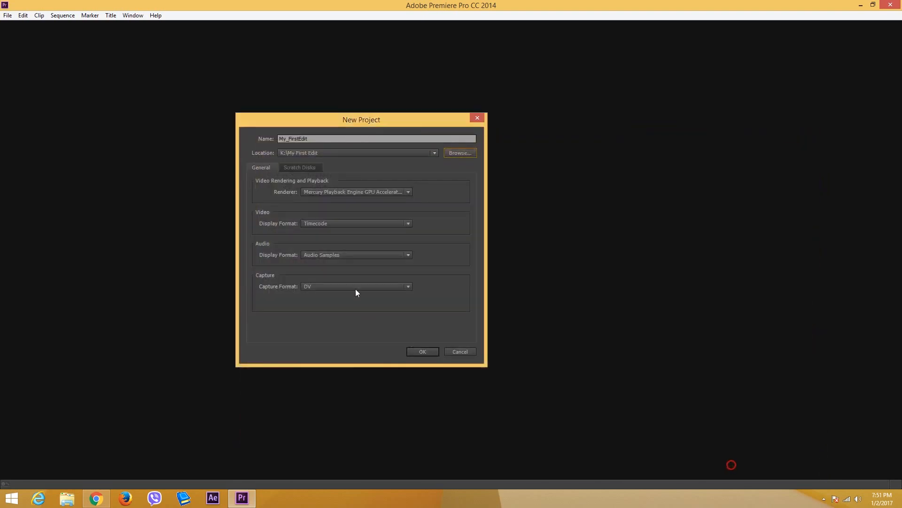
pyautogui.moveTo(423, 352)
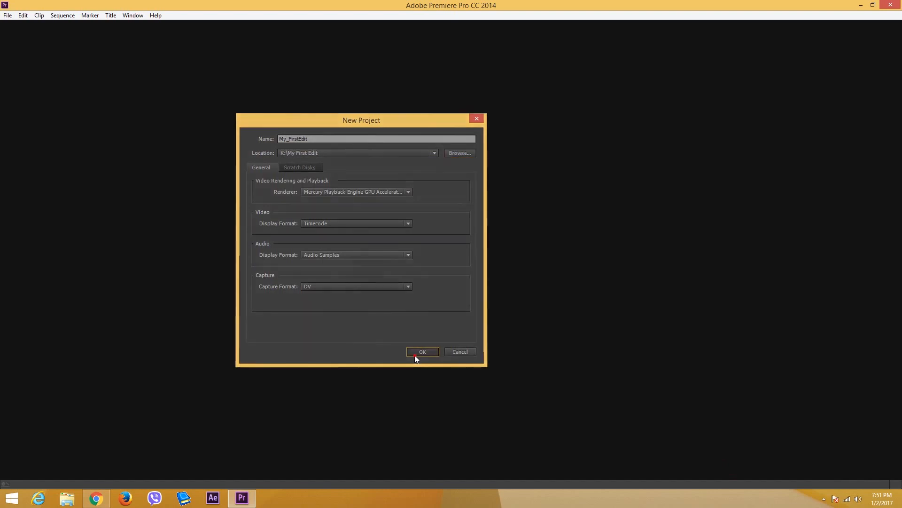
# - Create the My_FirstEdit project and open its empty editing workspace
pyautogui.click(423, 351)
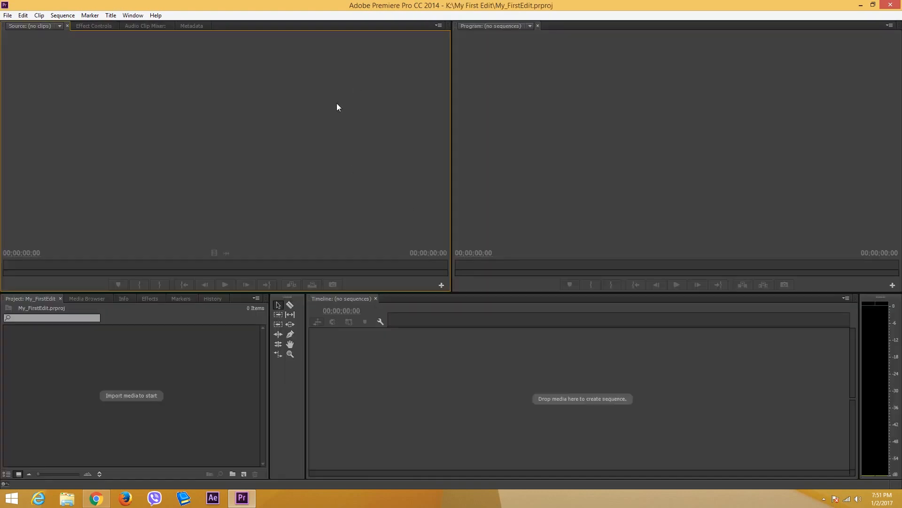
pyautogui.moveTo(316, 93)
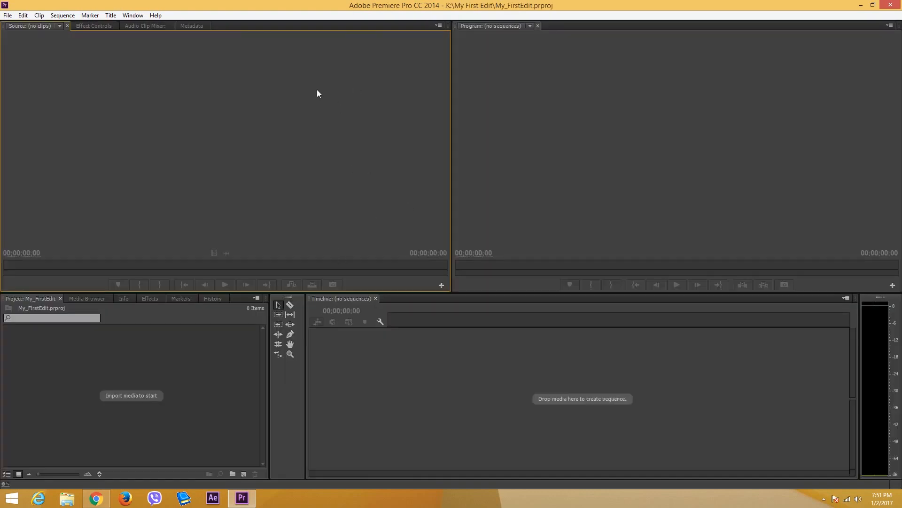
pyautogui.moveTo(228, 273)
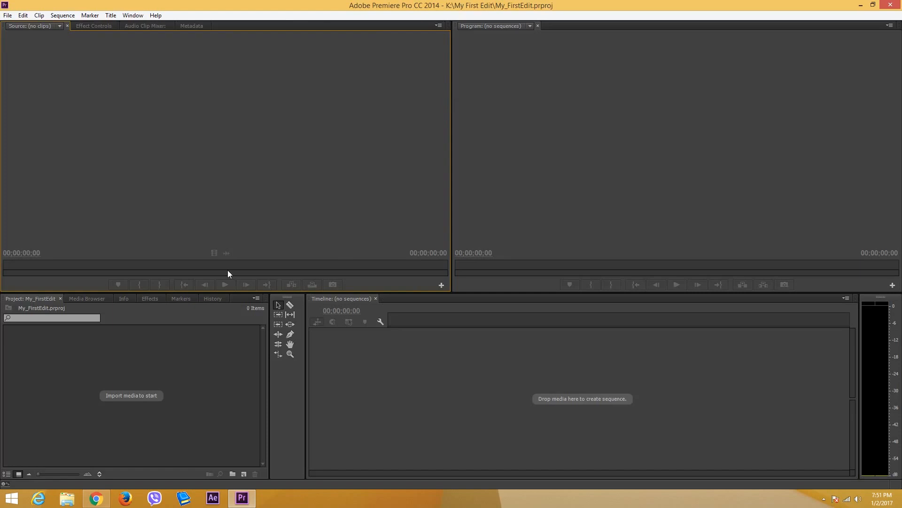
pyautogui.moveTo(469, 104)
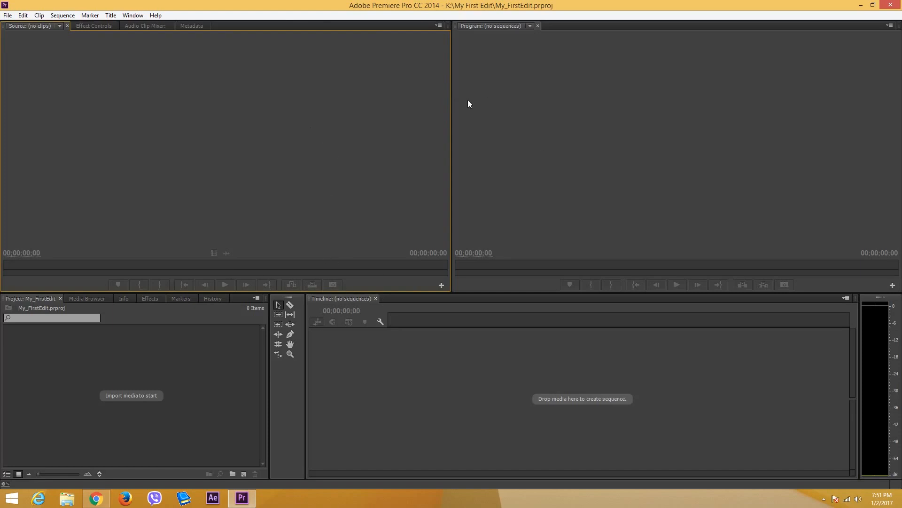
pyautogui.moveTo(25, 69)
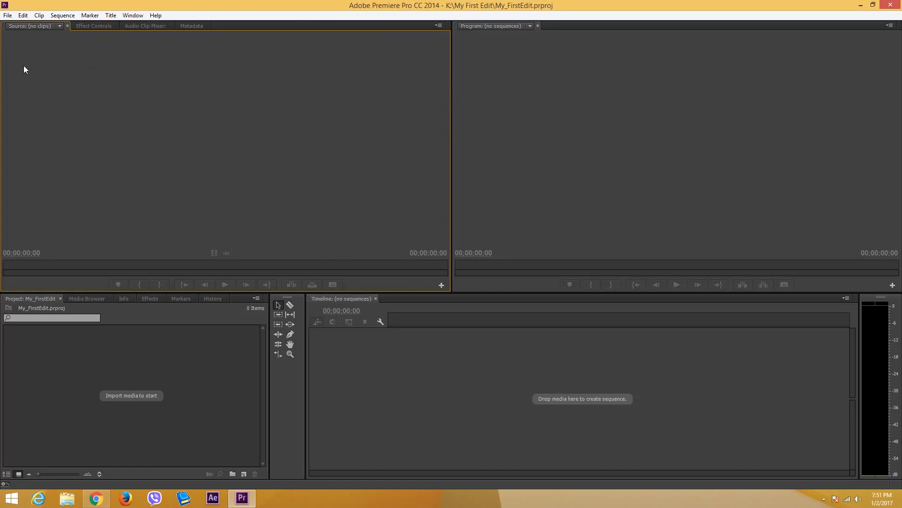
pyautogui.moveTo(320, 389)
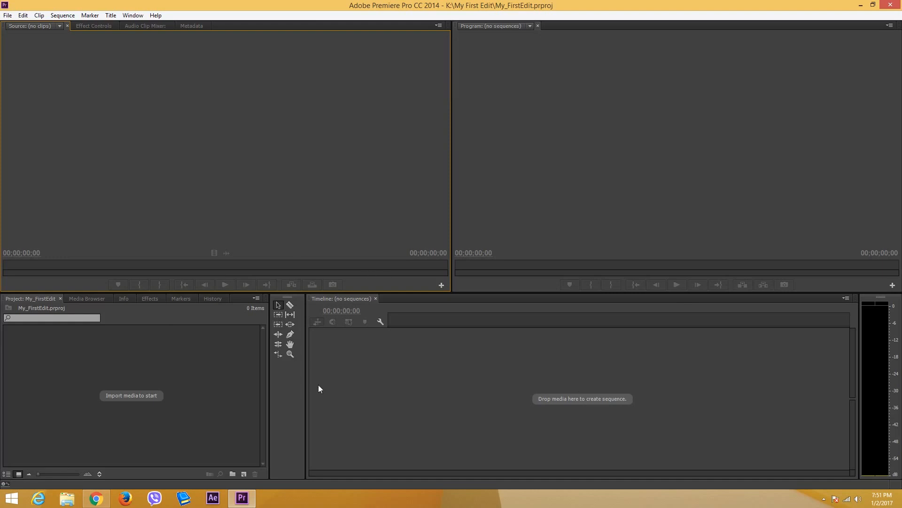
pyautogui.moveTo(232, 104)
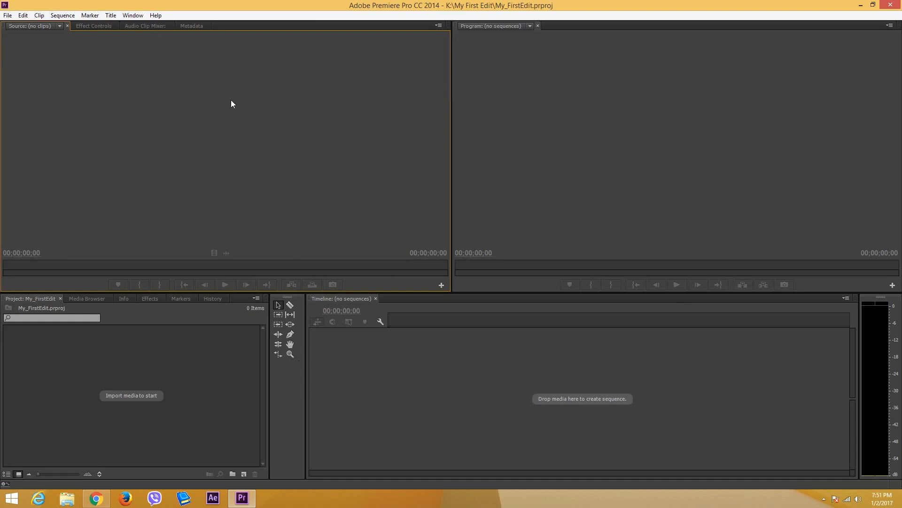
pyautogui.moveTo(380, 120)
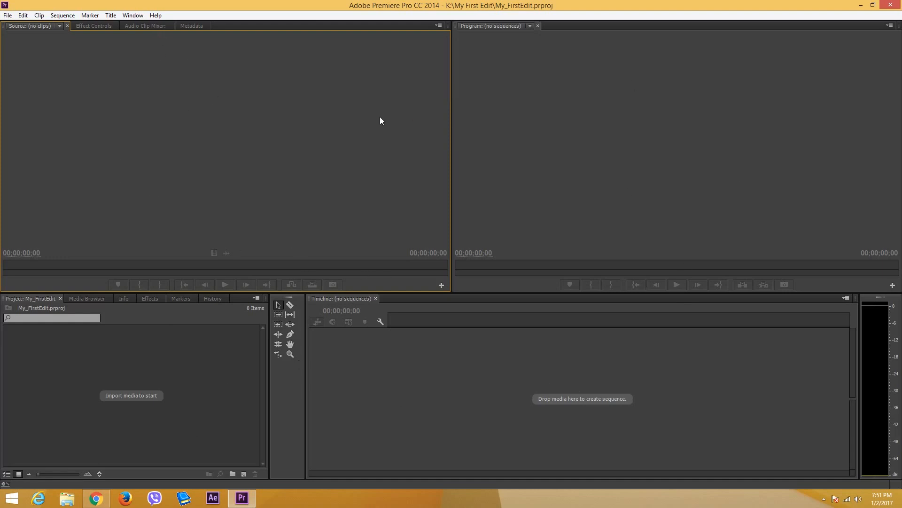
pyautogui.moveTo(401, 108)
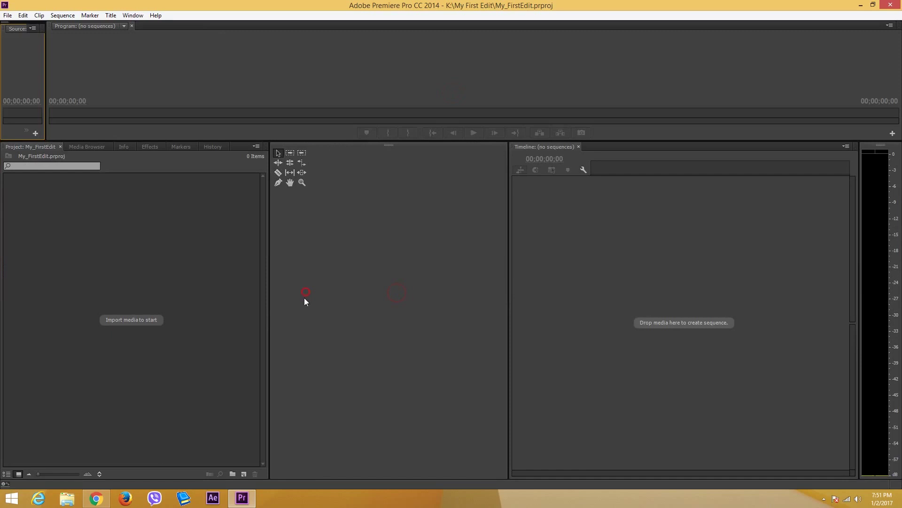
pyautogui.click(133, 15)
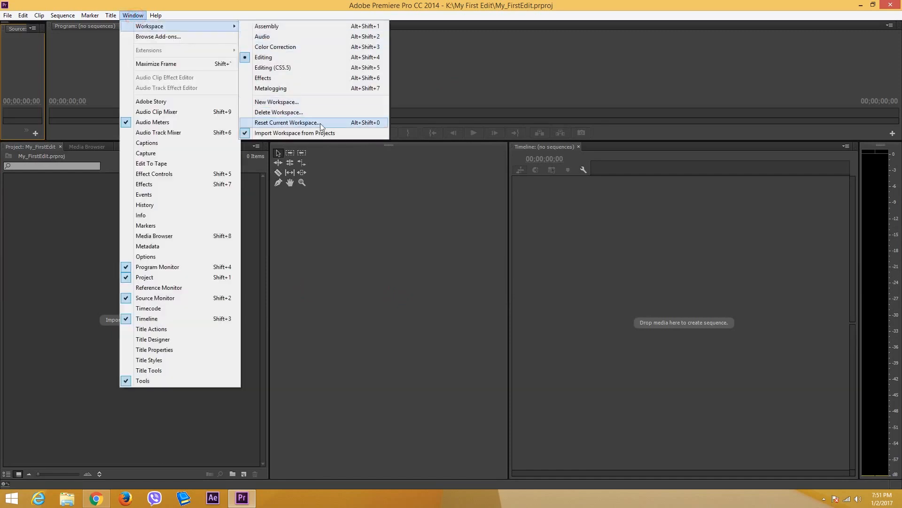
pyautogui.moveTo(307, 123)
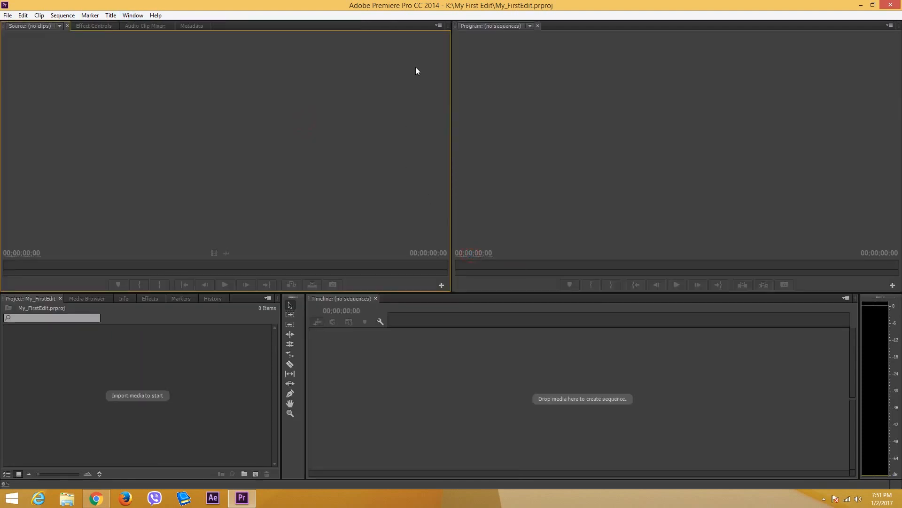
pyautogui.moveTo(359, 6)
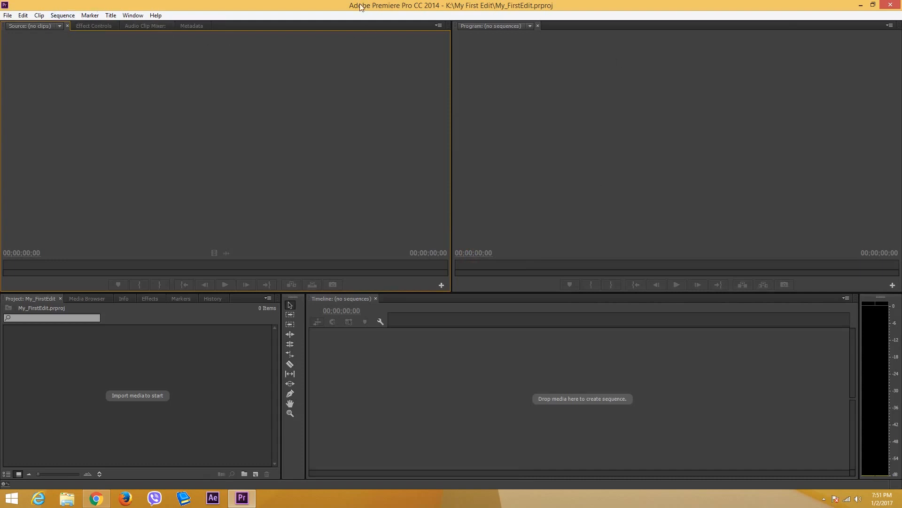
pyautogui.moveTo(318, 262)
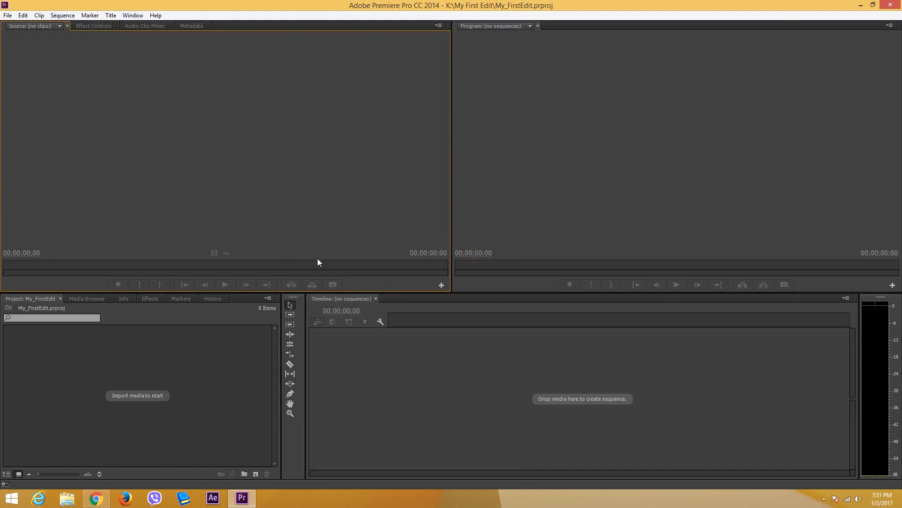
pyautogui.moveTo(309, 73)
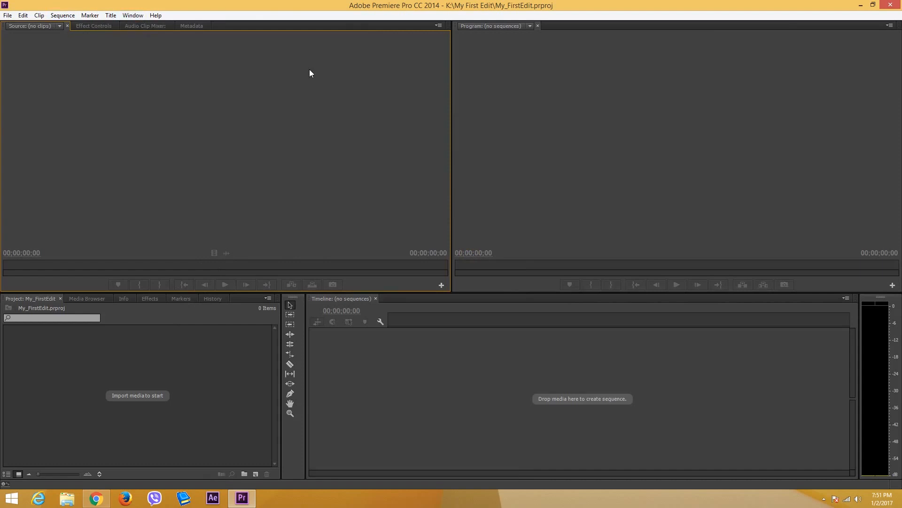
pyautogui.moveTo(517, 387)
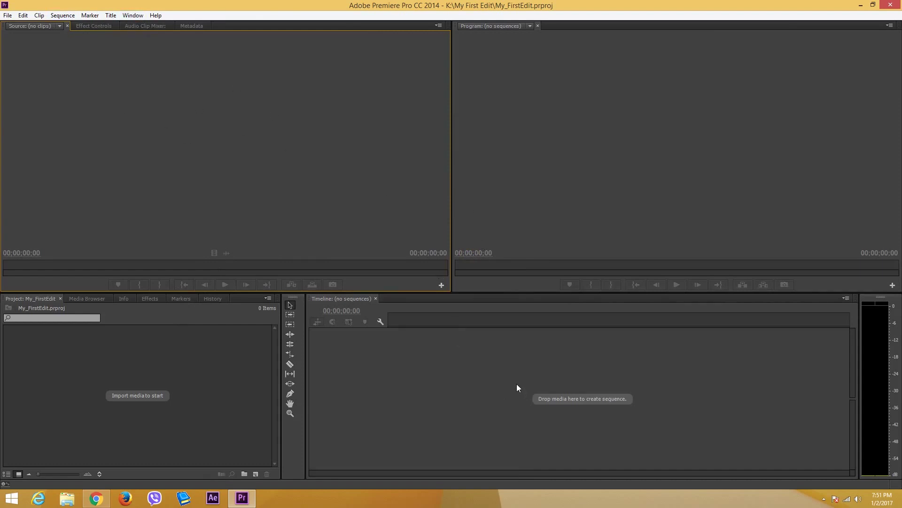
pyautogui.moveTo(305, 370)
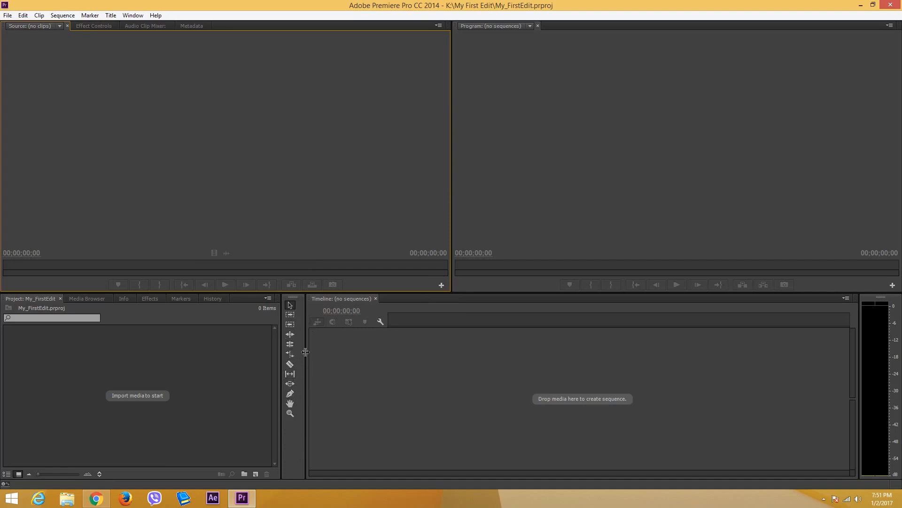
pyautogui.moveTo(90, 316)
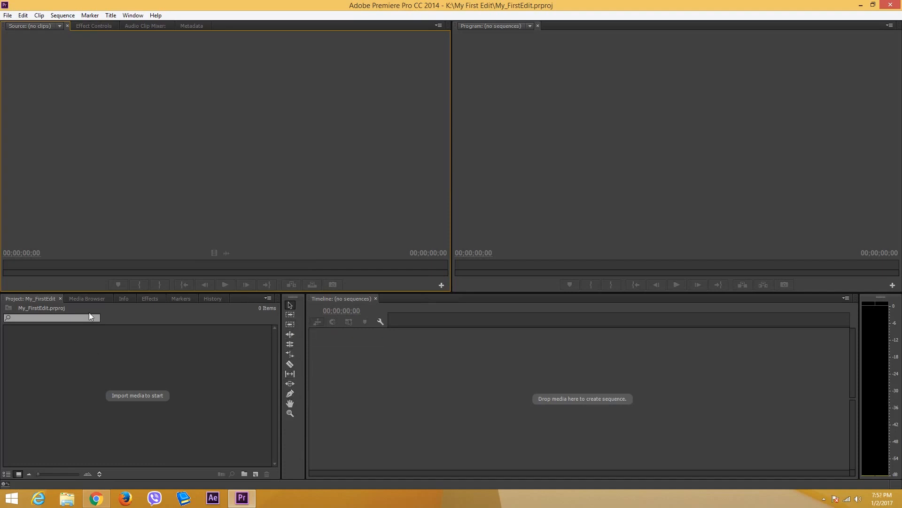
pyautogui.moveTo(72, 389)
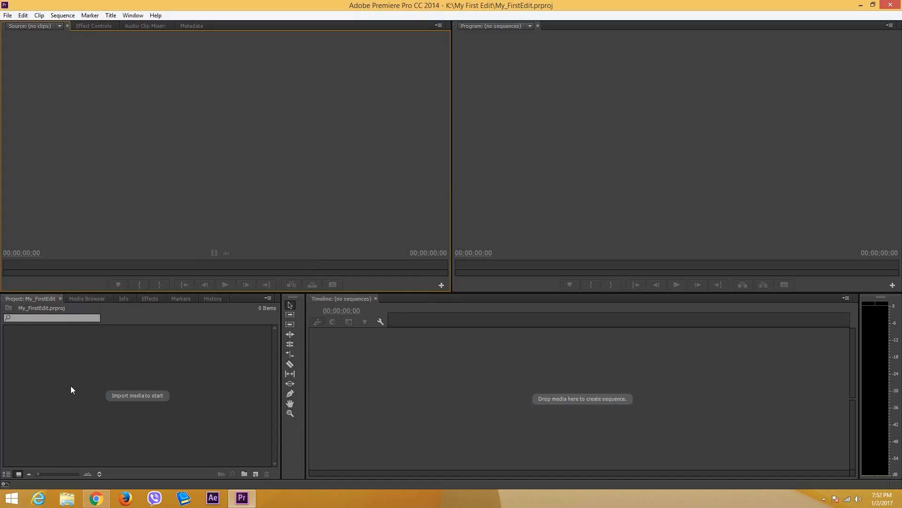
pyautogui.moveTo(100, 32)
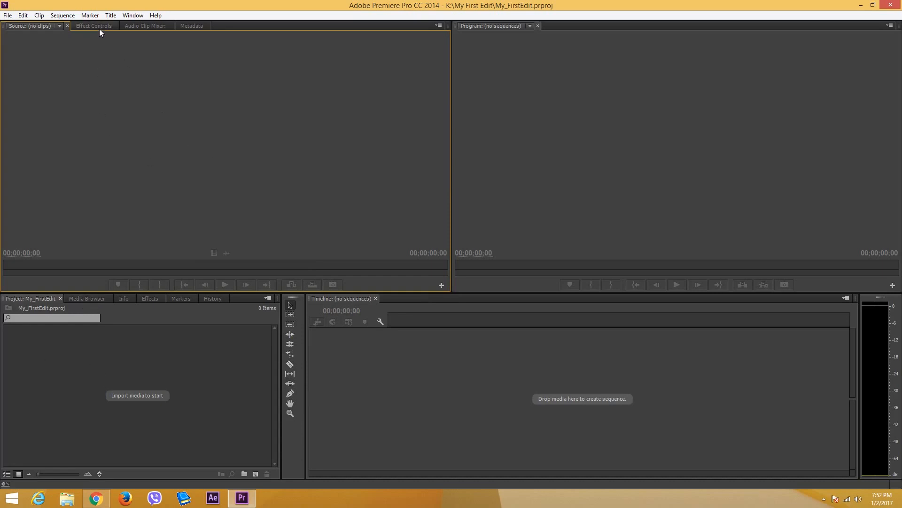
pyautogui.click(143, 25)
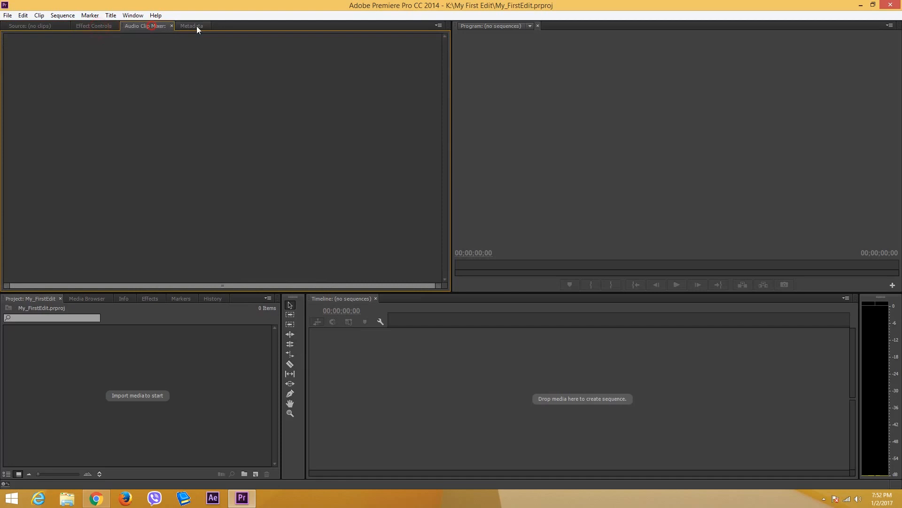
pyautogui.click(29, 25)
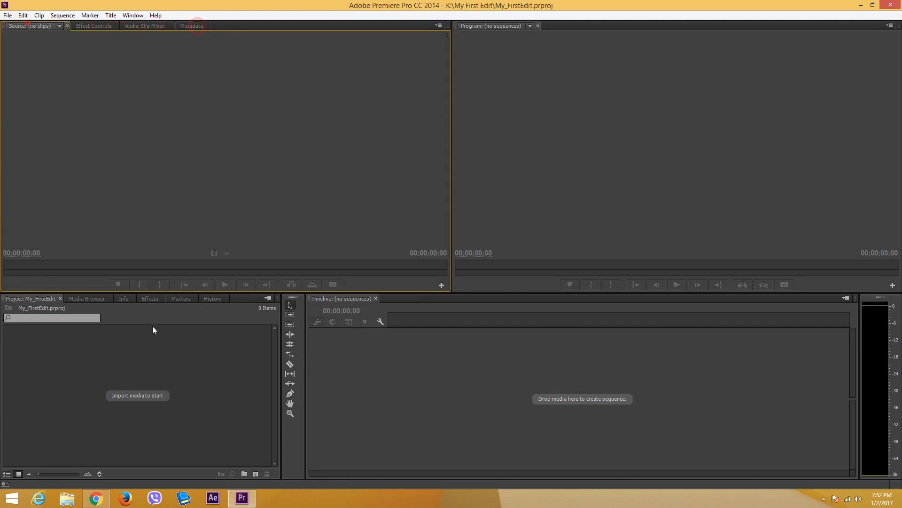
pyautogui.click(87, 298)
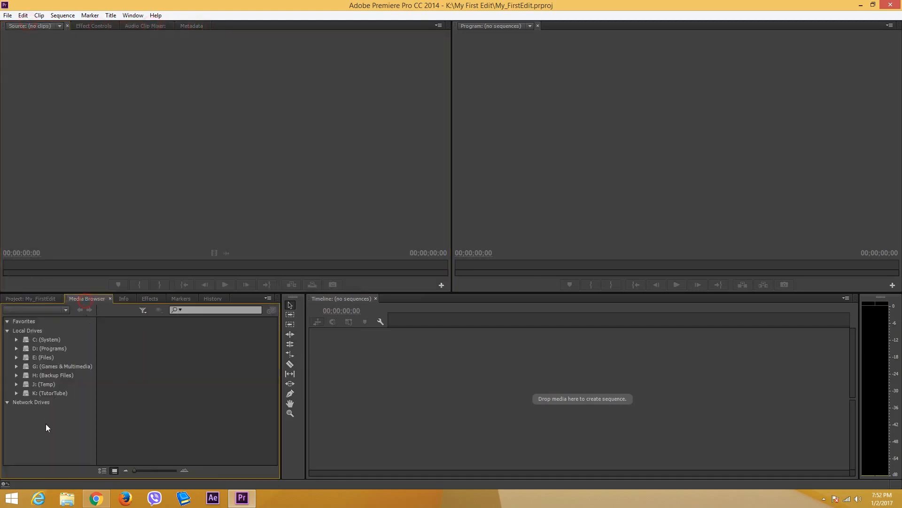
pyautogui.moveTo(65, 350)
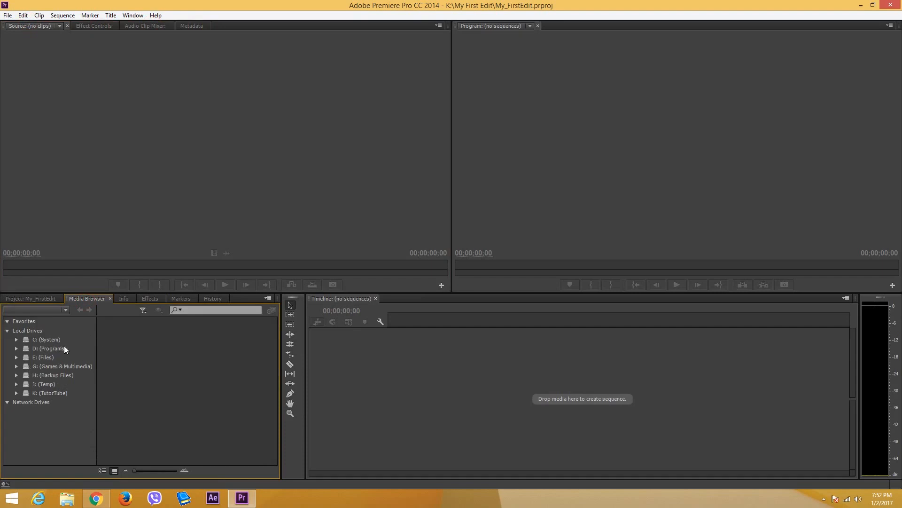
pyautogui.click(123, 298)
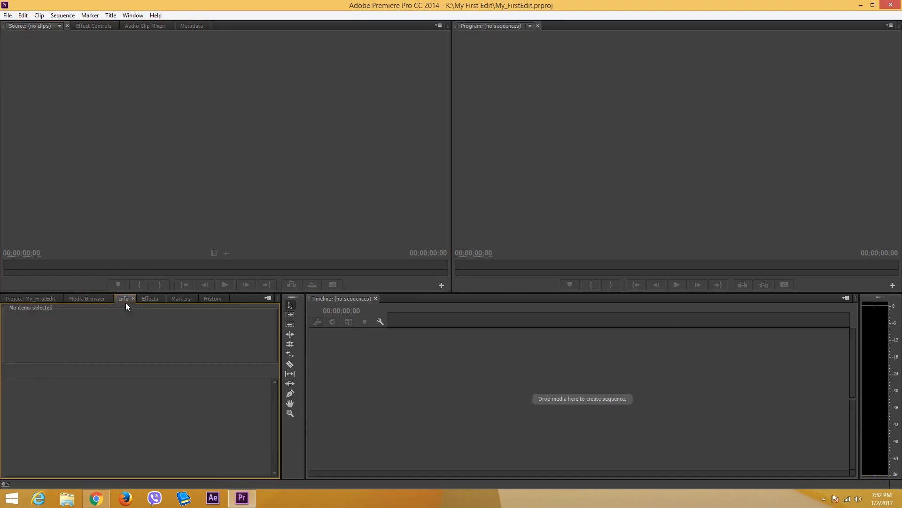
pyautogui.click(149, 298)
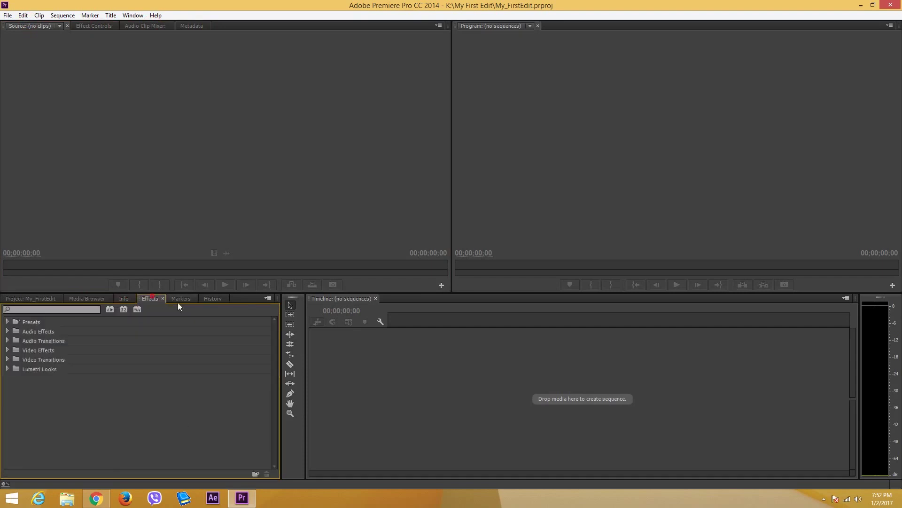
pyautogui.click(213, 298)
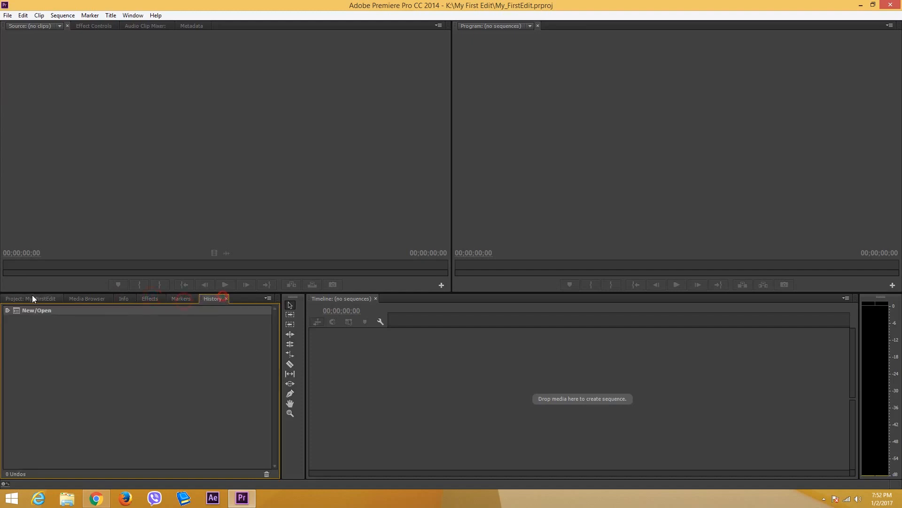
pyautogui.click(30, 298)
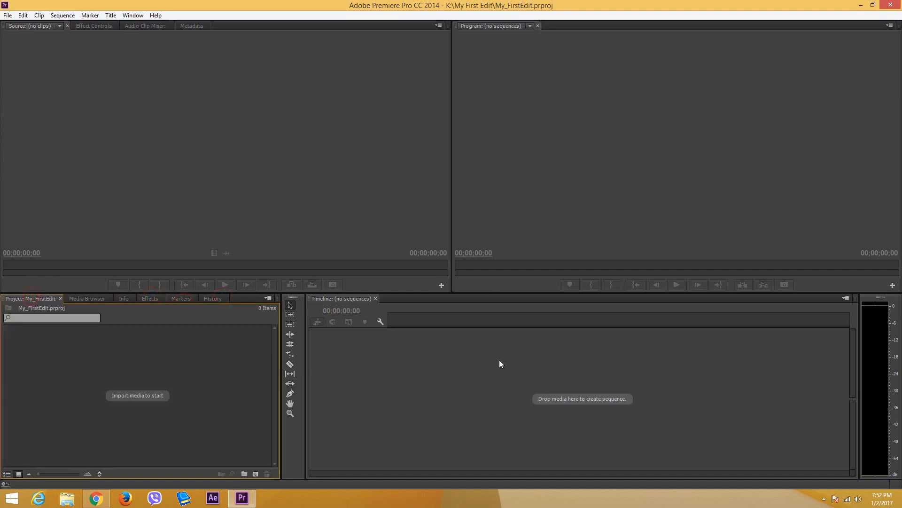
# - Show the Metadata and Effect Controls panels via the Window menu
pyautogui.click(132, 15)
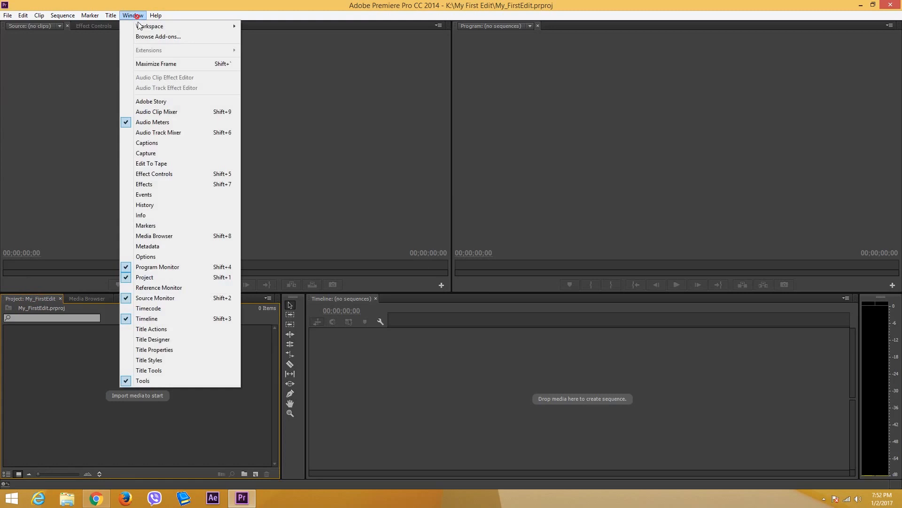
pyautogui.moveTo(179, 256)
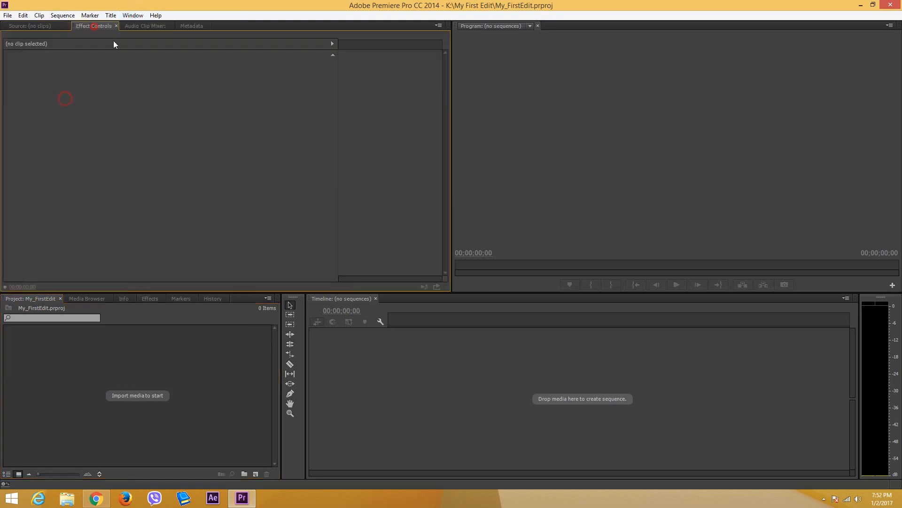
pyautogui.click(132, 15)
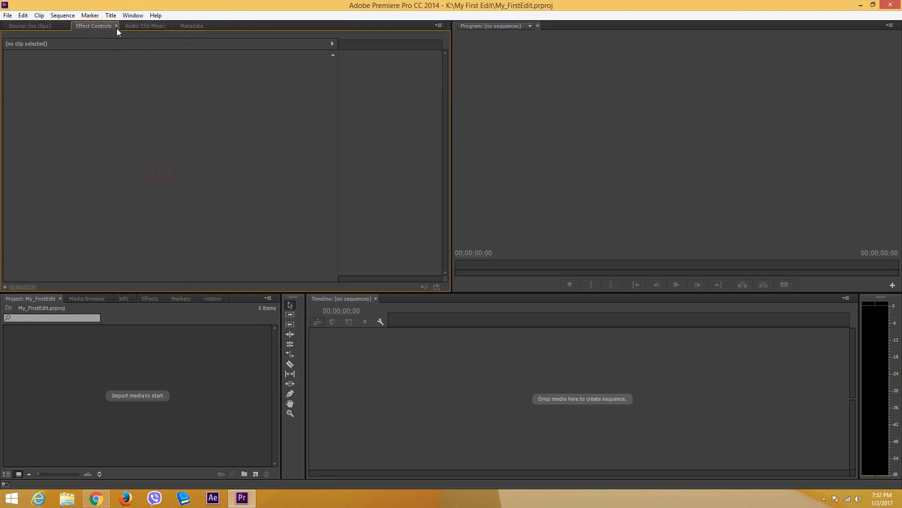
pyautogui.click(191, 25)
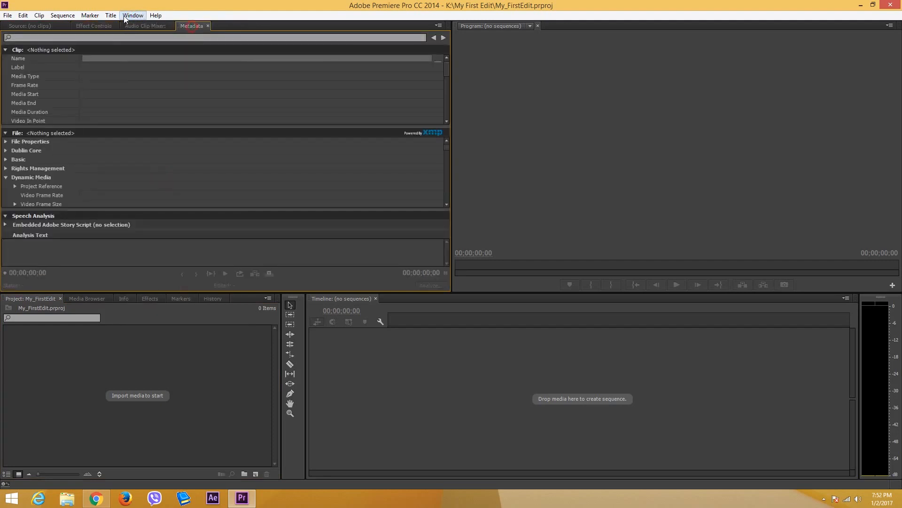
pyautogui.click(132, 15)
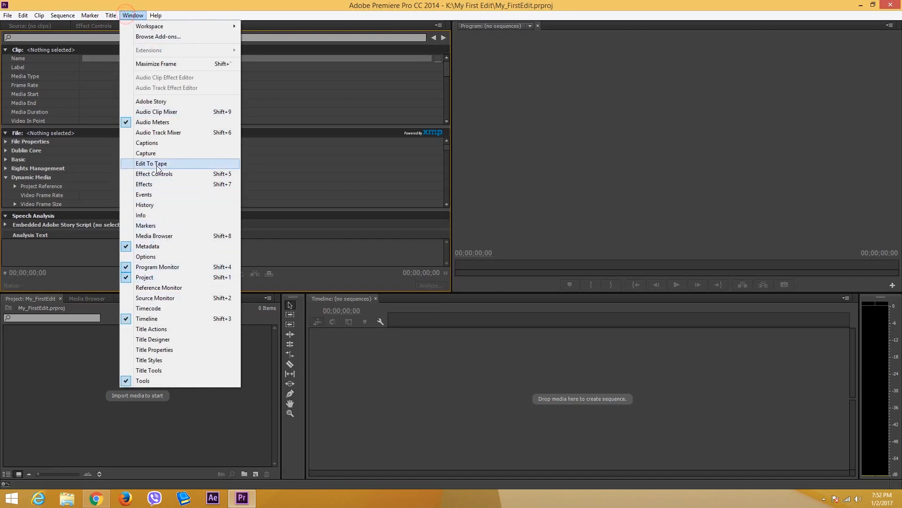
pyautogui.click(152, 163)
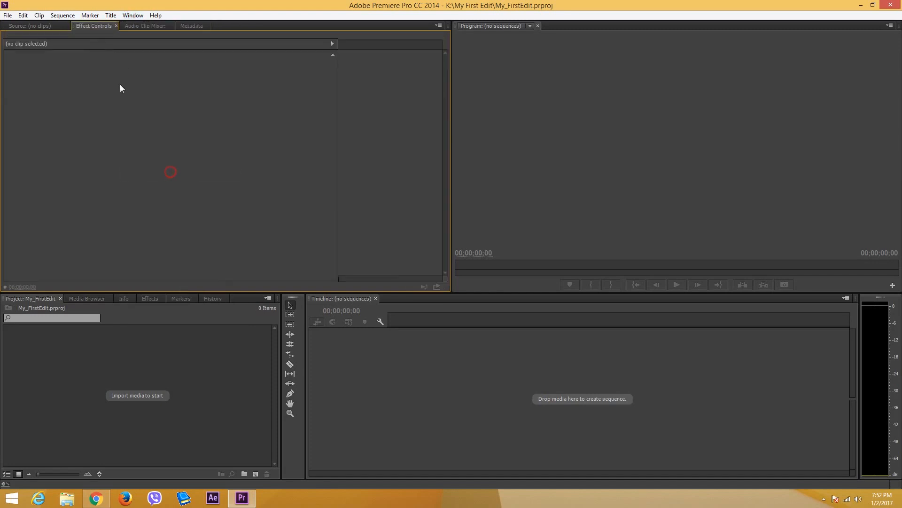
# - Close the Audio Clip Mixer and Metadata tabs, leaving Source with Effect Controls showing
pyautogui.click(116, 26)
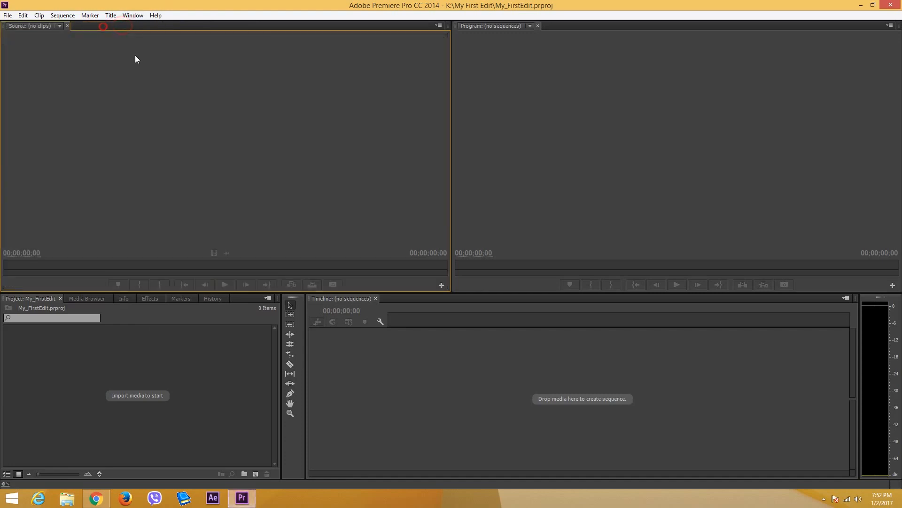
pyautogui.click(133, 15)
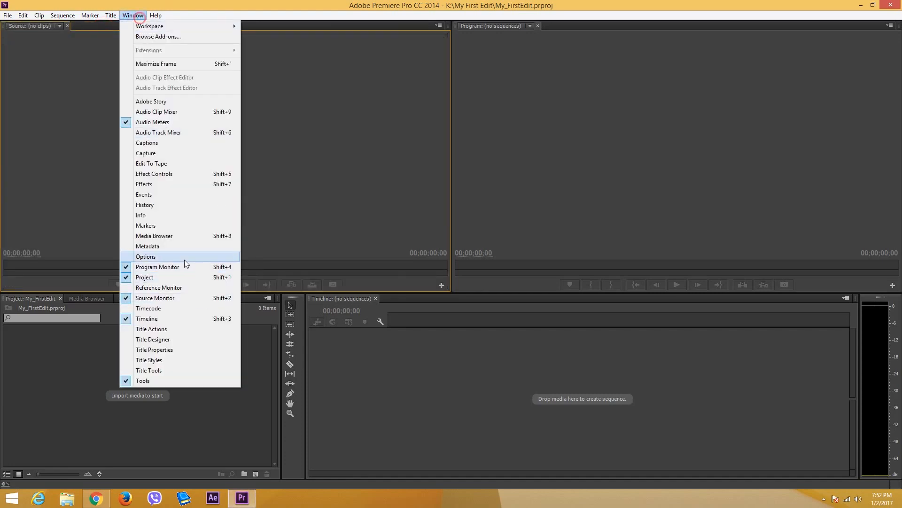
pyautogui.click(154, 174)
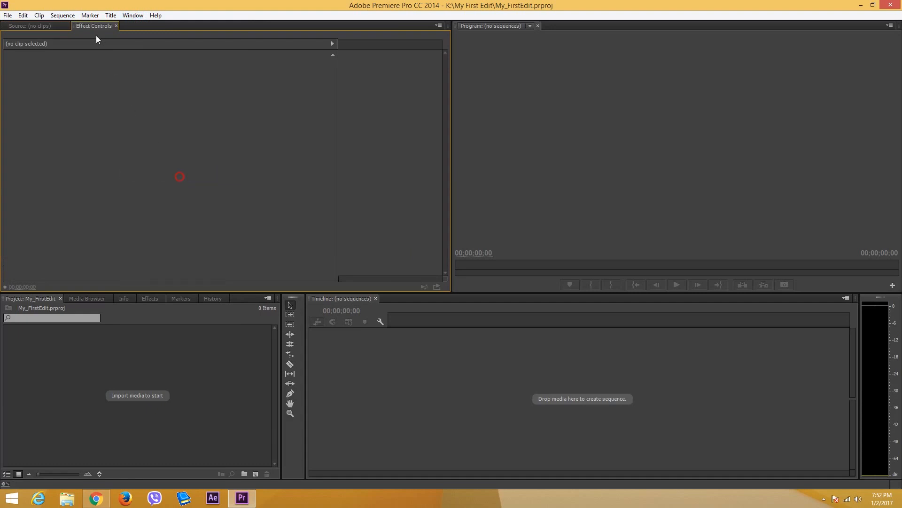
pyautogui.moveTo(340, 225)
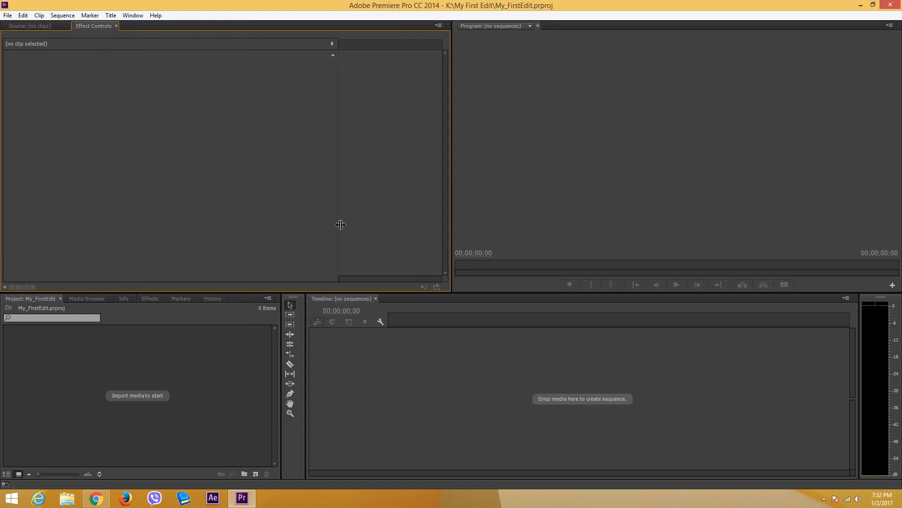
pyautogui.moveTo(330, 349)
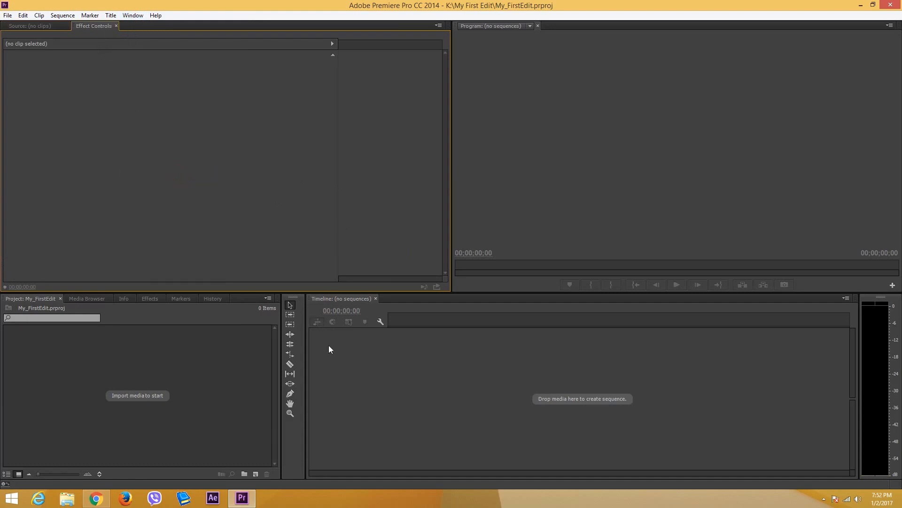
pyautogui.moveTo(295, 301)
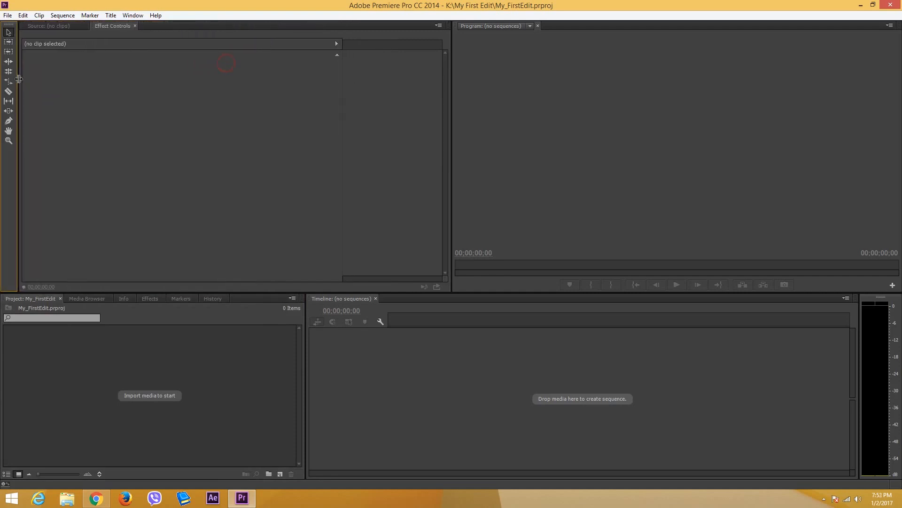
pyautogui.moveTo(384, 308)
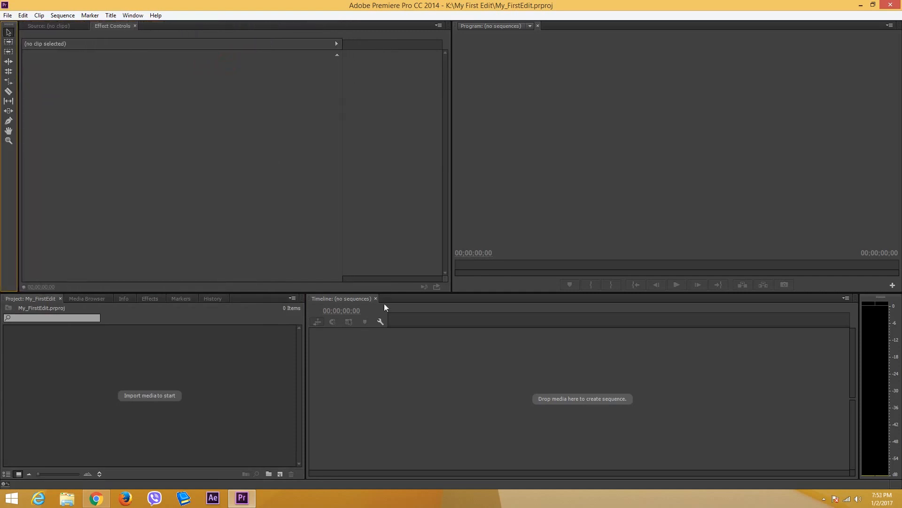
pyautogui.moveTo(451, 48)
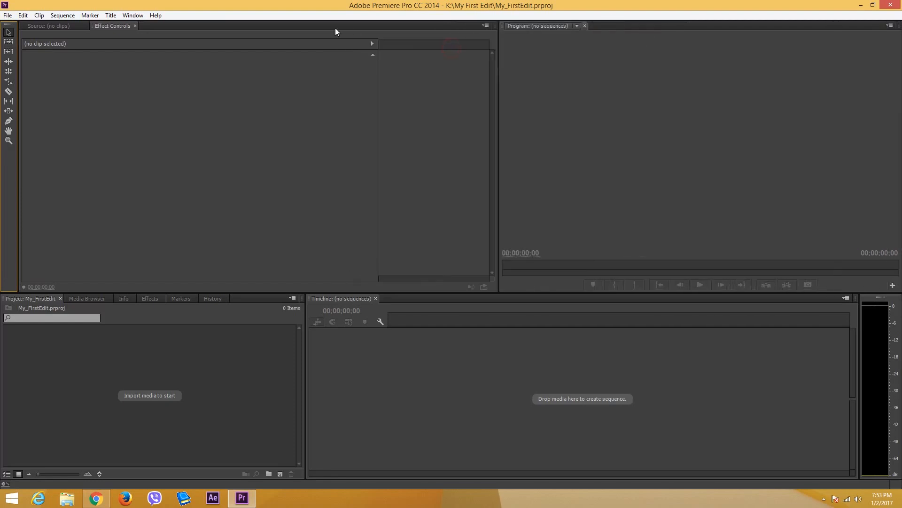
pyautogui.moveTo(214, 304)
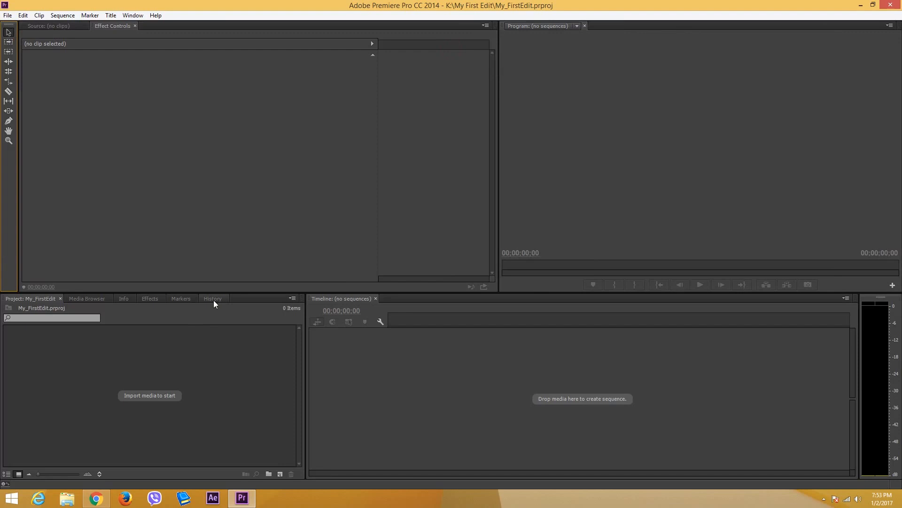
# - Dock History, Markers, Effects and Effect Controls as side-by-side columns in the top frame
pyautogui.click(212, 298)
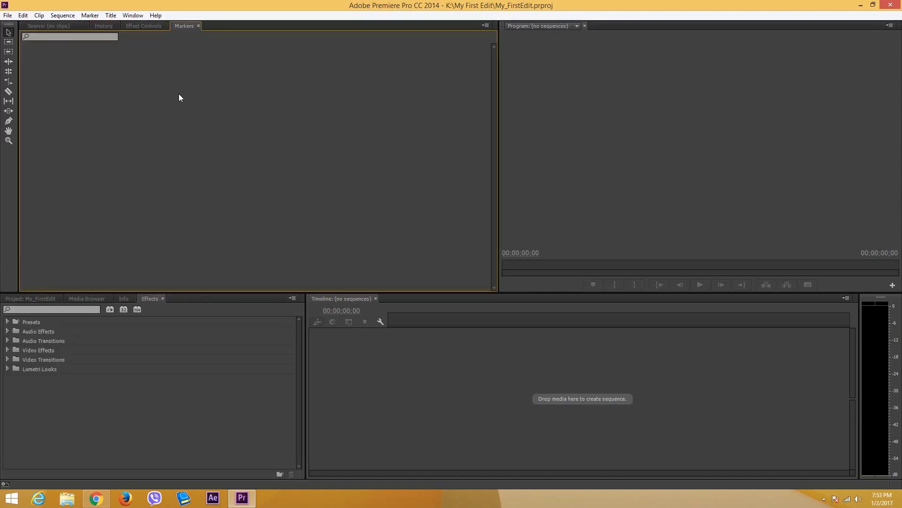
pyautogui.moveTo(152, 304)
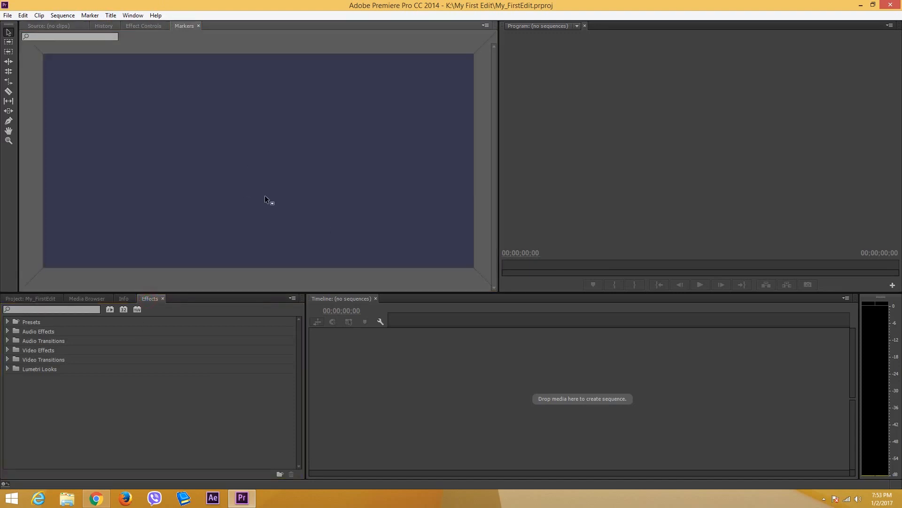
pyautogui.moveTo(472, 223)
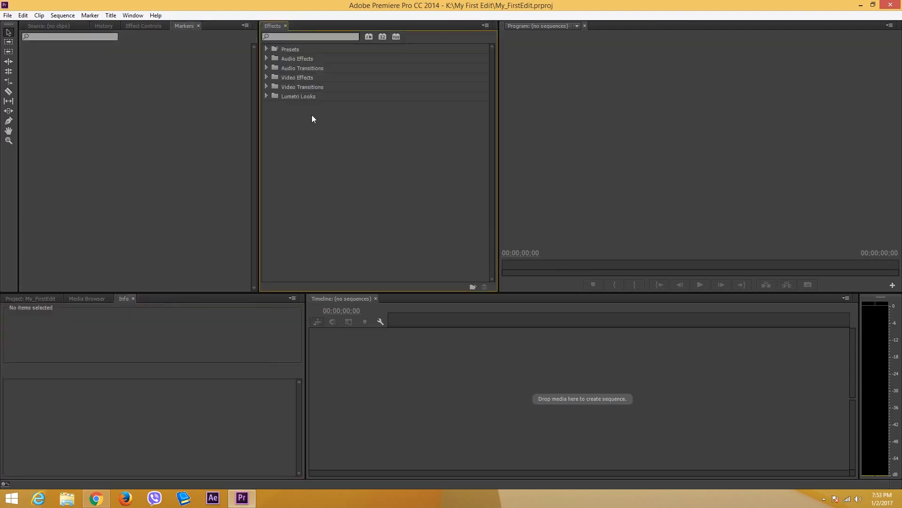
pyautogui.click(184, 25)
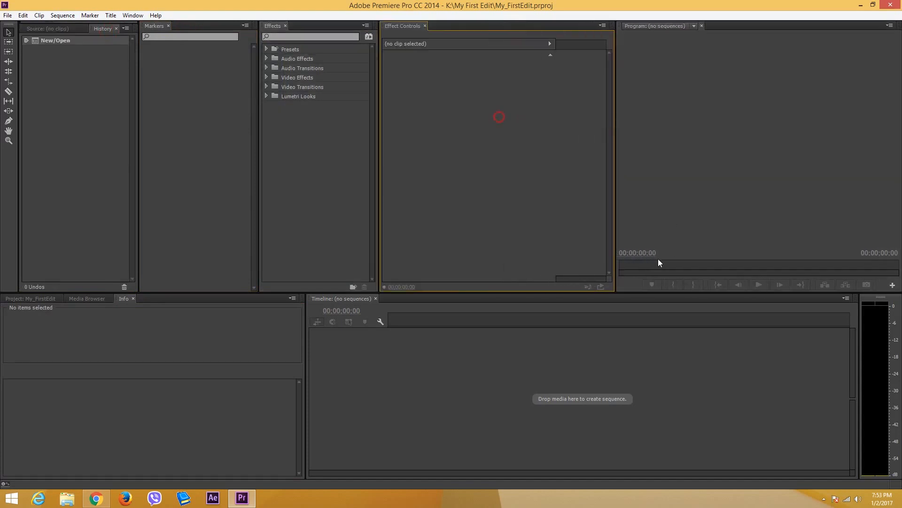
pyautogui.moveTo(896, 310)
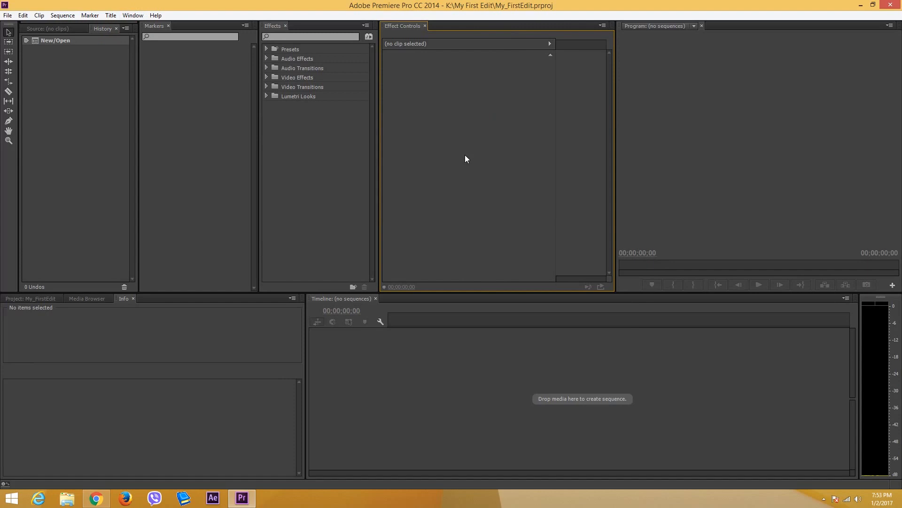
pyautogui.moveTo(136, 25)
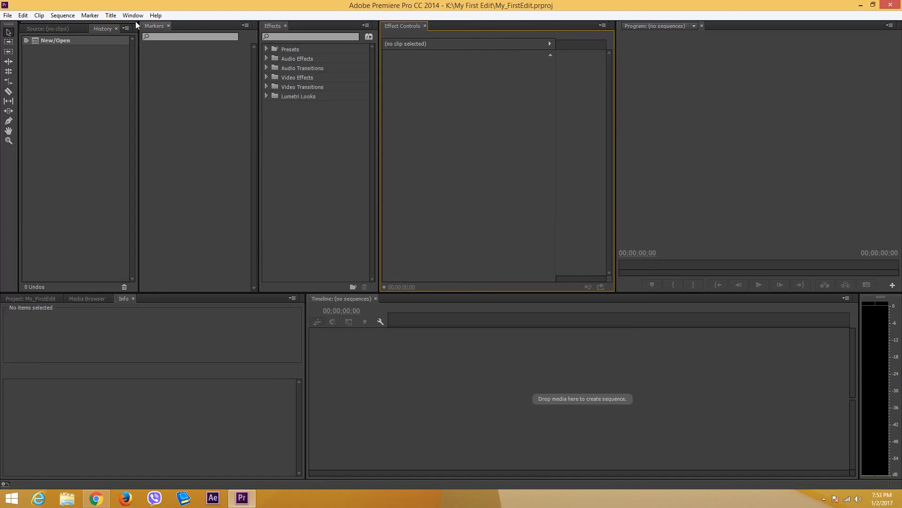
# - Reset the Editing workspace to its original layout and confirm
pyautogui.click(132, 15)
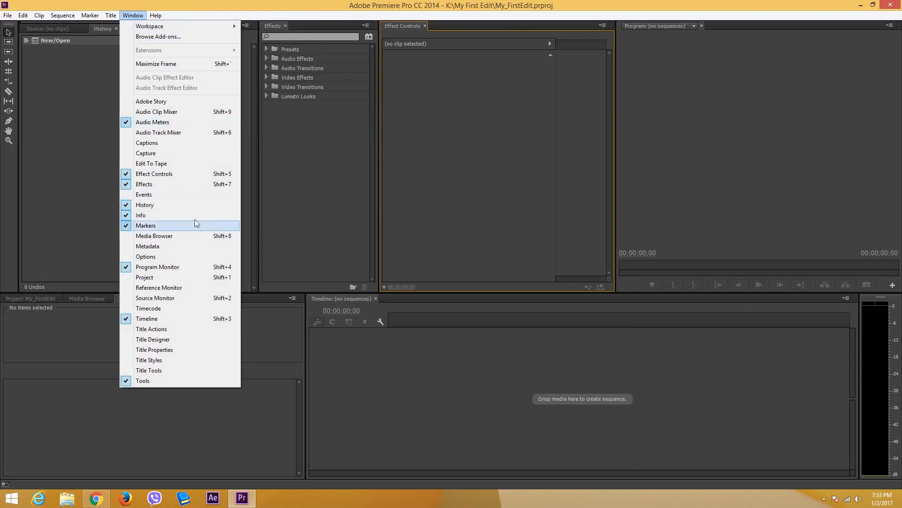
pyautogui.moveTo(198, 61)
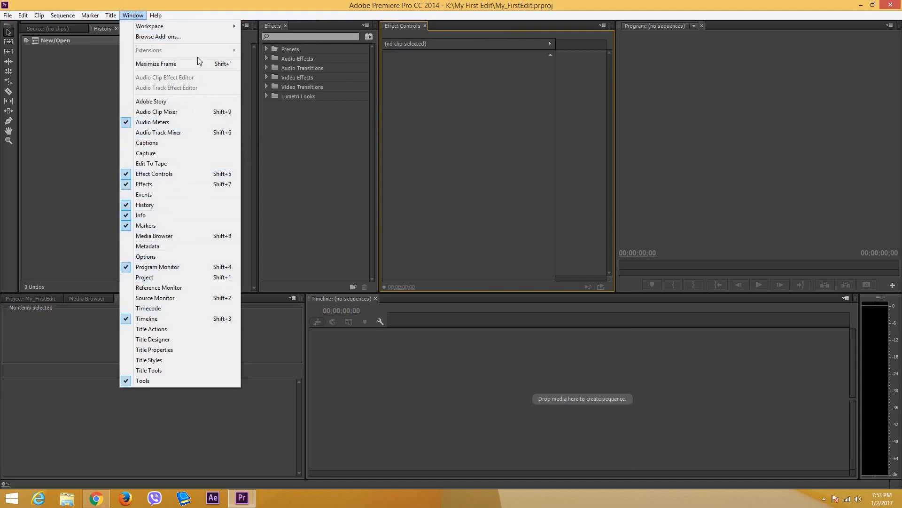
pyautogui.click(150, 25)
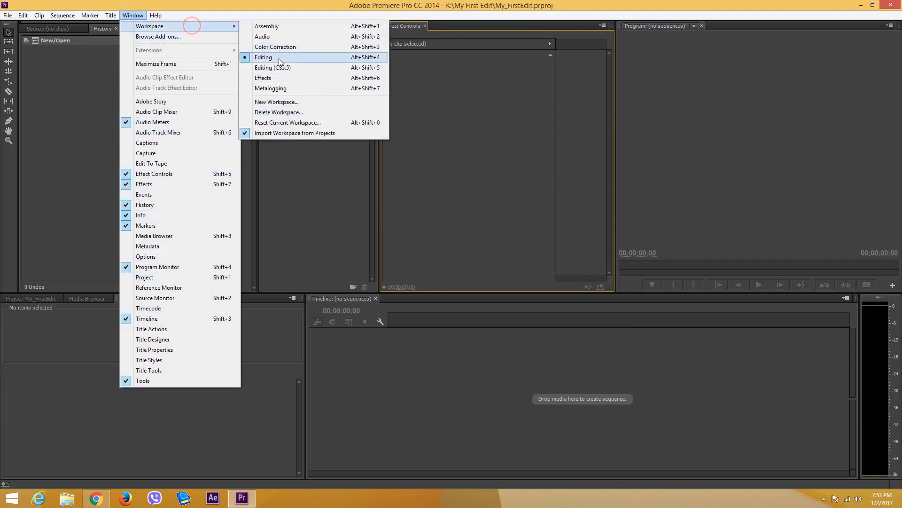
pyautogui.moveTo(293, 68)
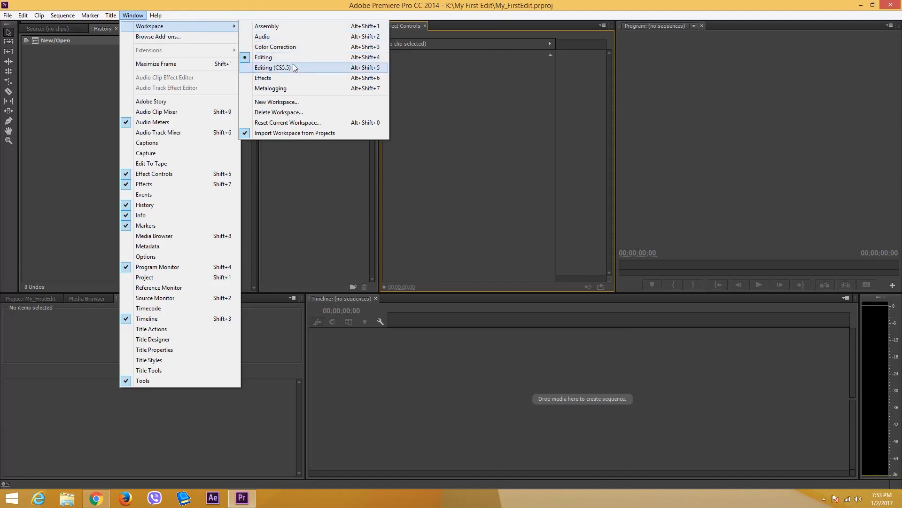
pyautogui.moveTo(304, 122)
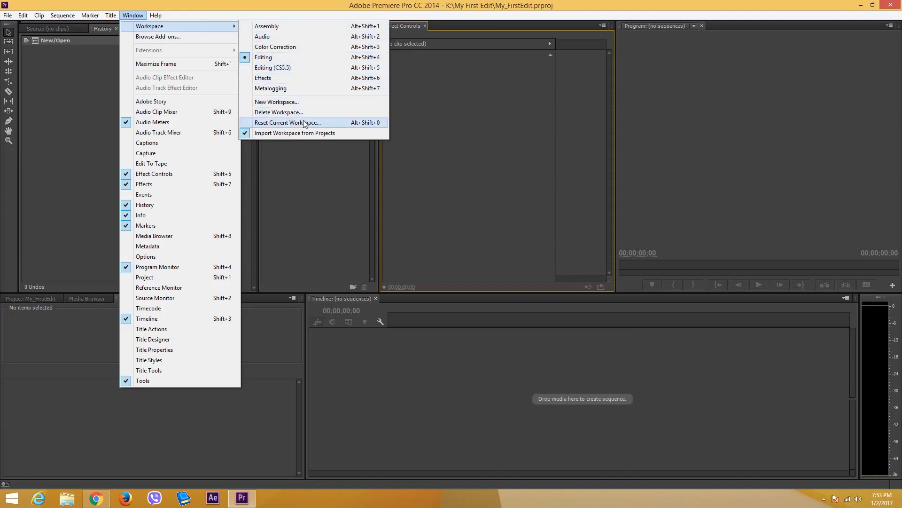
pyautogui.click(287, 123)
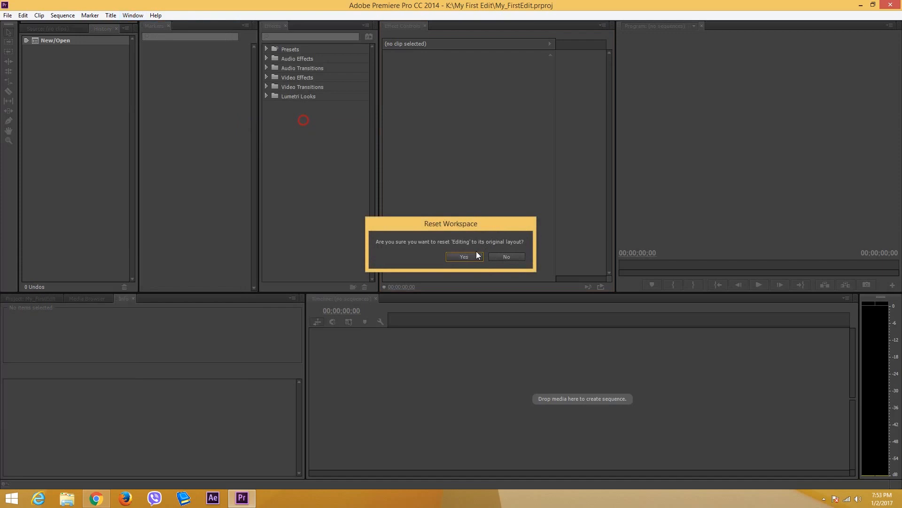
pyautogui.click(464, 256)
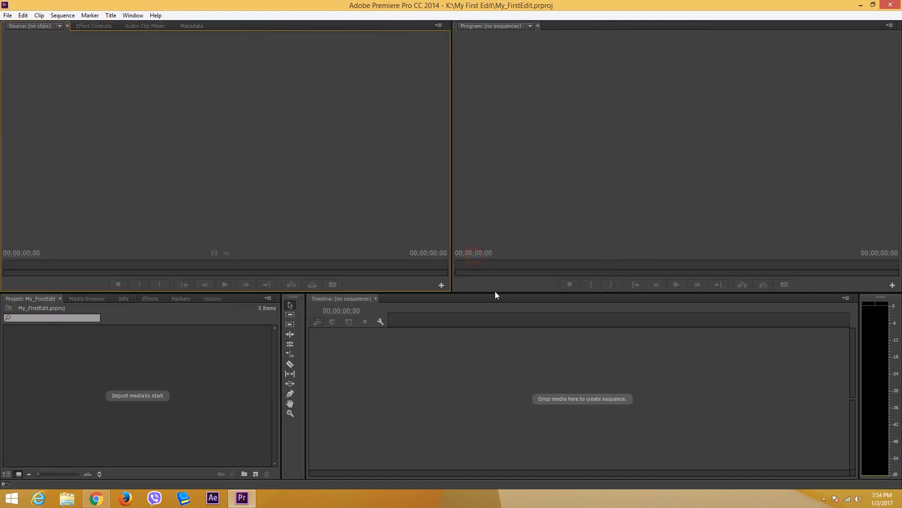
pyautogui.moveTo(90, 315)
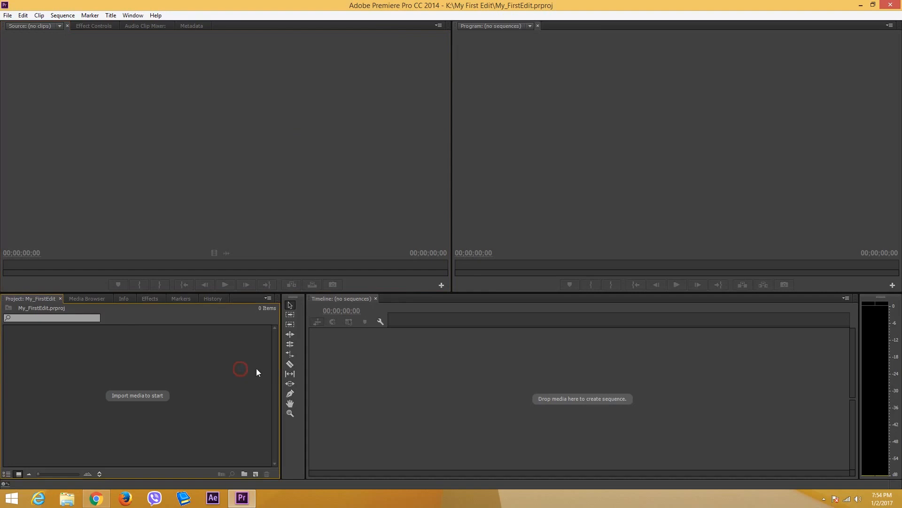
pyautogui.moveTo(272, 369)
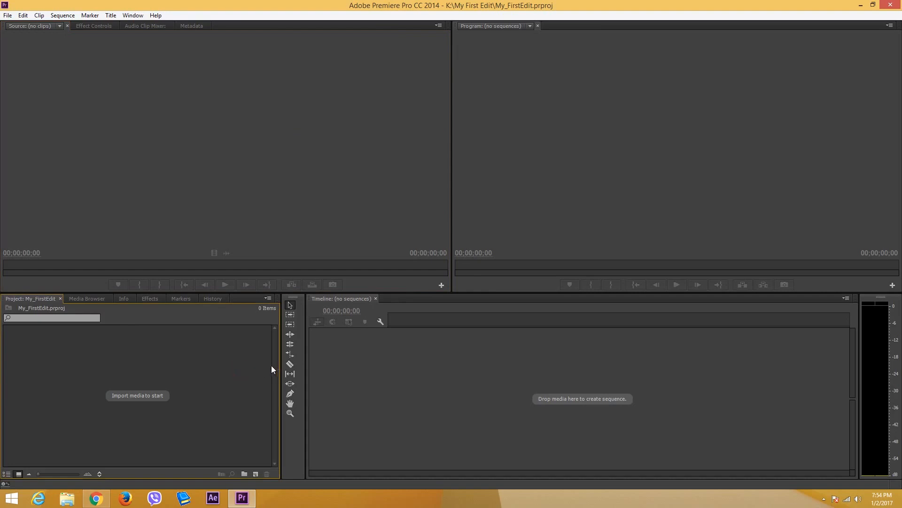
pyautogui.moveTo(344, 359)
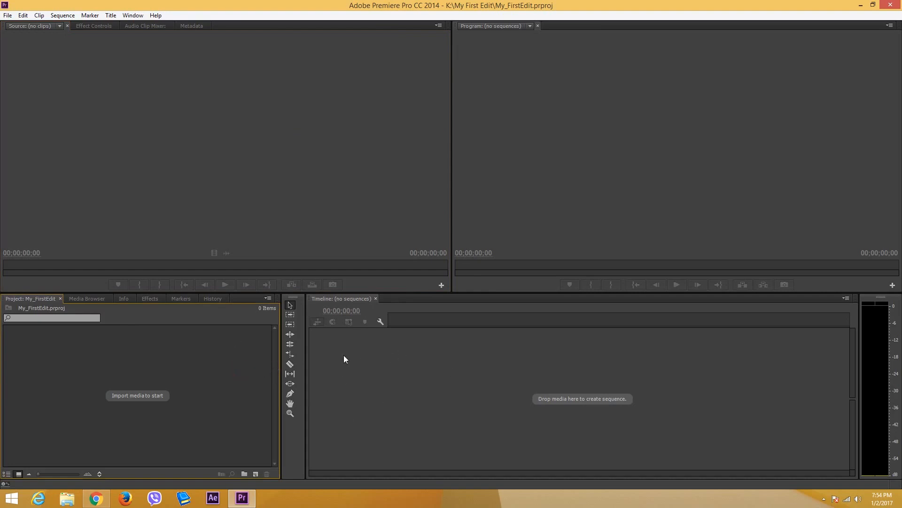
pyautogui.moveTo(315, 392)
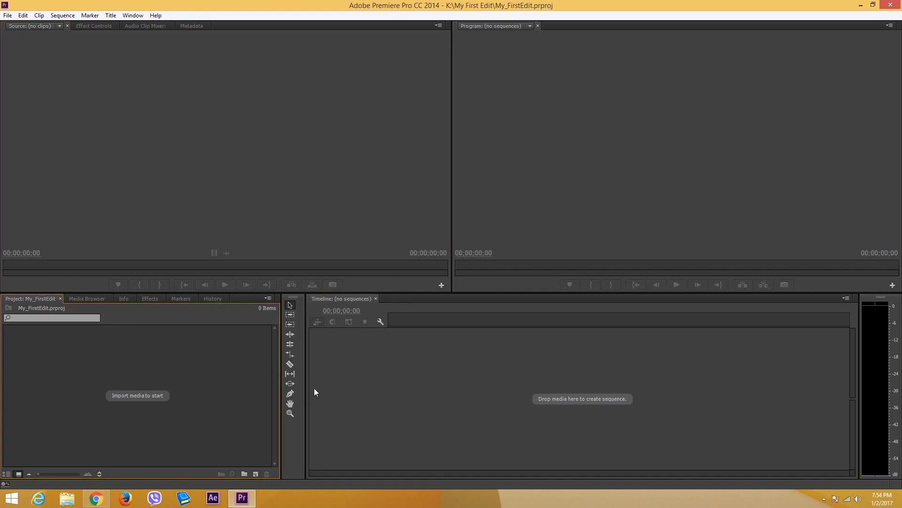
pyautogui.moveTo(333, 387)
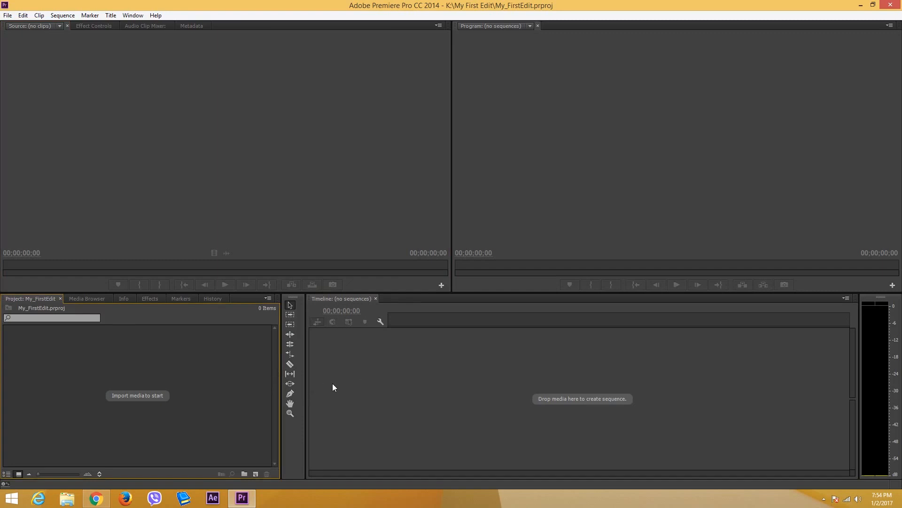
pyautogui.moveTo(270, 352)
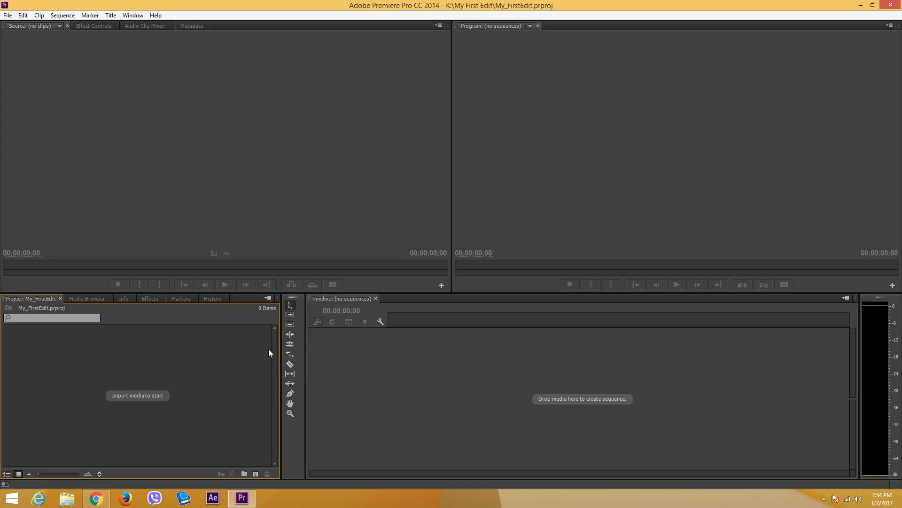
pyautogui.moveTo(251, 433)
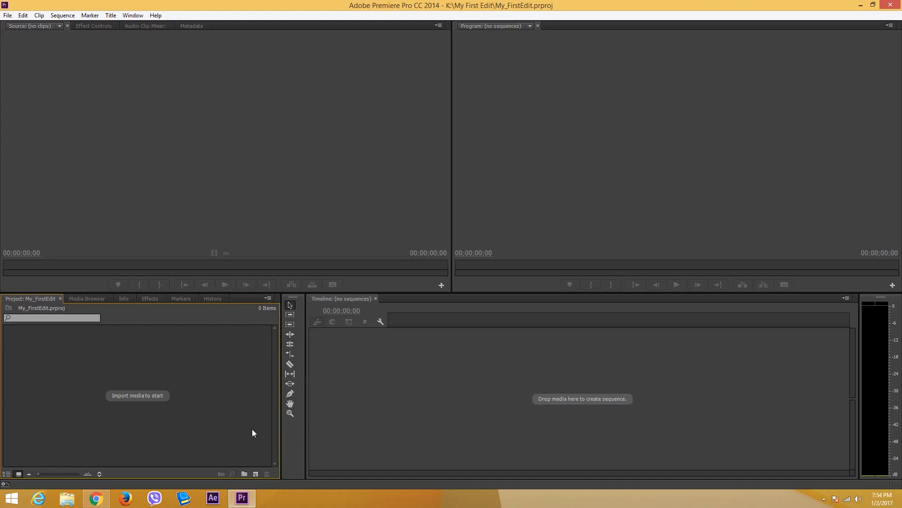
pyautogui.moveTo(249, 445)
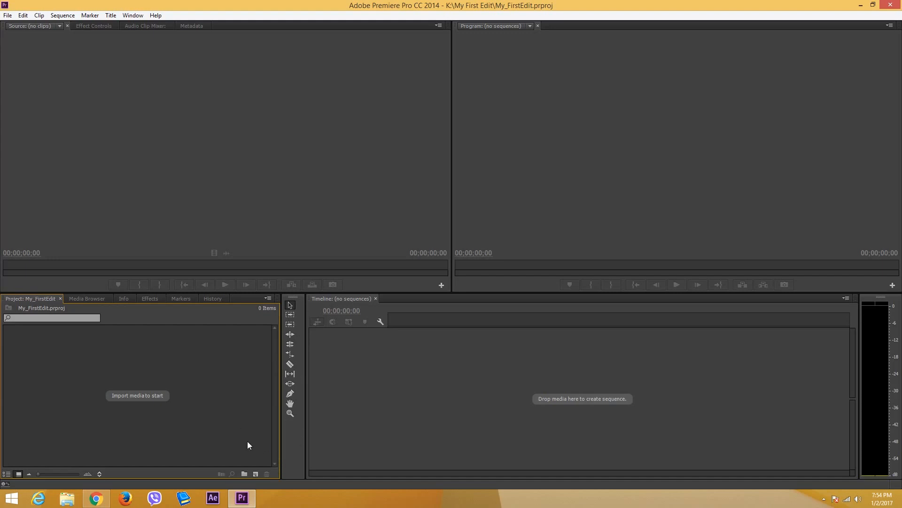
pyautogui.moveTo(255, 474)
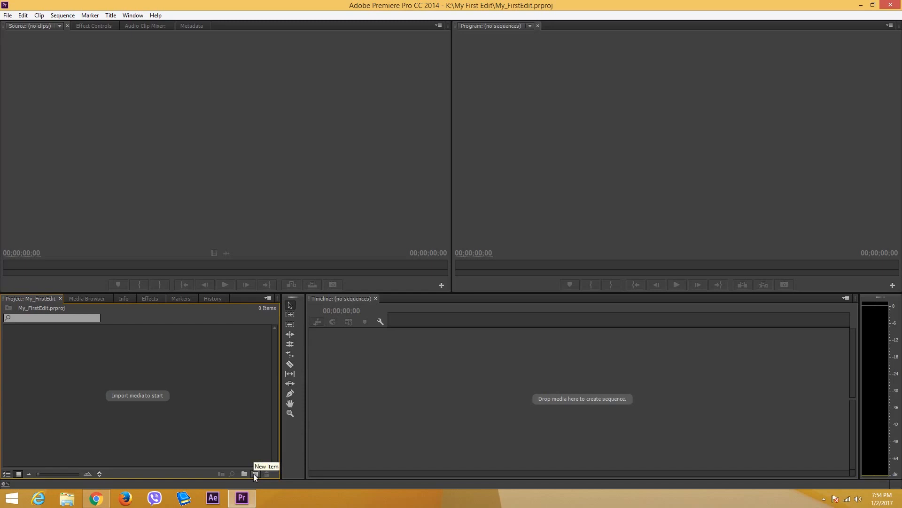
# - Create Sequence 01 from the Digital SLR 1080p DSLR 1080p24 preset
pyautogui.click(255, 474)
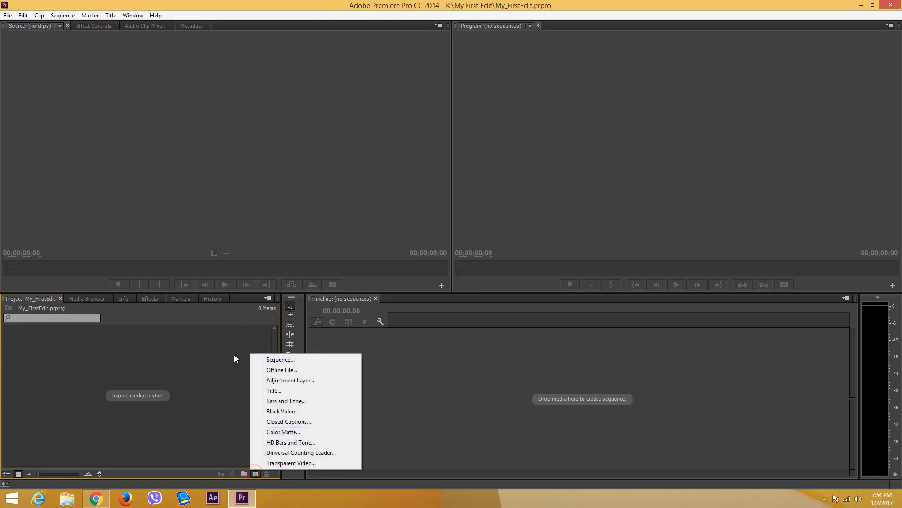
pyautogui.rightClick(161, 348)
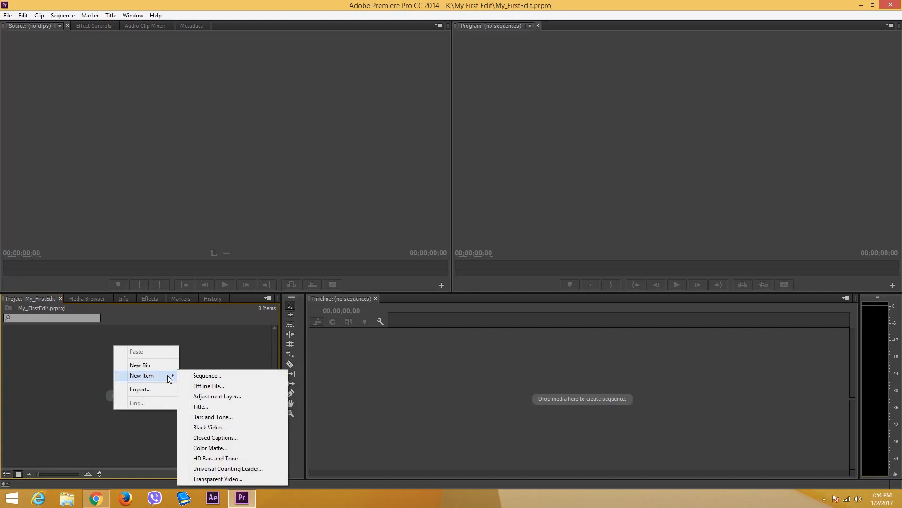
pyautogui.click(207, 375)
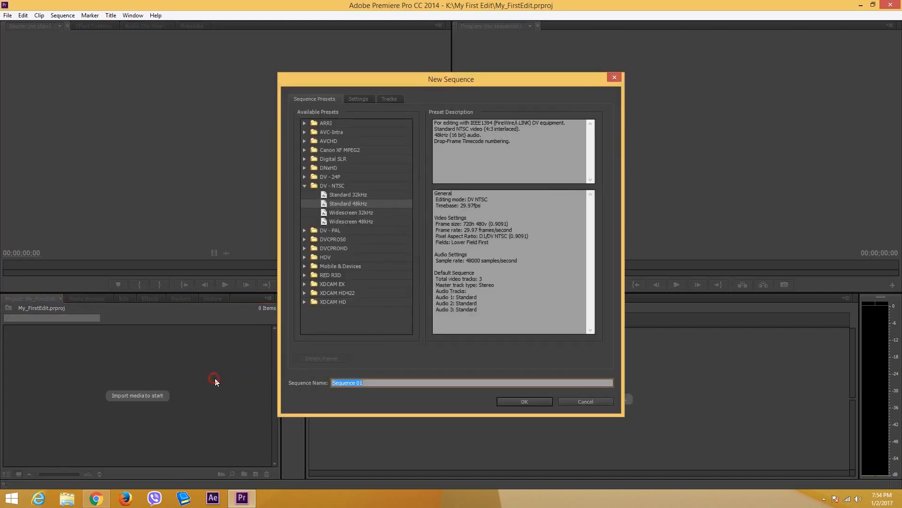
pyautogui.click(305, 185)
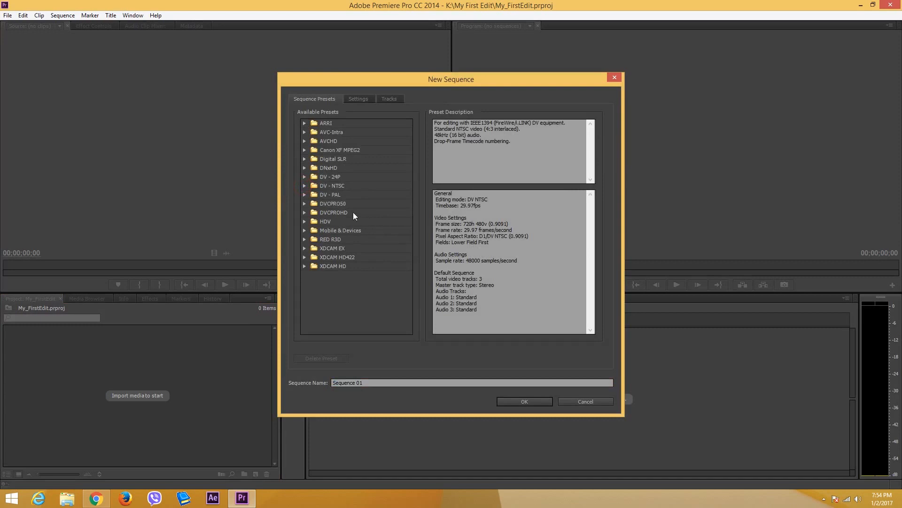
pyautogui.moveTo(330, 176)
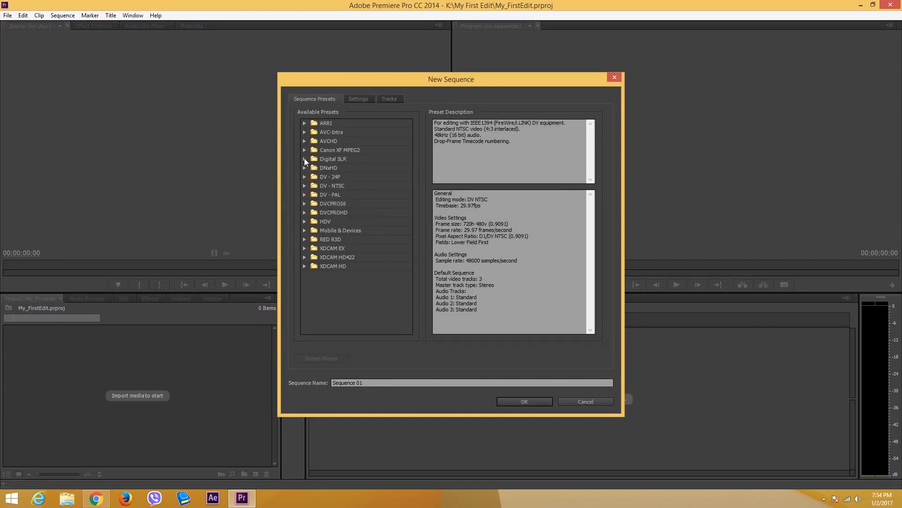
pyautogui.moveTo(305, 179)
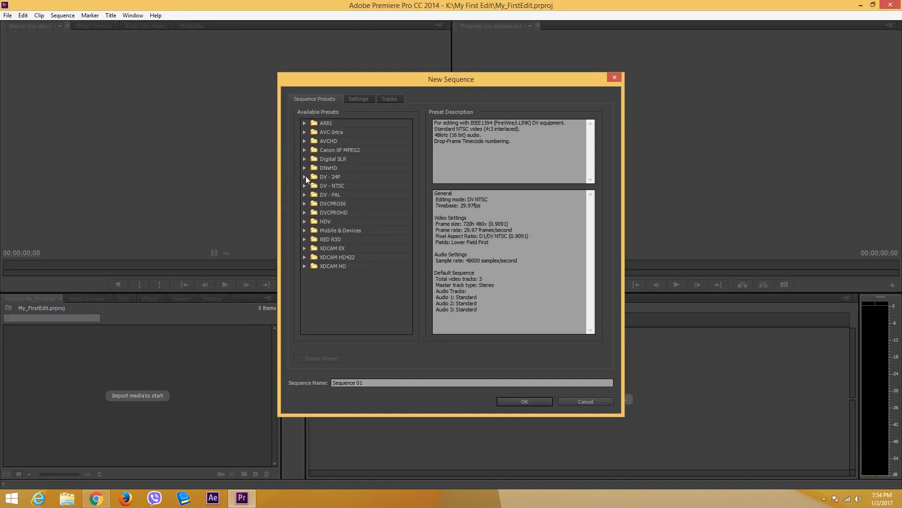
pyautogui.click(306, 159)
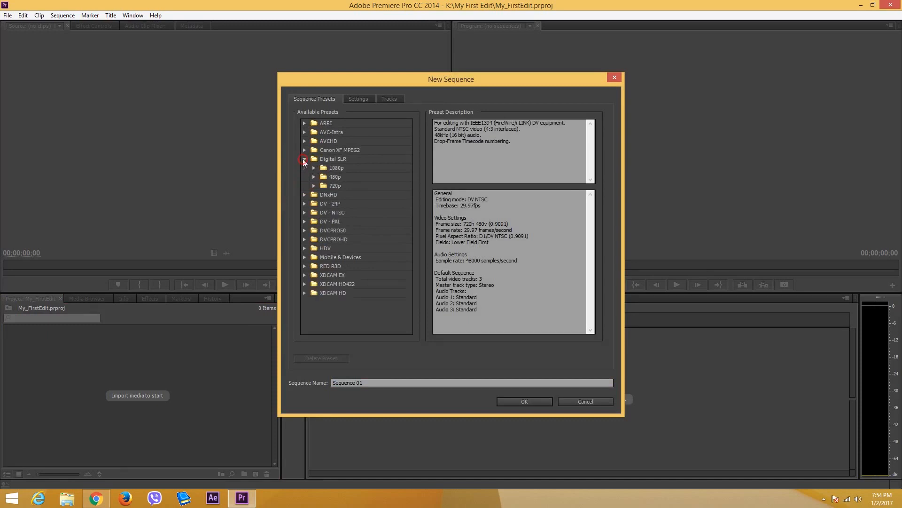
pyautogui.click(315, 167)
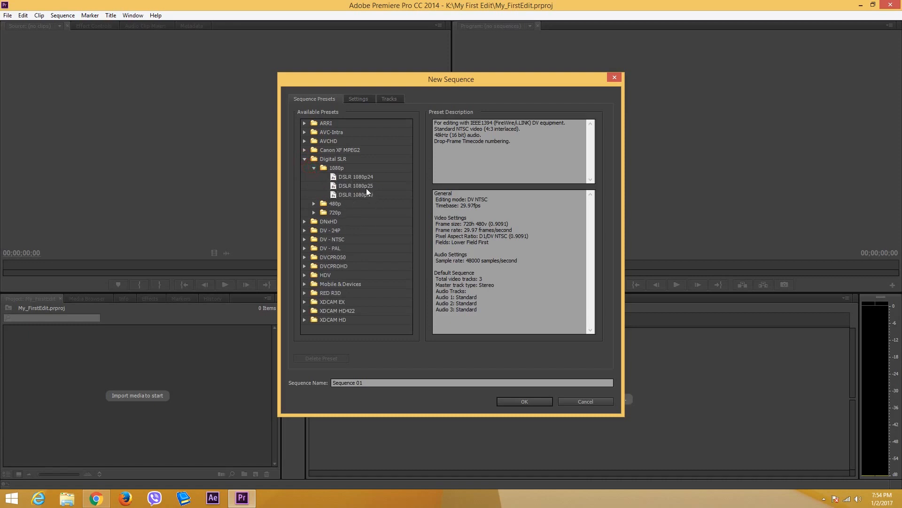
pyautogui.moveTo(363, 187)
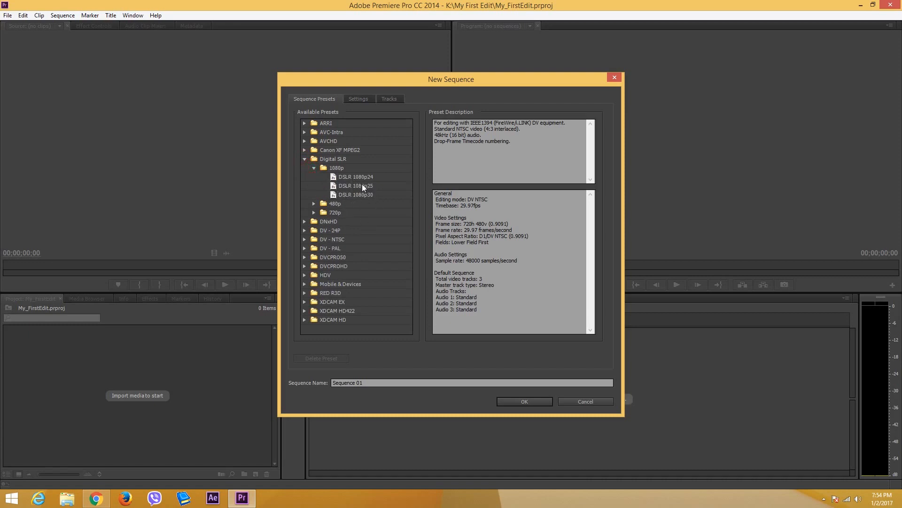
pyautogui.click(523, 401)
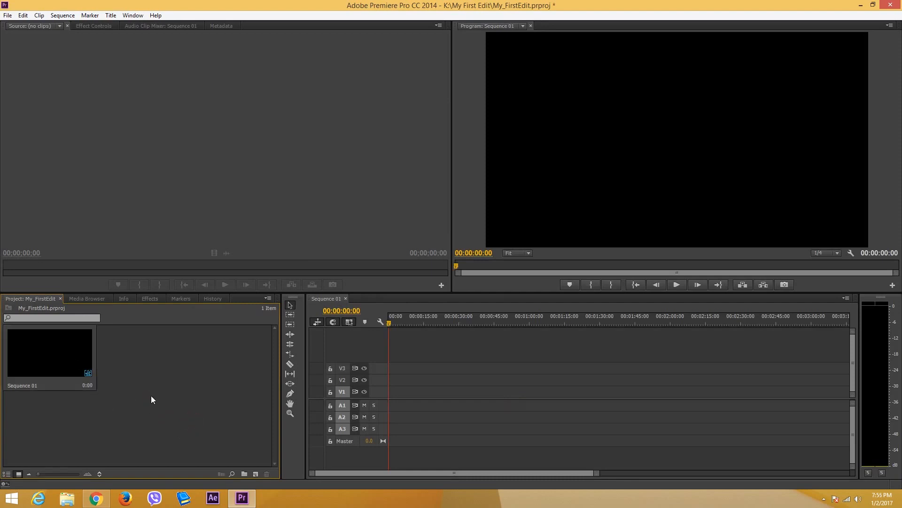
pyautogui.moveTo(186, 419)
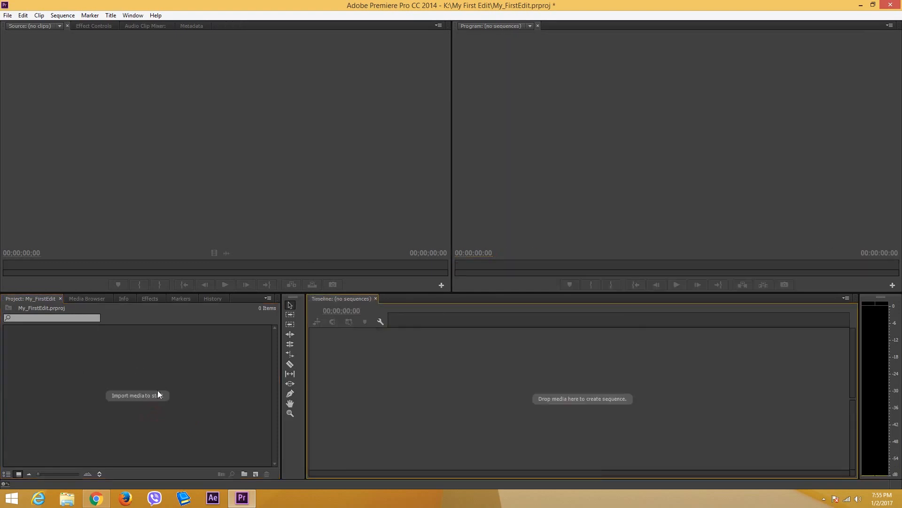
pyautogui.moveTo(184, 368)
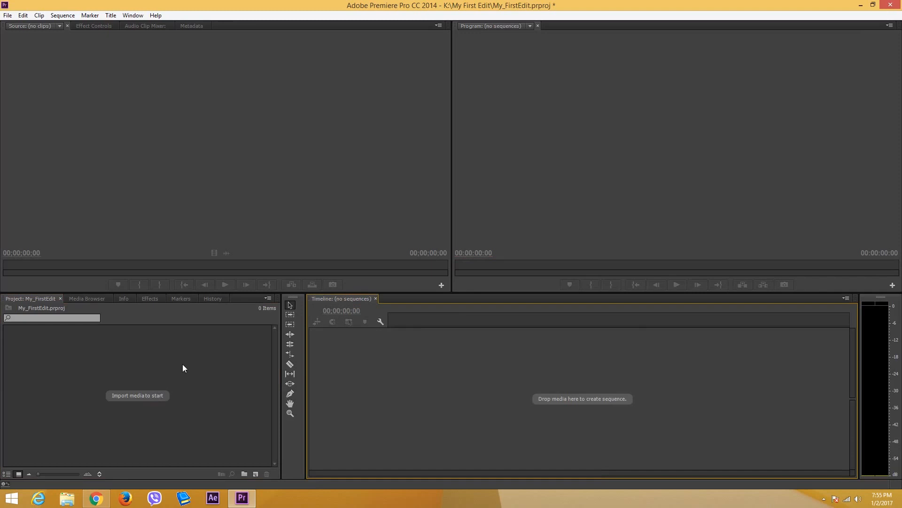
# - Import Hyperlapse.mov from the TutorTube (K:) drive into the project
pyautogui.click(87, 298)
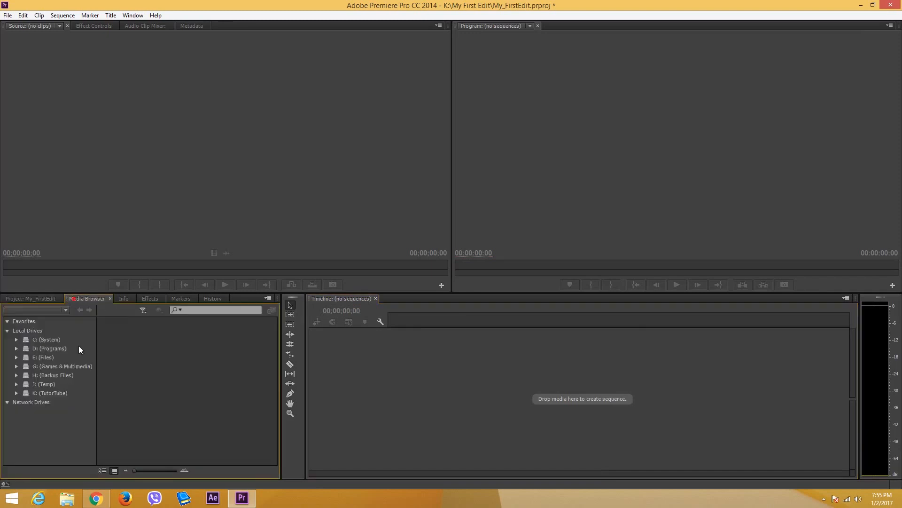
pyautogui.click(51, 393)
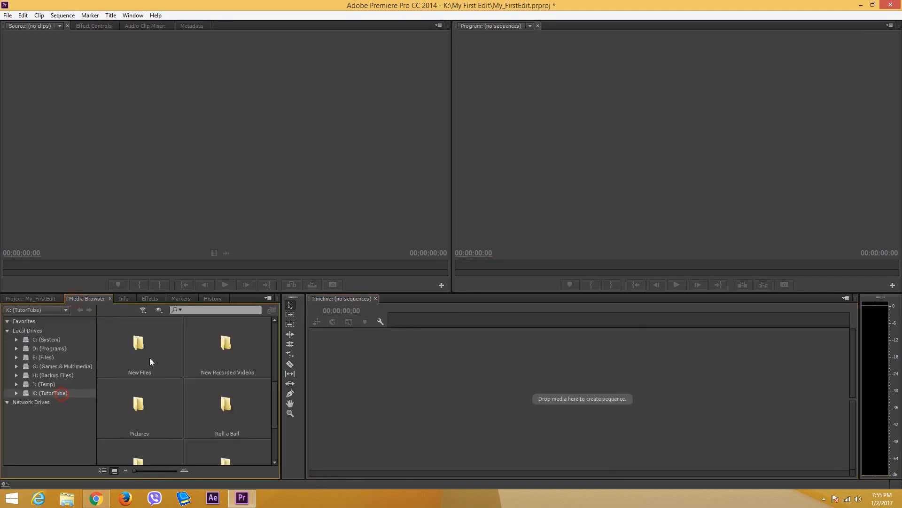
pyautogui.moveTo(233, 355)
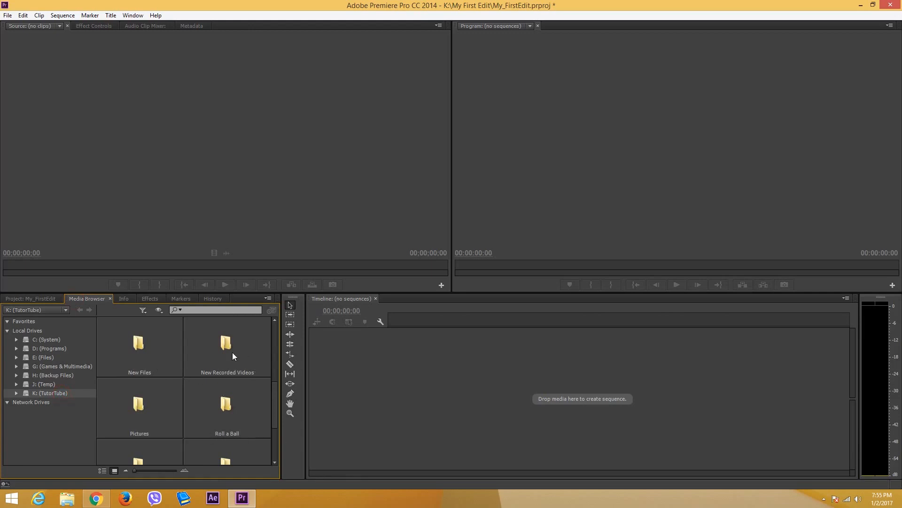
pyautogui.click(226, 345)
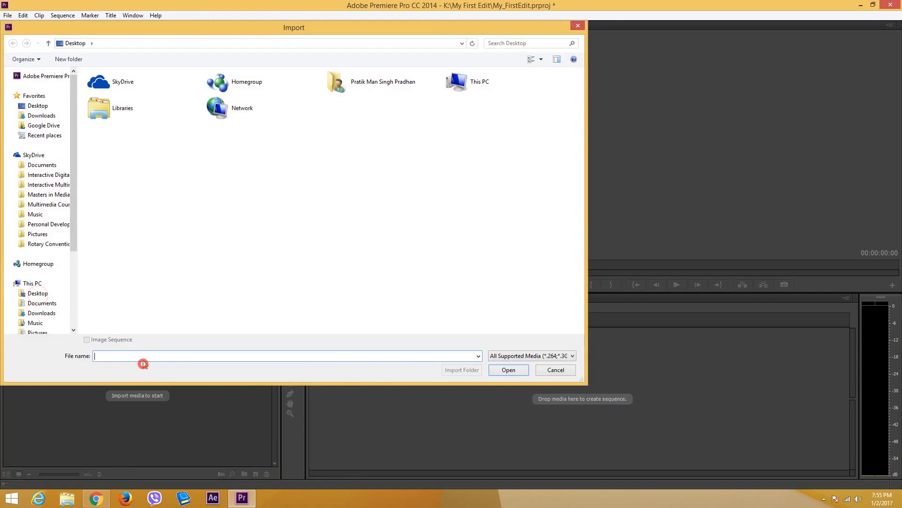
pyautogui.scroll(-3)
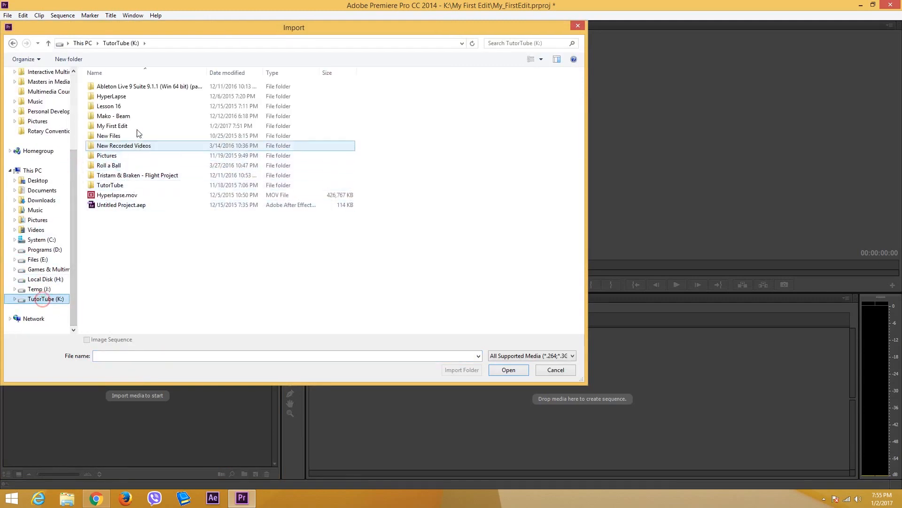
pyautogui.click(137, 175)
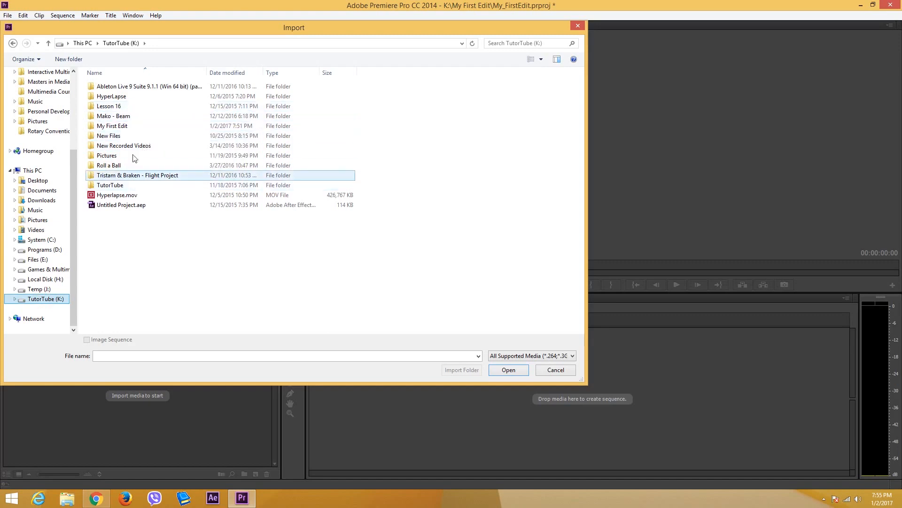
pyautogui.click(117, 194)
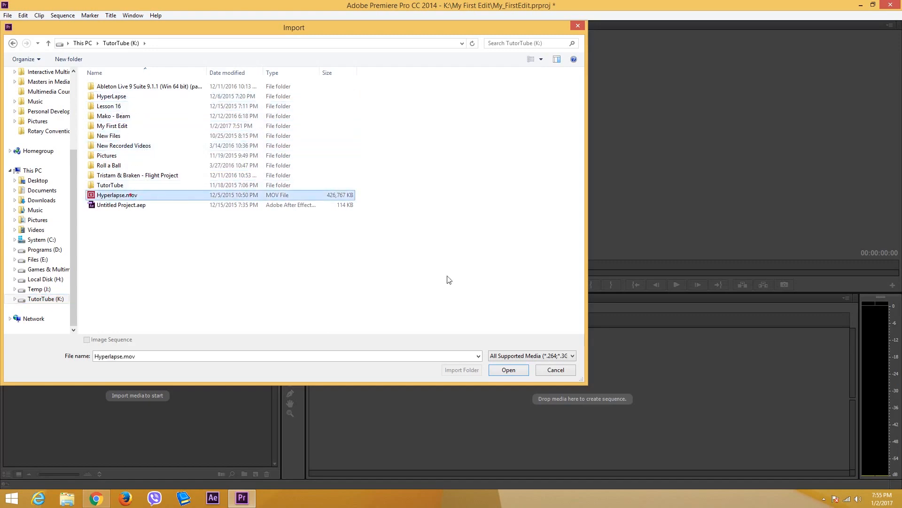
pyautogui.click(508, 369)
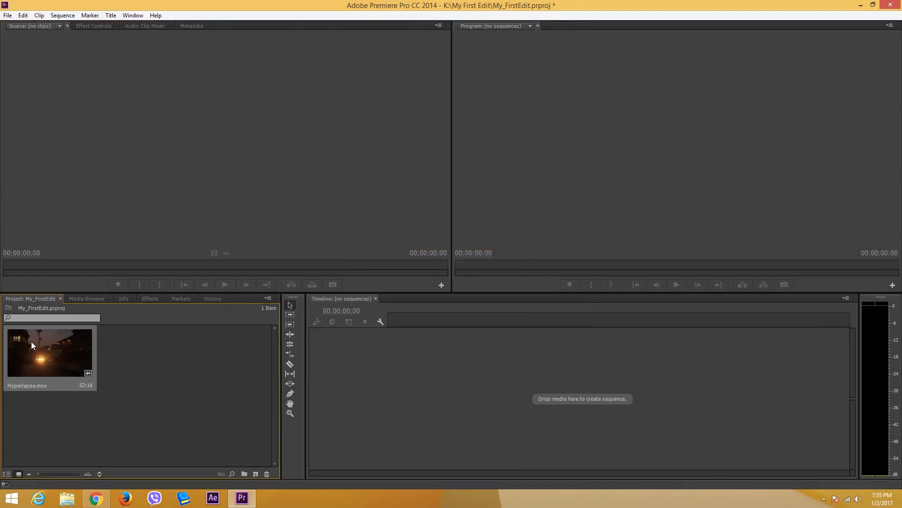
pyautogui.moveTo(201, 410)
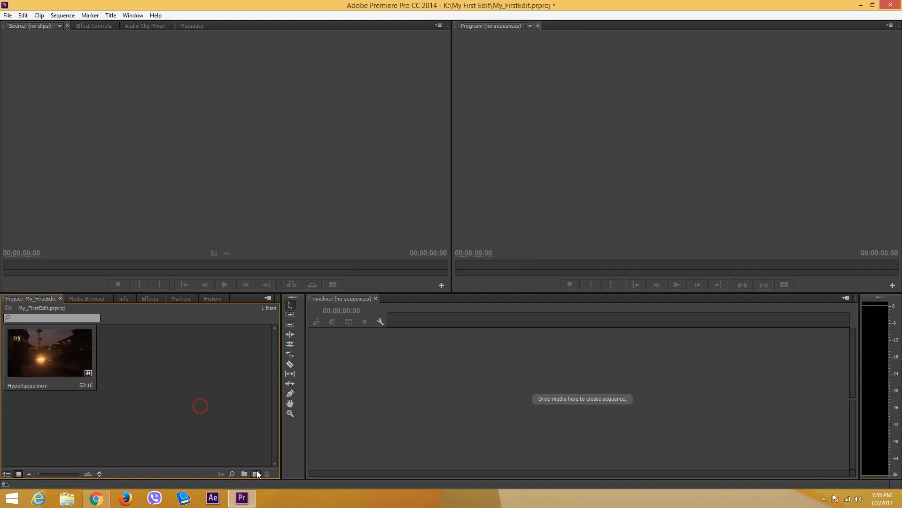
pyautogui.moveTo(368, 357)
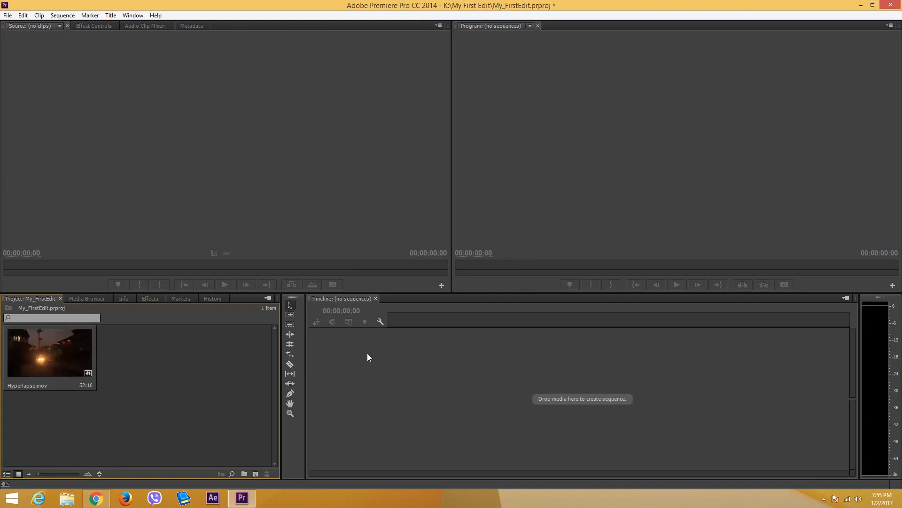
pyautogui.moveTo(252, 334)
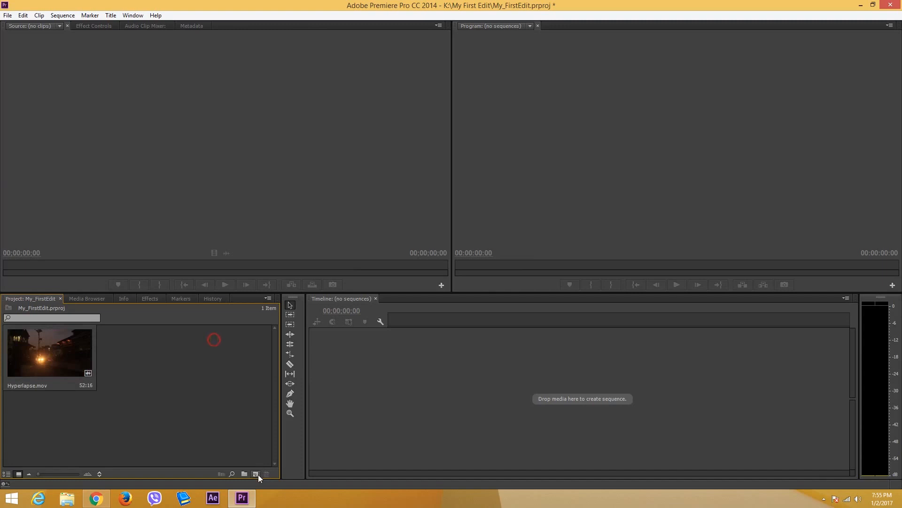
pyautogui.moveTo(61, 365)
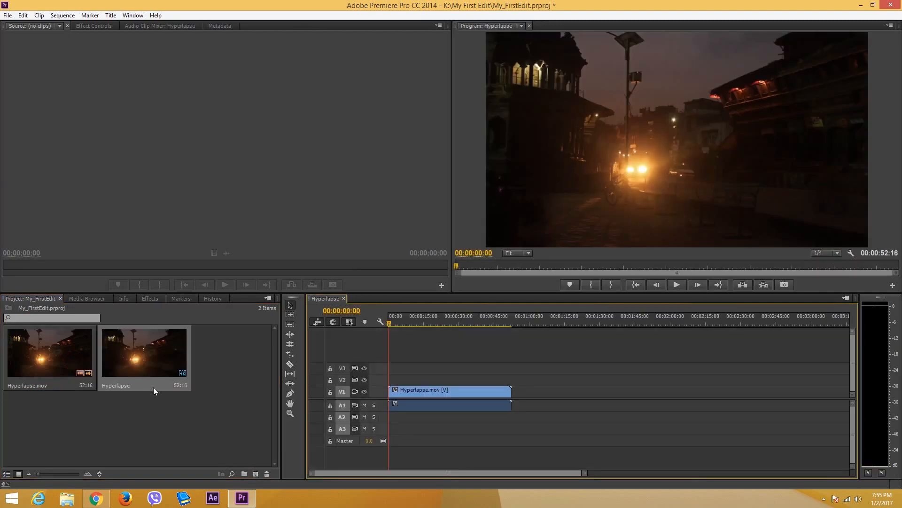
pyautogui.moveTo(136, 369)
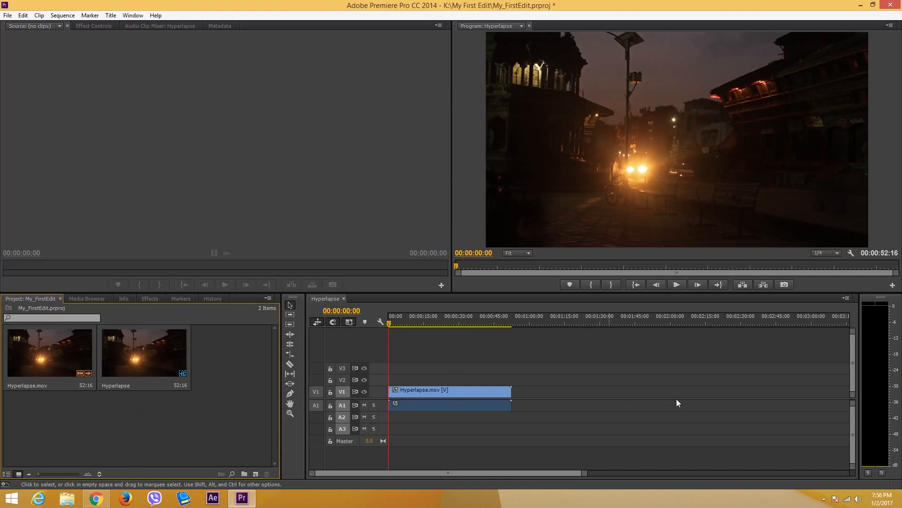
pyautogui.moveTo(524, 370)
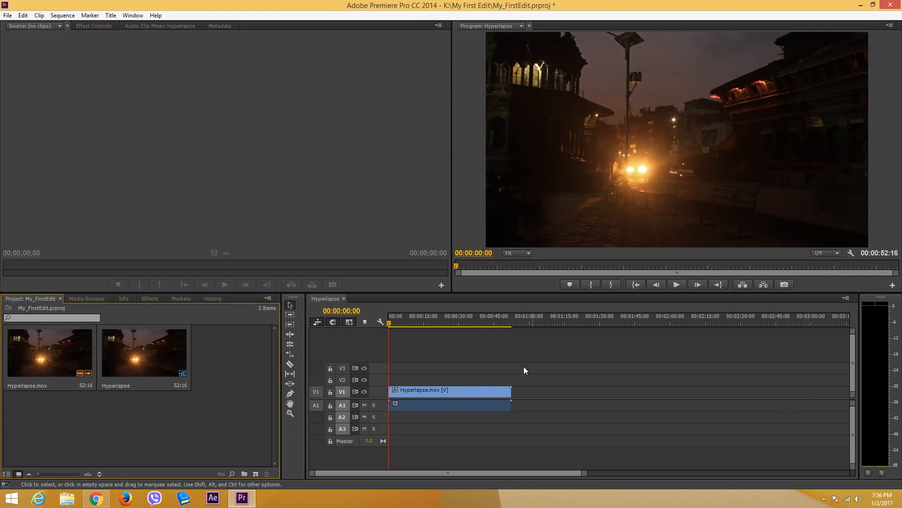
pyautogui.moveTo(153, 379)
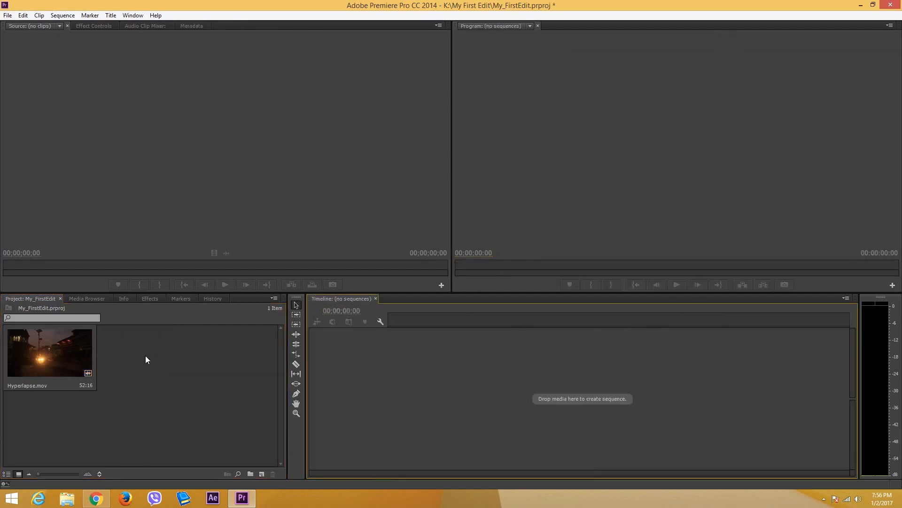
pyautogui.moveTo(68, 352)
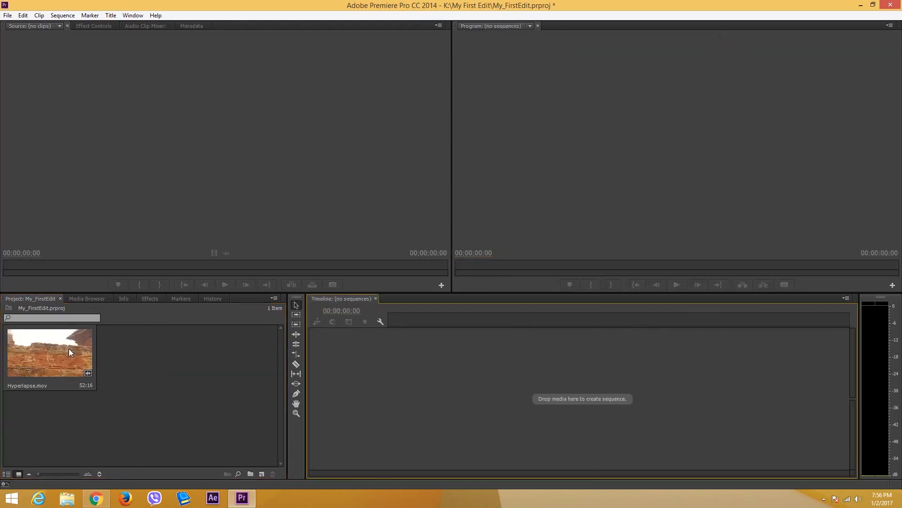
pyautogui.moveTo(94, 374)
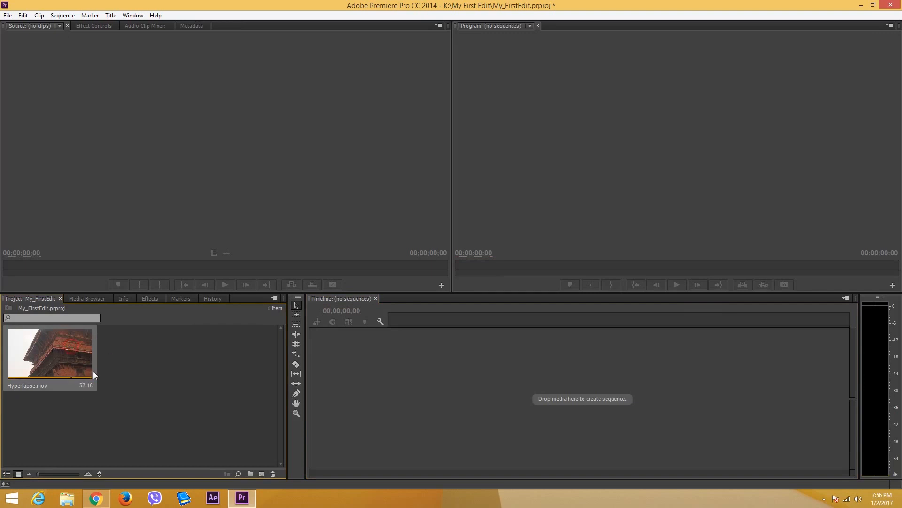
pyautogui.moveTo(73, 390)
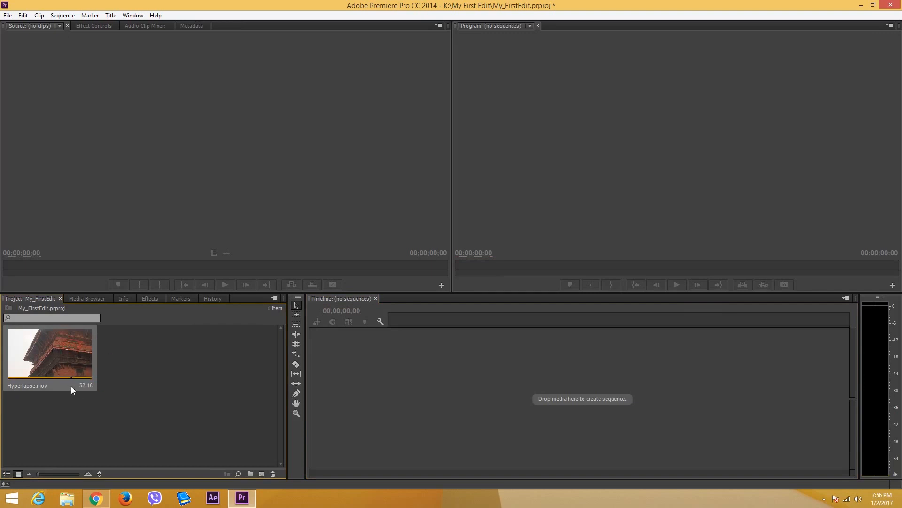
# - Check Hyperlapse.mov's properties — 1920x1080 image size, 24 fps — then dismiss the Properties window
pyautogui.rightClick(49, 354)
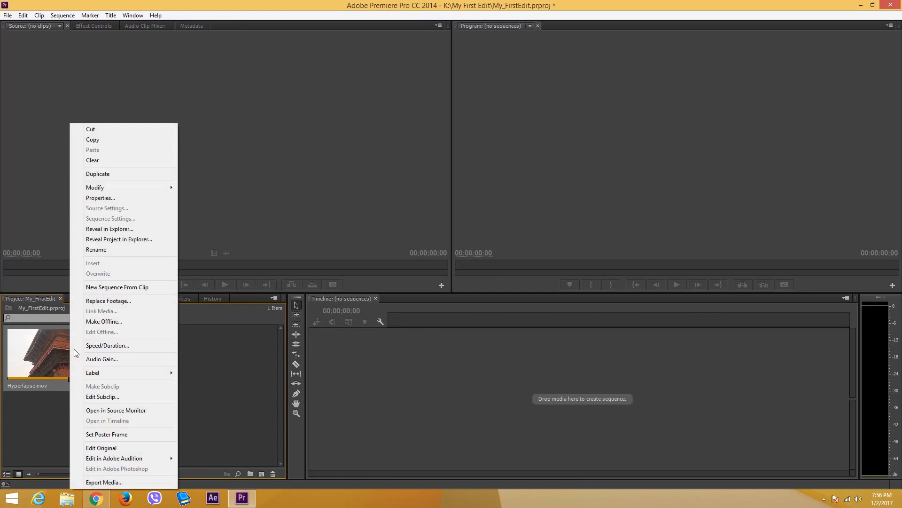
pyautogui.moveTo(144, 197)
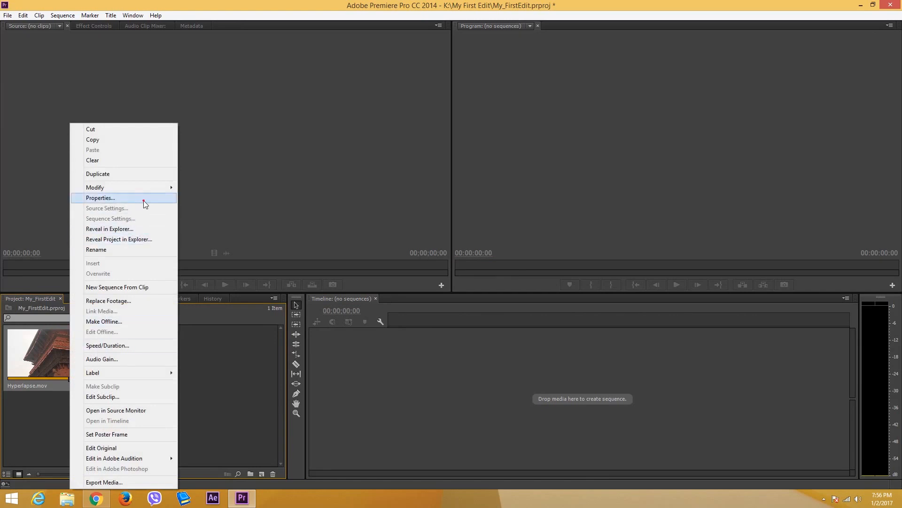
pyautogui.click(100, 198)
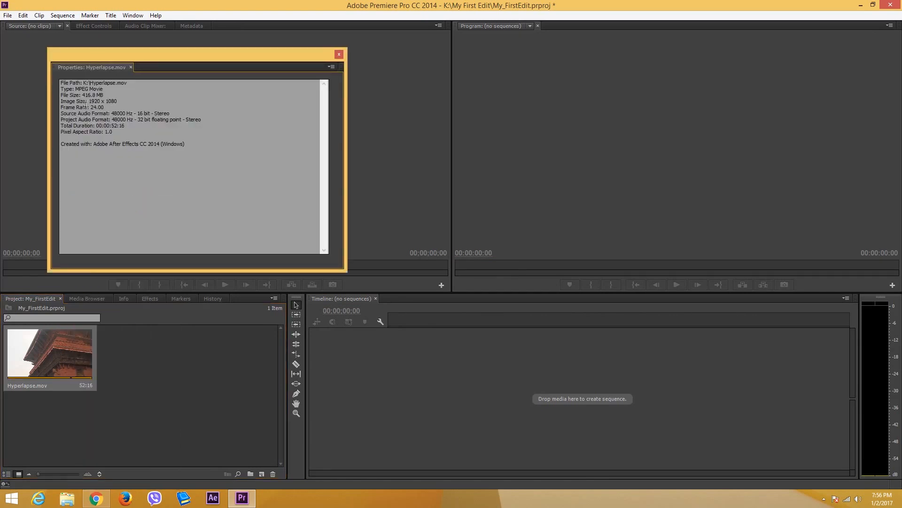
pyautogui.doubleClick(110, 102)
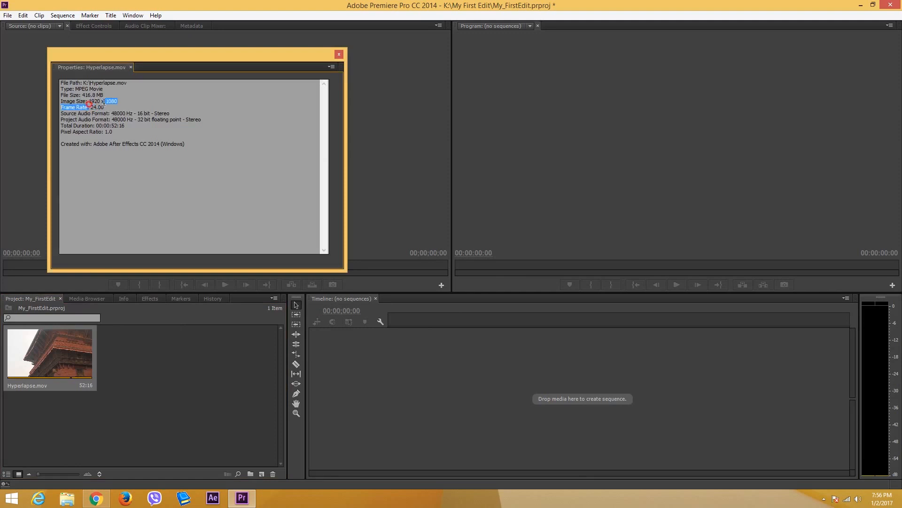
pyautogui.click(92, 107)
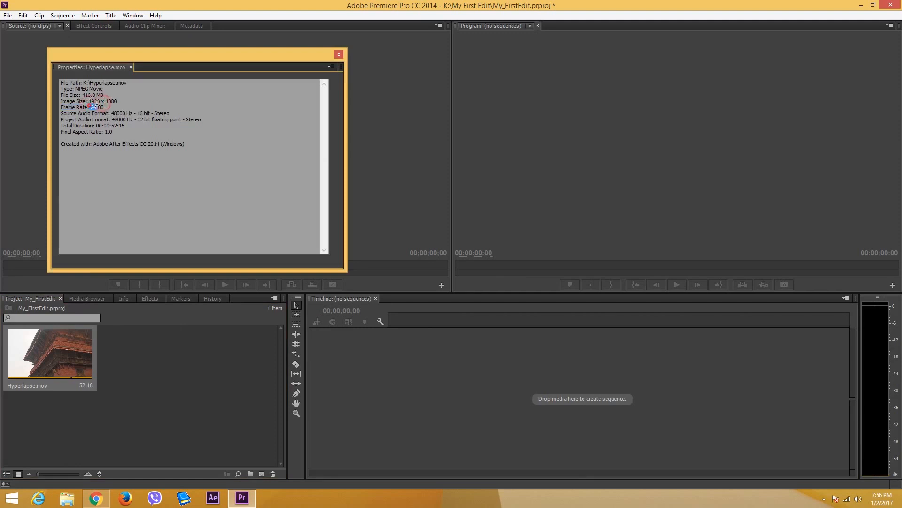
pyautogui.doubleClick(96, 107)
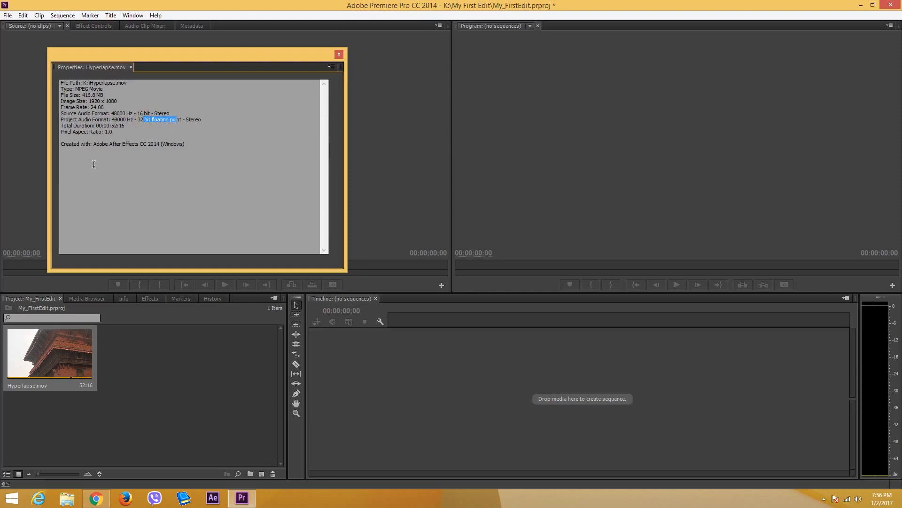
pyautogui.moveTo(344, 64)
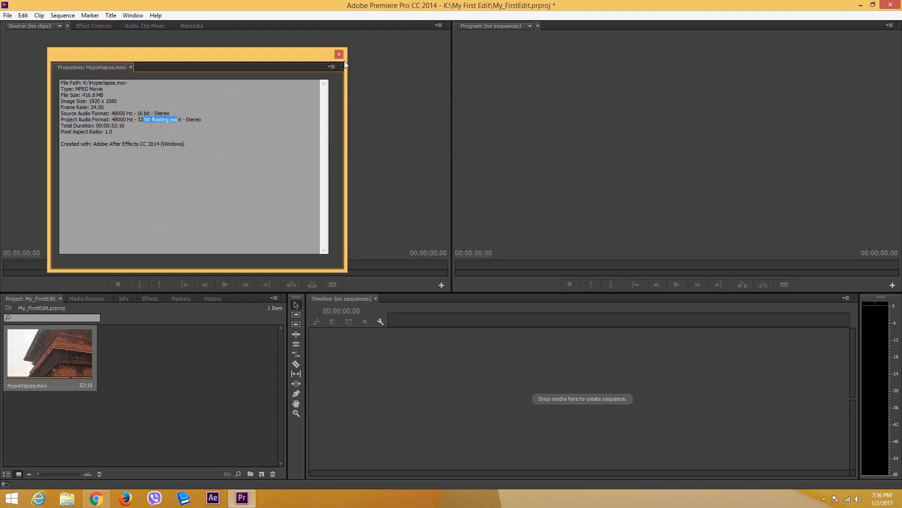
pyautogui.click(339, 54)
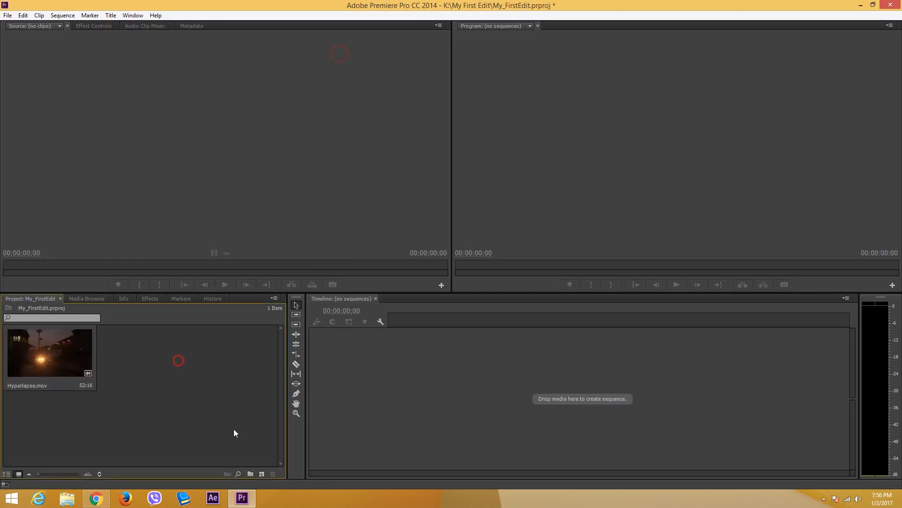
pyautogui.moveTo(260, 470)
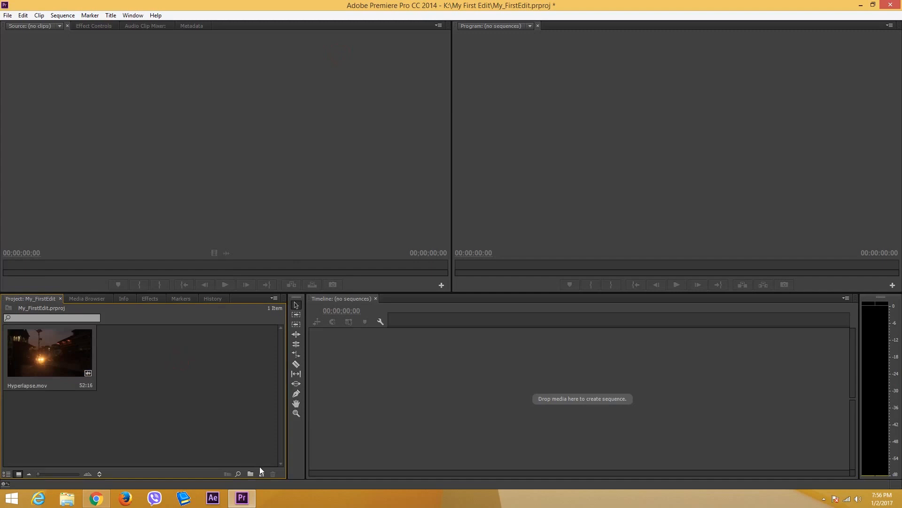
pyautogui.moveTo(262, 472)
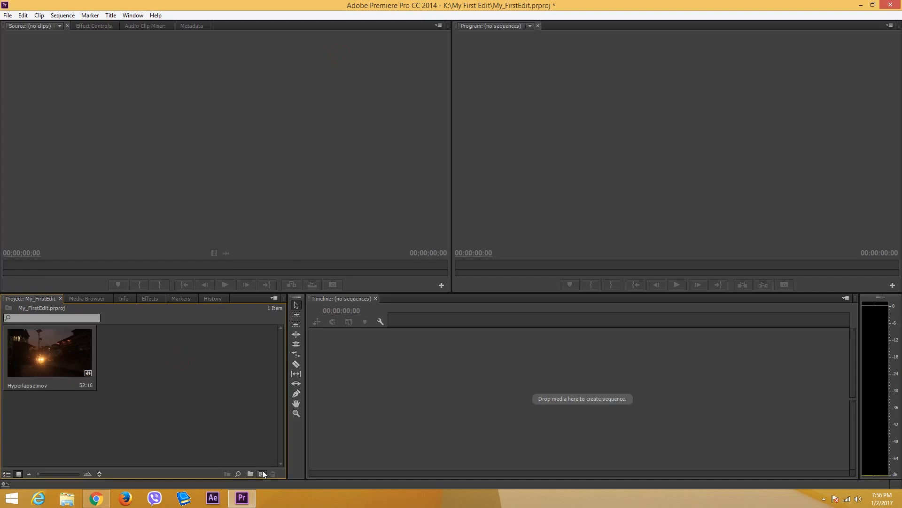
pyautogui.moveTo(265, 480)
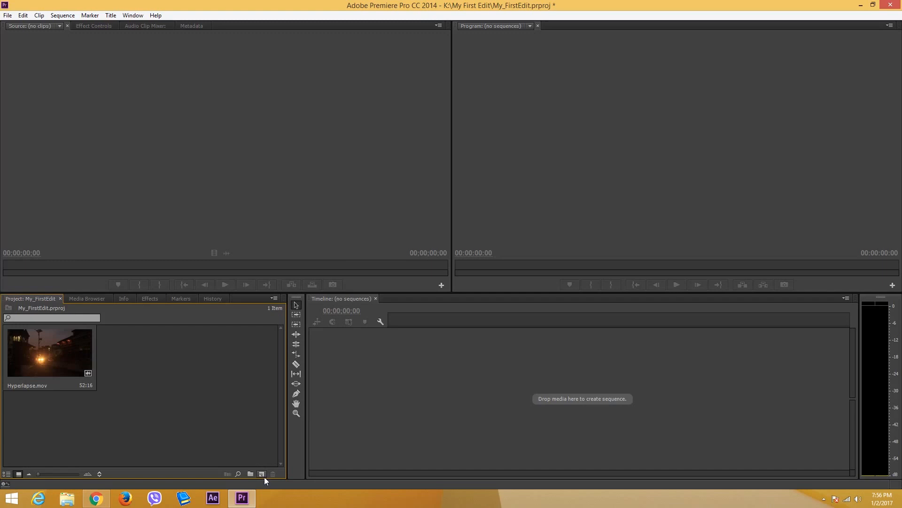
pyautogui.moveTo(240, 433)
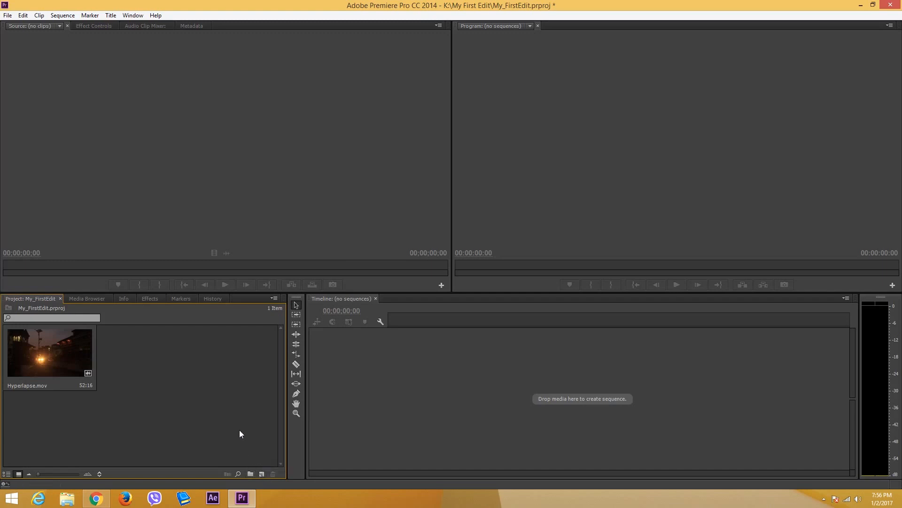
# - Create Sequence 02 from the Digital SLR > 1080p > DSLR 1080p24 preset (48000 Hz audio)
pyautogui.click(261, 474)
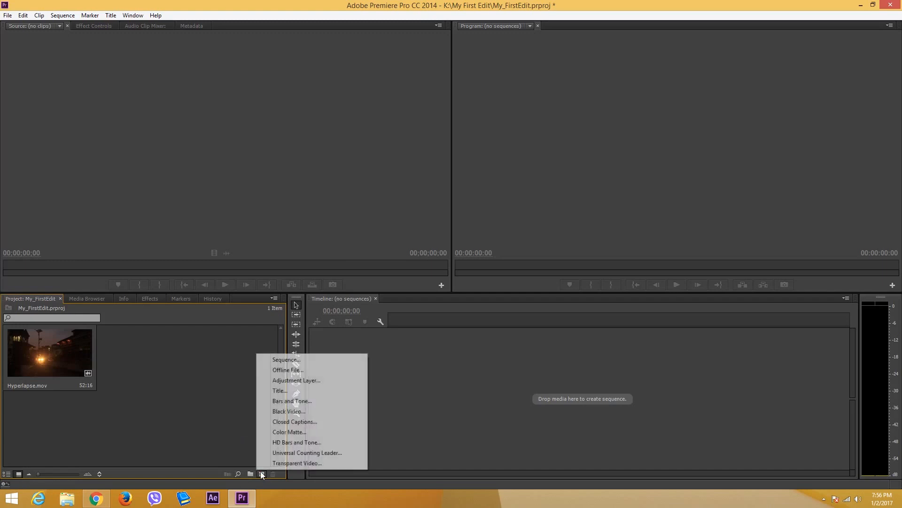
pyautogui.moveTo(286, 359)
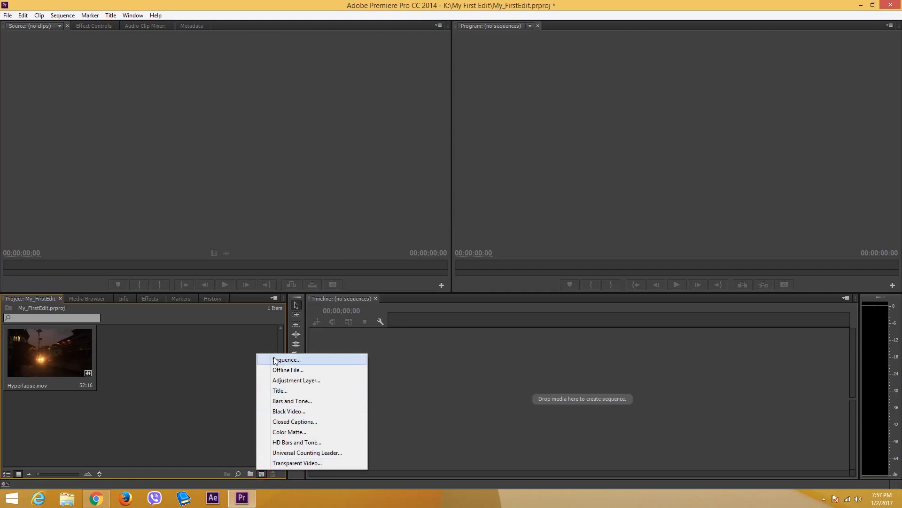
pyautogui.click(287, 359)
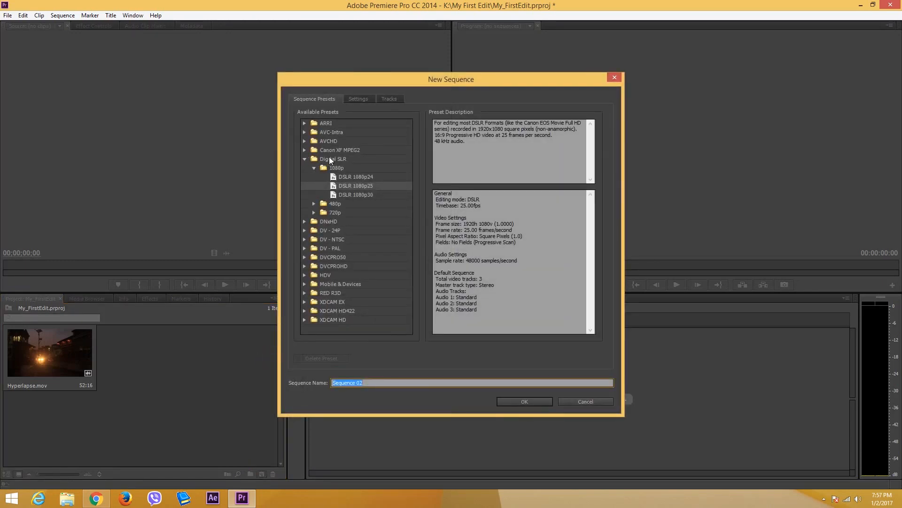
pyautogui.click(356, 177)
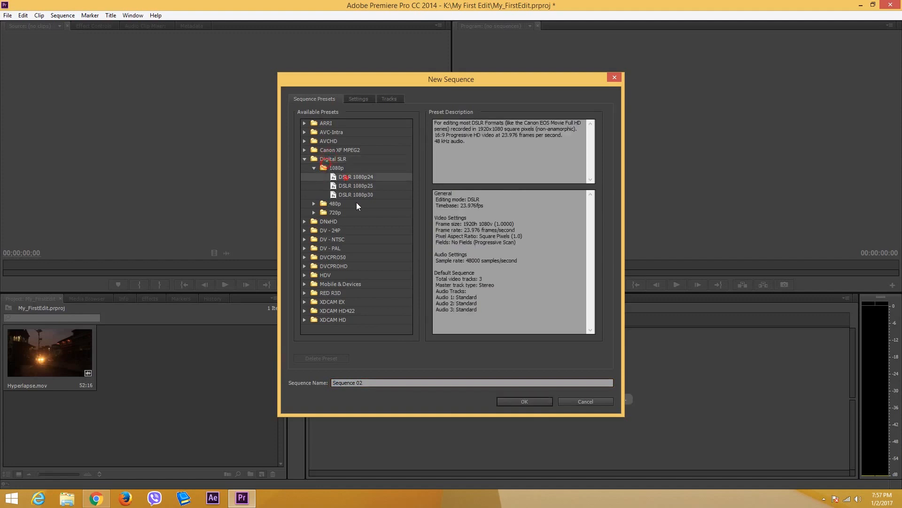
pyautogui.moveTo(371, 188)
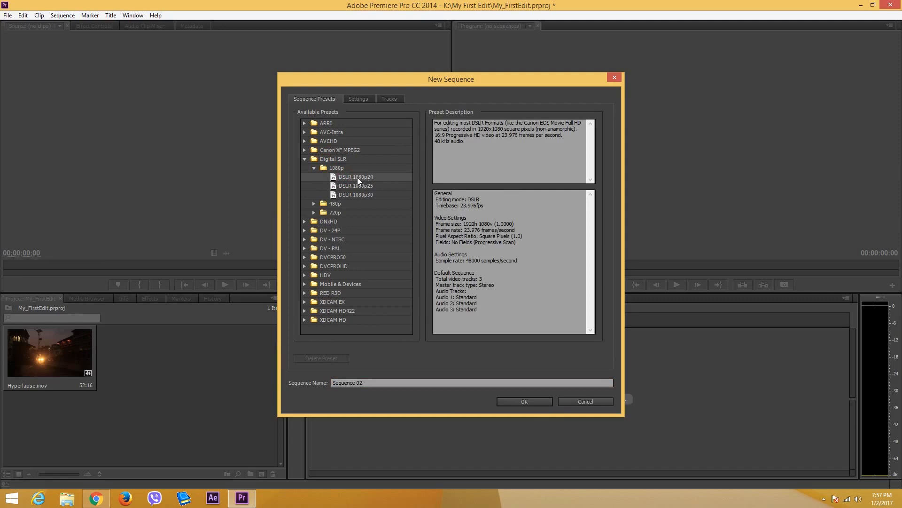
pyautogui.moveTo(469, 213)
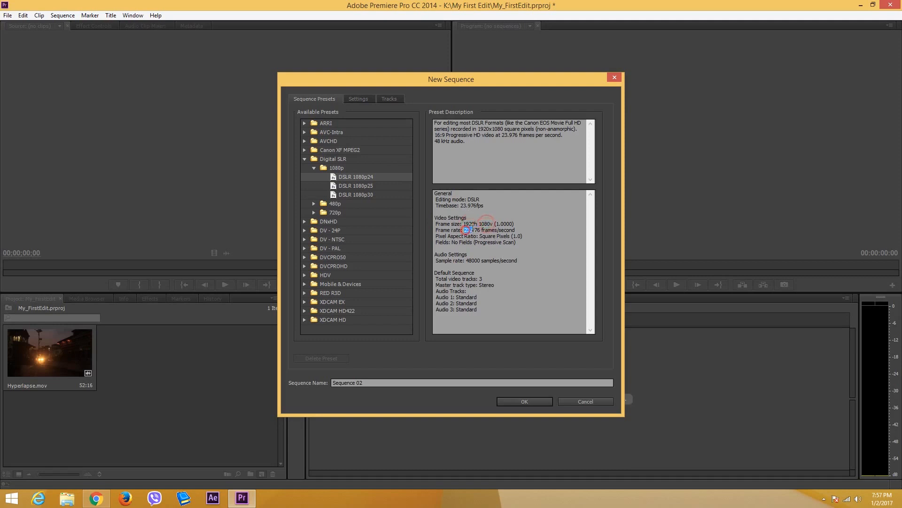
pyautogui.doubleClick(470, 230)
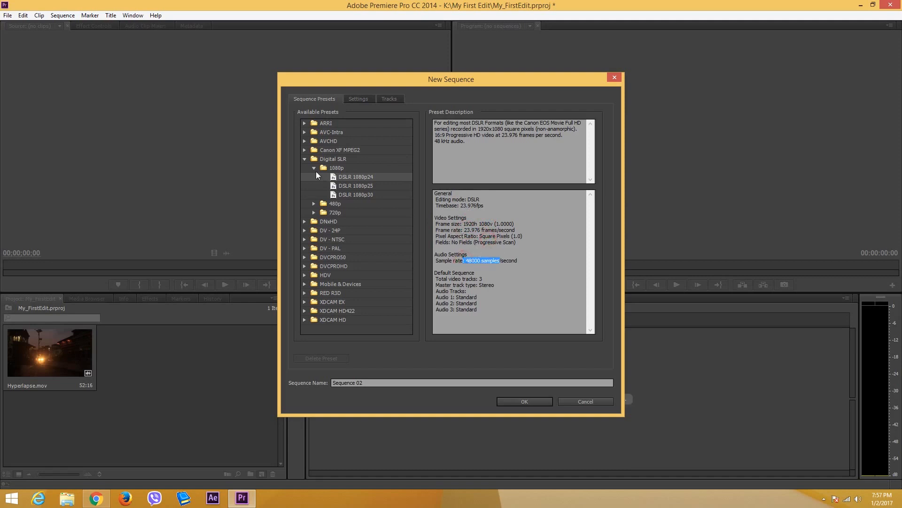
pyautogui.moveTo(429, 228)
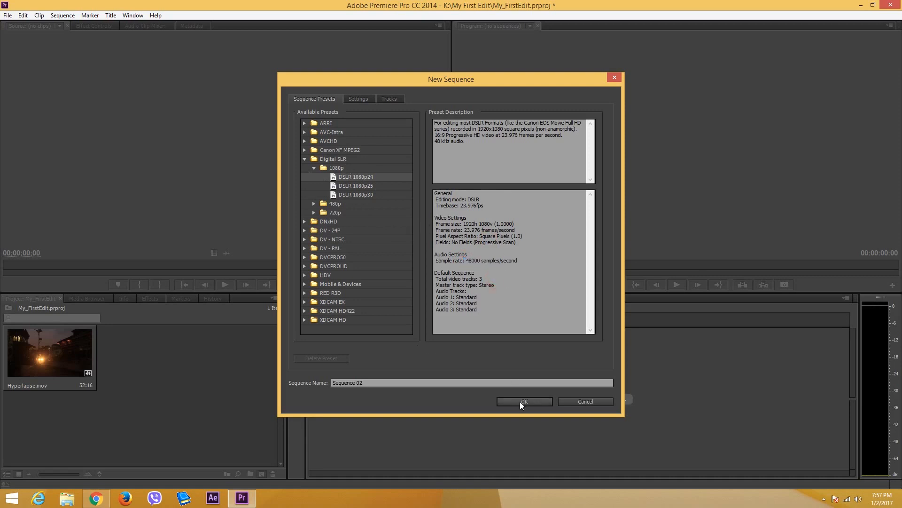
pyautogui.click(523, 401)
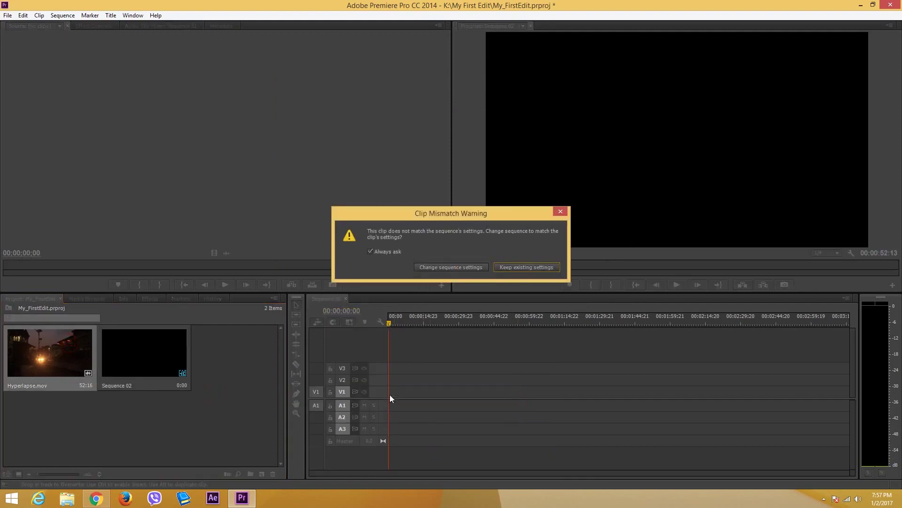
pyautogui.moveTo(379, 313)
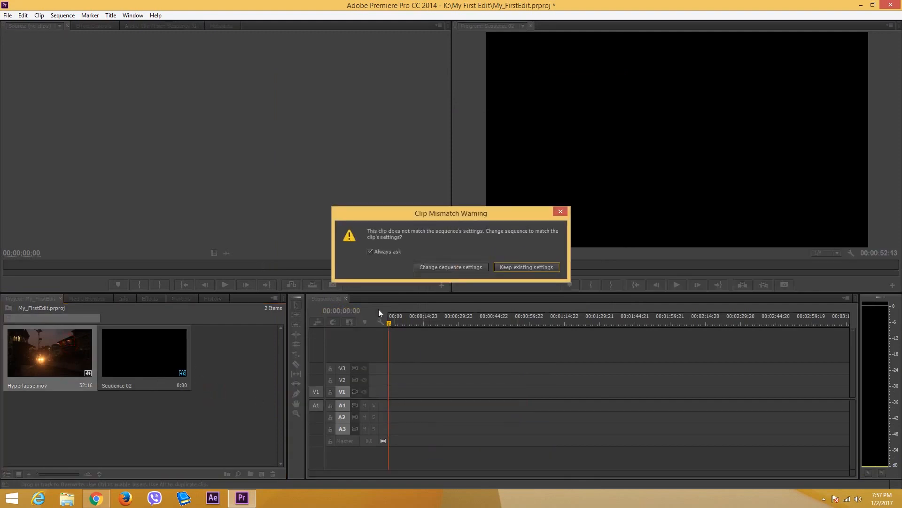
pyautogui.moveTo(435, 198)
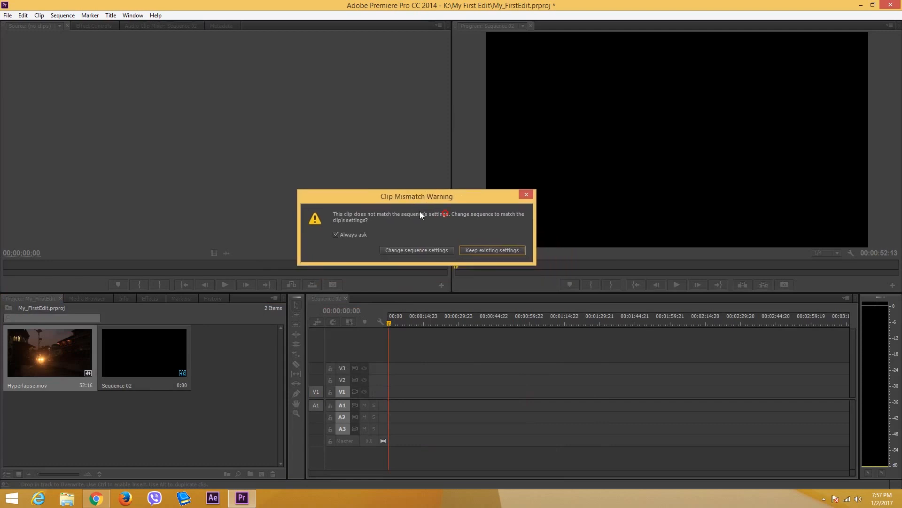
pyautogui.moveTo(460, 241)
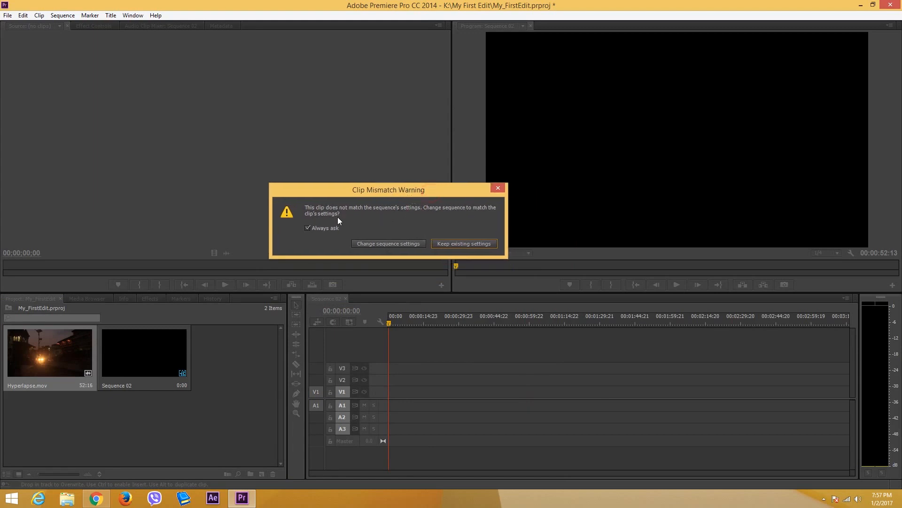
pyautogui.moveTo(358, 219)
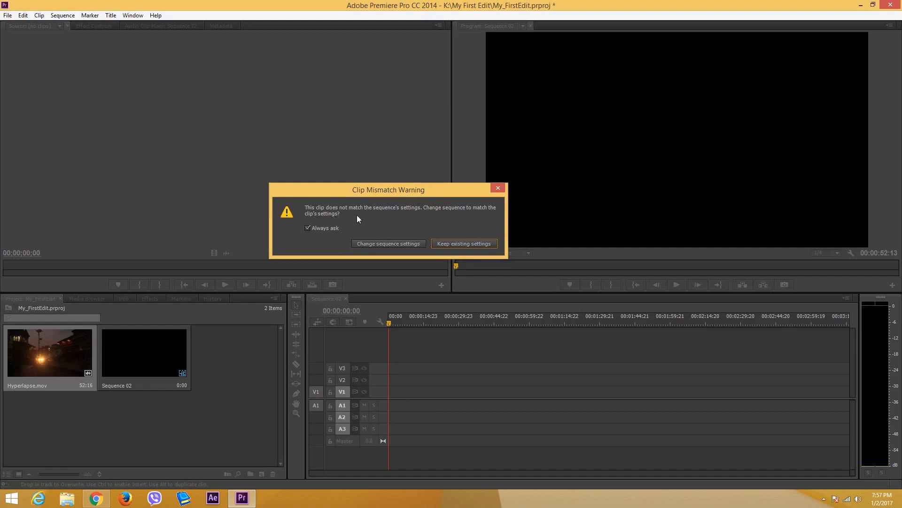
pyautogui.moveTo(457, 207)
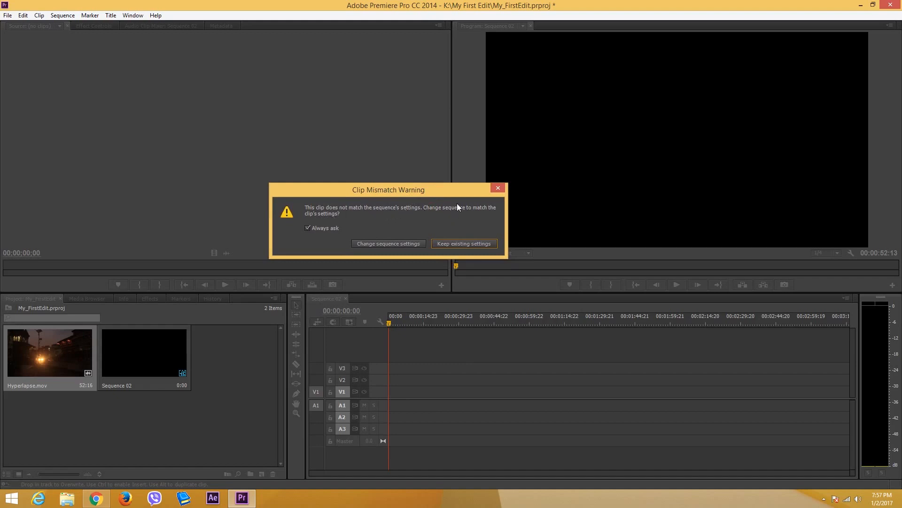
pyautogui.moveTo(395, 190)
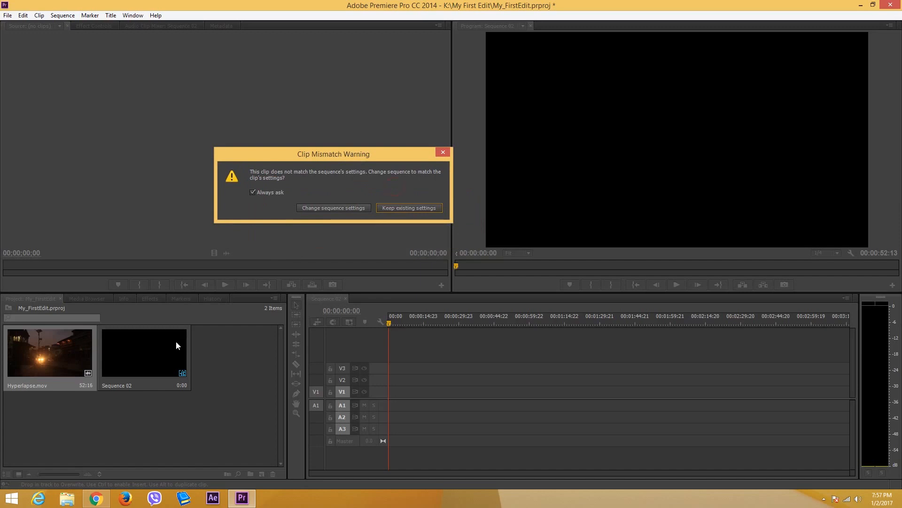
pyautogui.moveTo(228, 344)
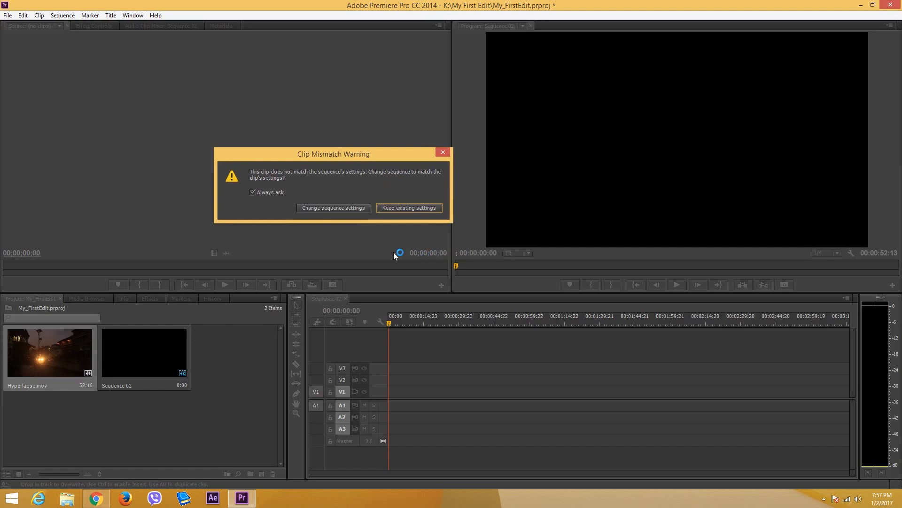
pyautogui.moveTo(199, 357)
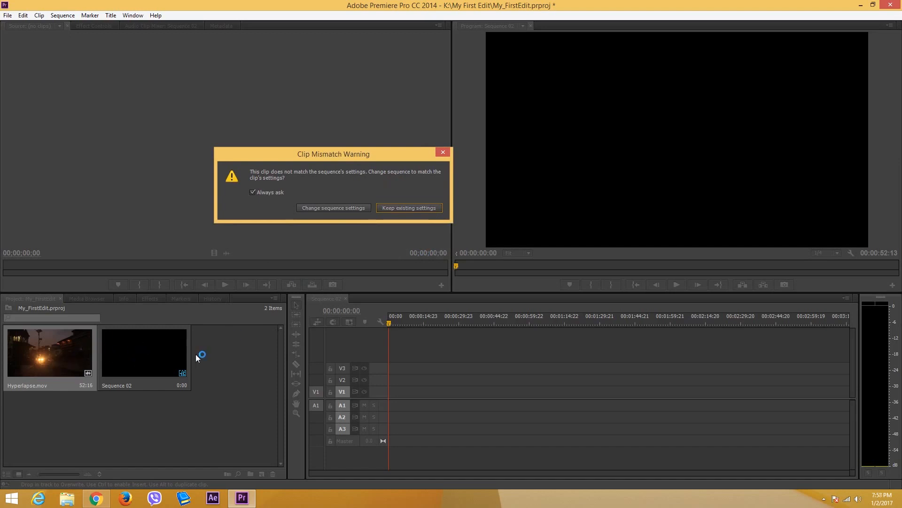
pyautogui.moveTo(303, 219)
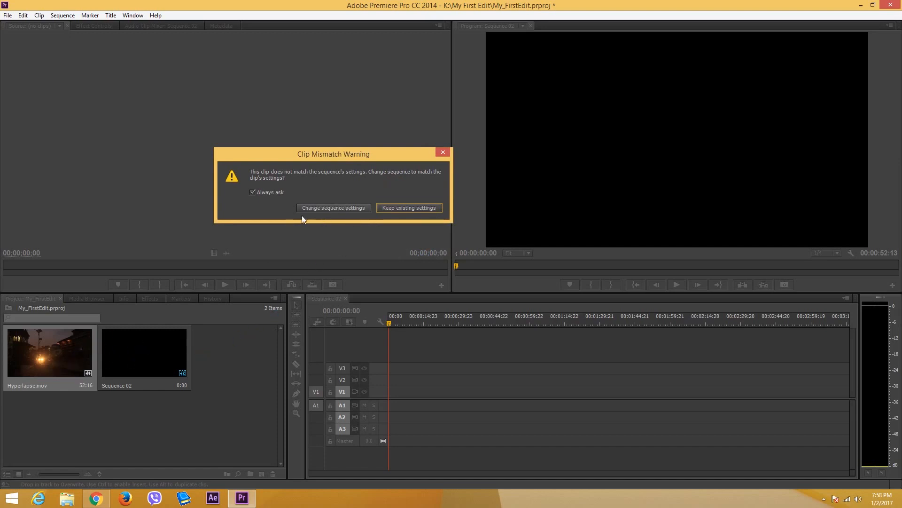
pyautogui.moveTo(139, 367)
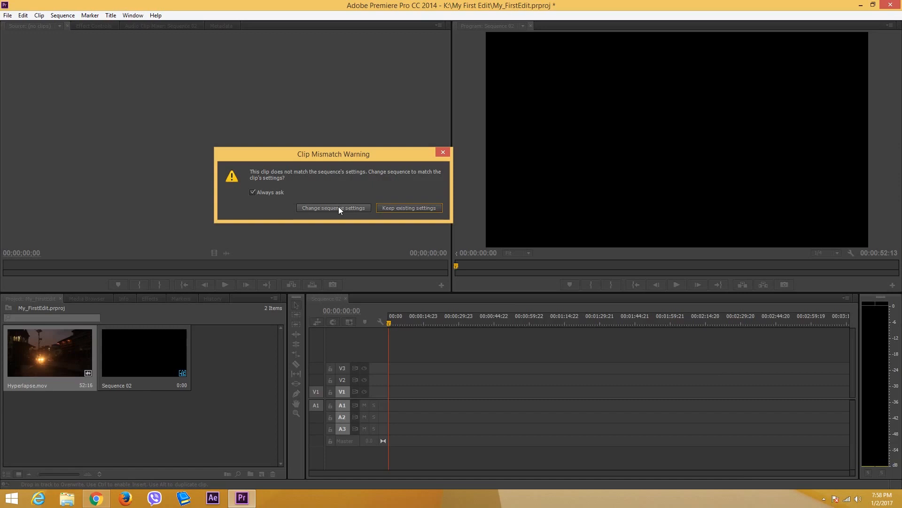
pyautogui.moveTo(335, 208)
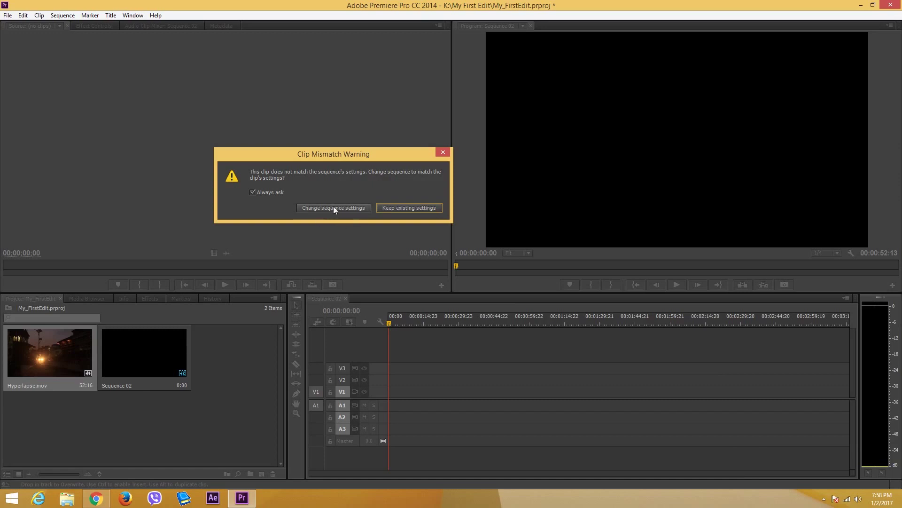
# - Accept 'Change sequence settings' in the Clip Mismatch Warning so Sequence 02 matches Hyperlapse.mov
pyautogui.click(332, 207)
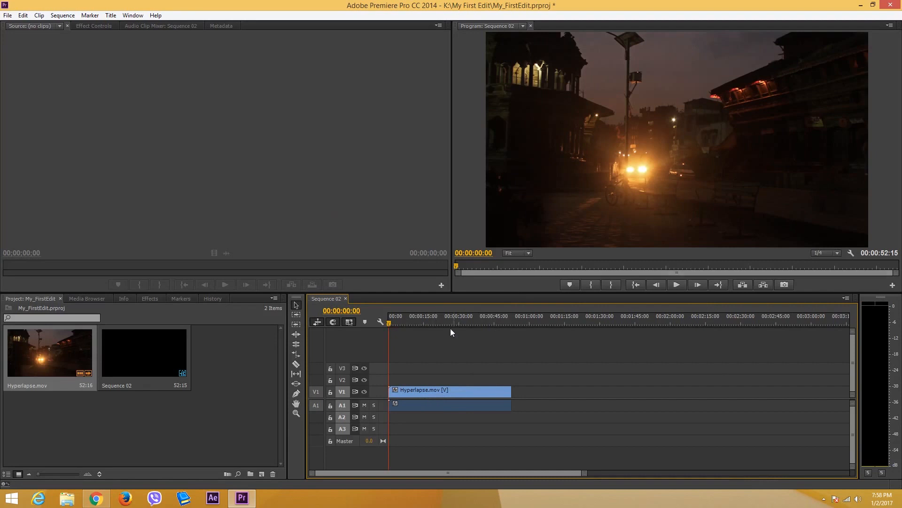
# - Scrub the playhead to about 33 s, 4 s and 34 s to preview the Hyperlapse footage
pyautogui.click(421, 321)
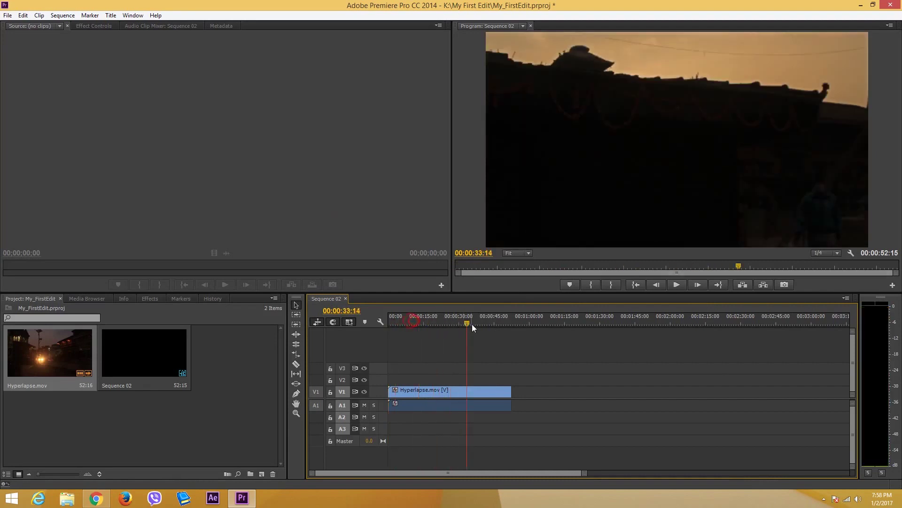
pyautogui.click(397, 321)
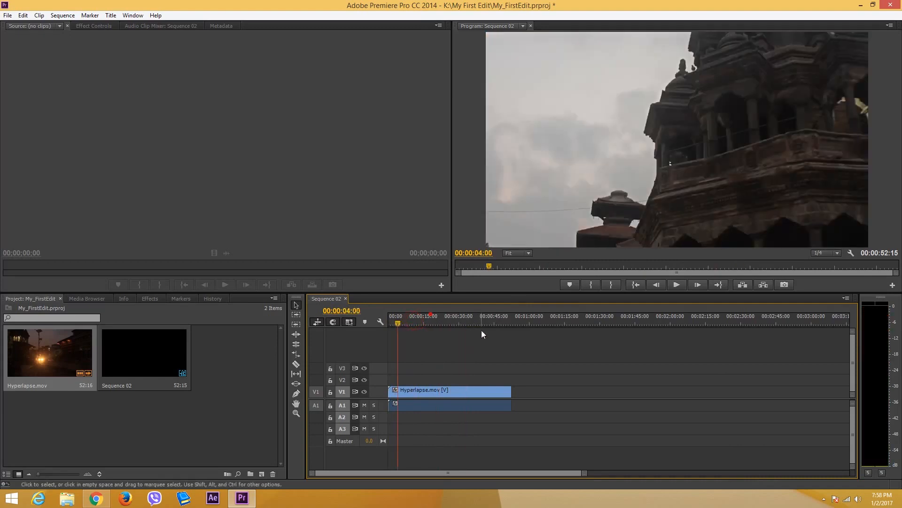
pyautogui.click(469, 316)
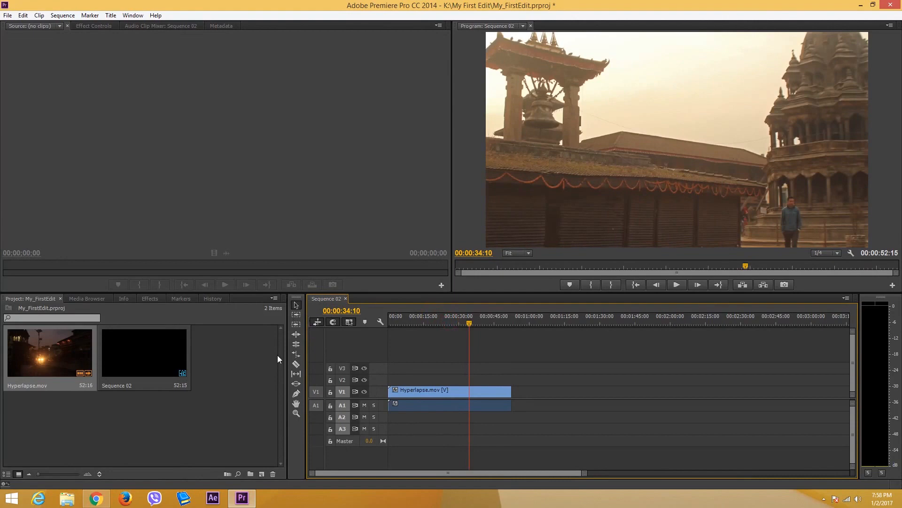
pyautogui.moveTo(331, 387)
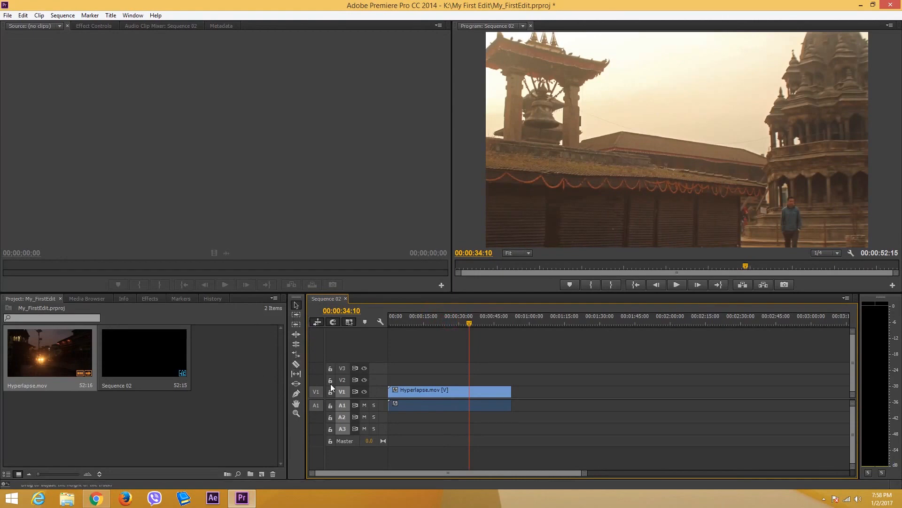
pyautogui.moveTo(166, 317)
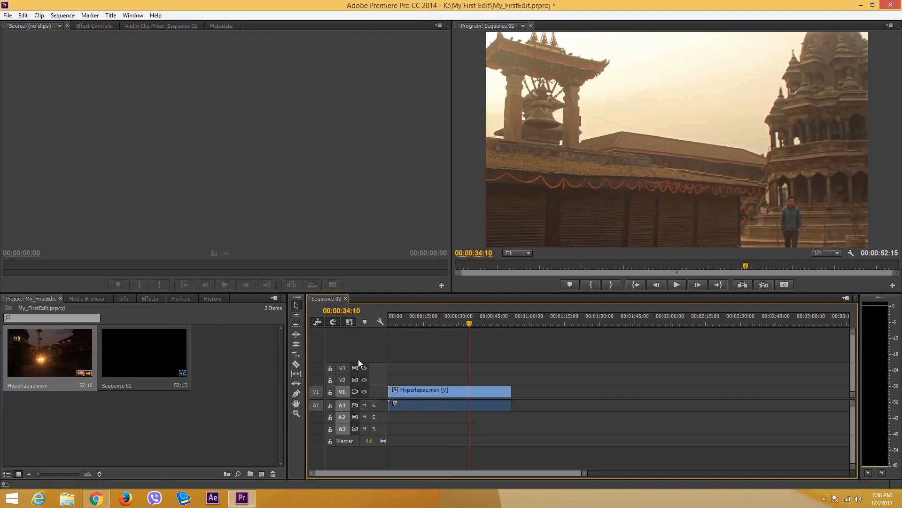
pyautogui.moveTo(244, 275)
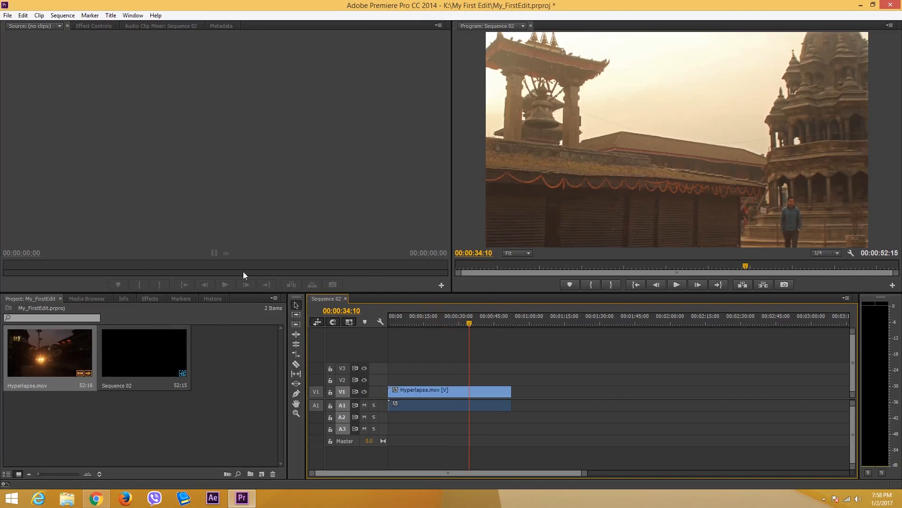
pyautogui.moveTo(382, 292)
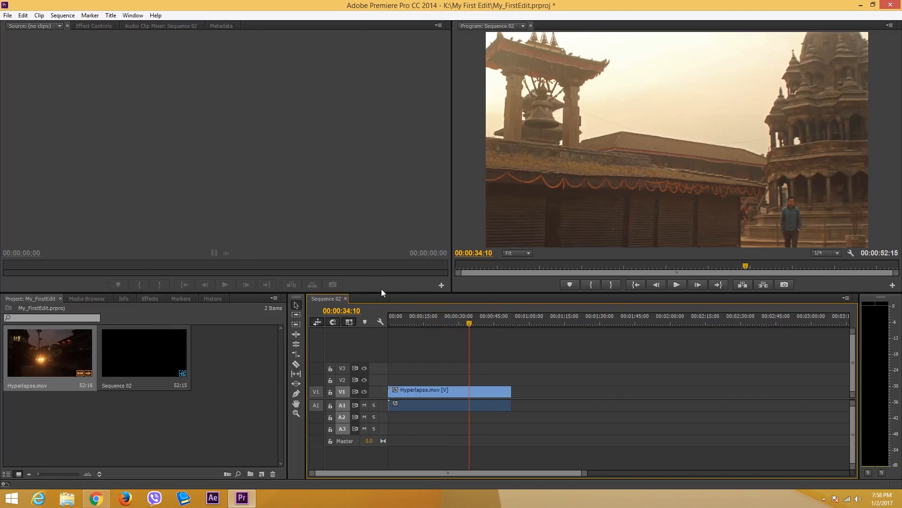
pyautogui.moveTo(443, 338)
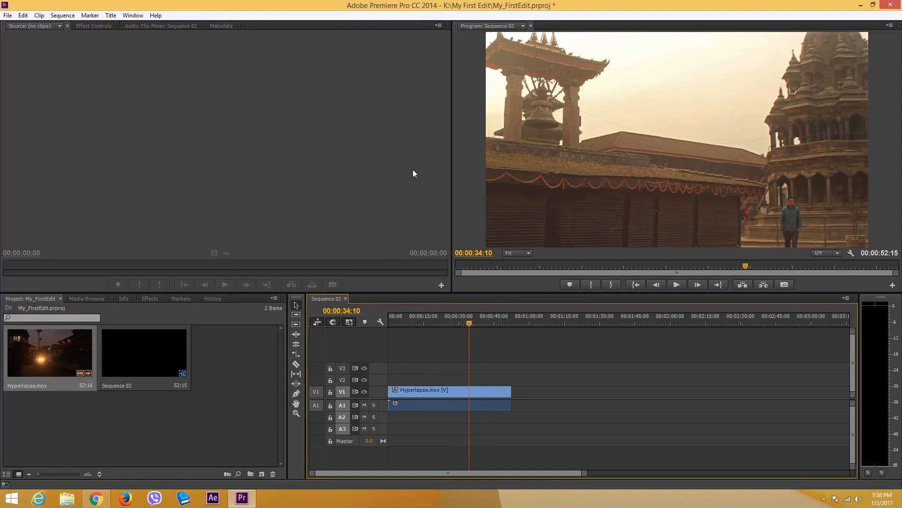
pyautogui.moveTo(512, 239)
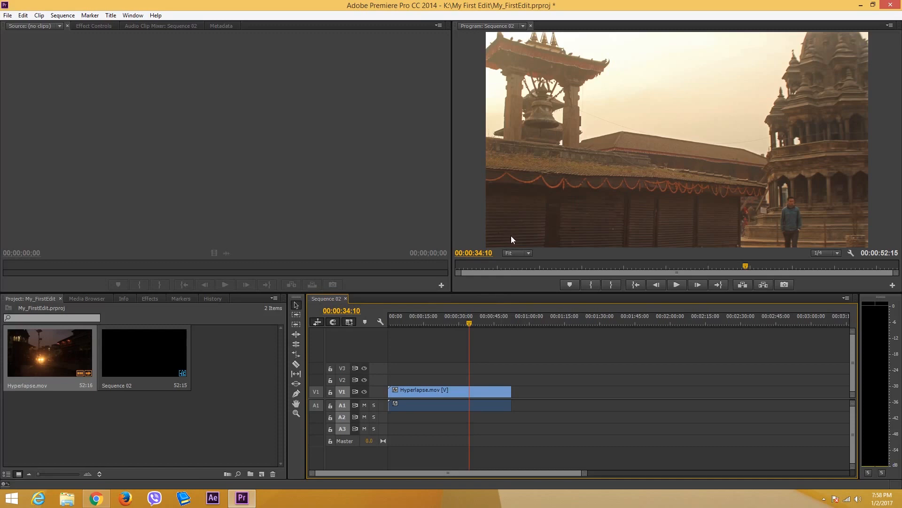
pyautogui.moveTo(516, 254)
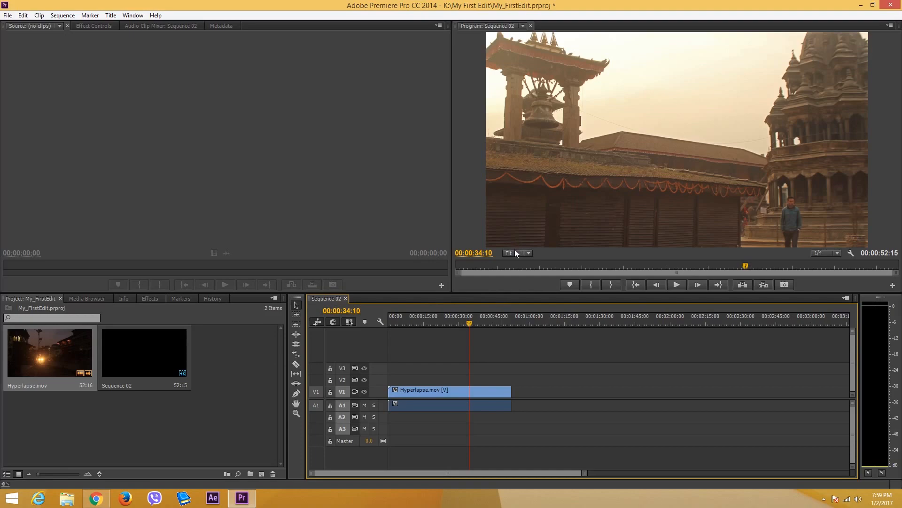
pyautogui.moveTo(315, 207)
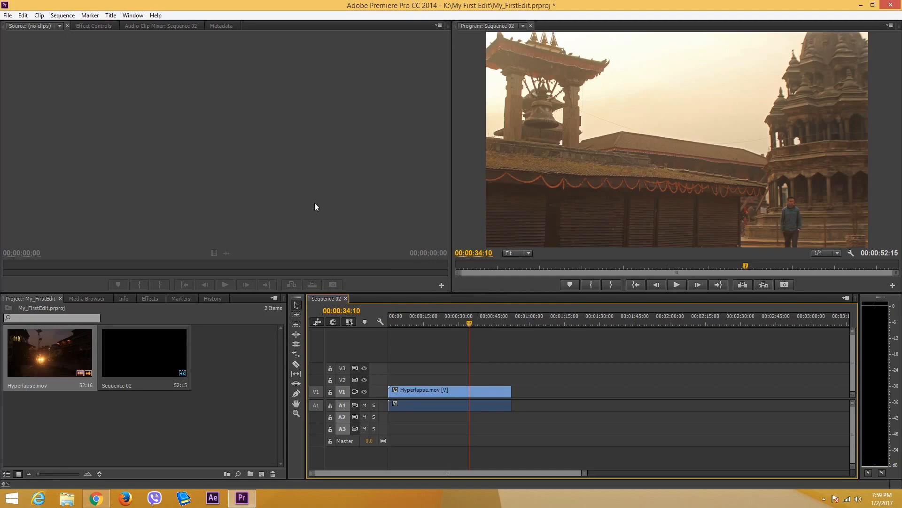